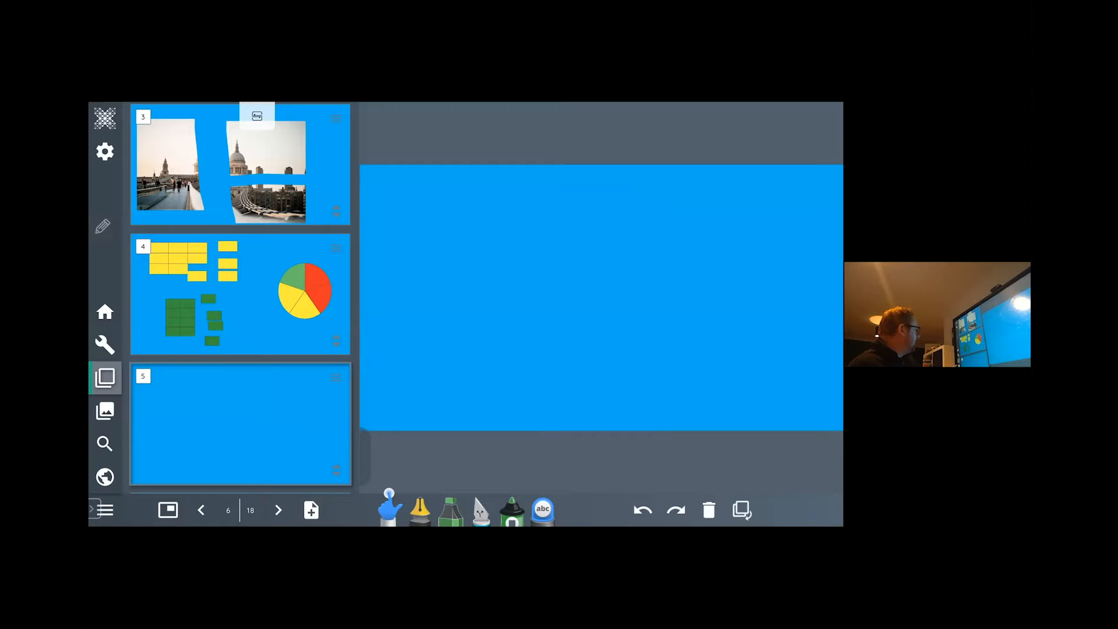
- Add the square-grid background from the Media library's Maths resources to page 6
left_click(105, 411)
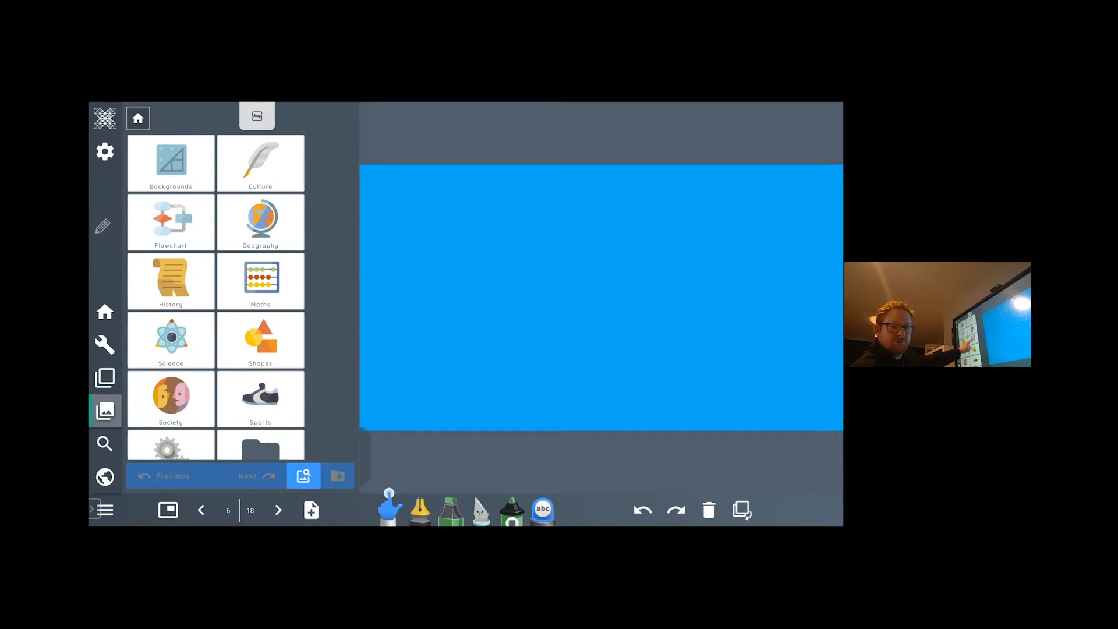
left_click(259, 282)
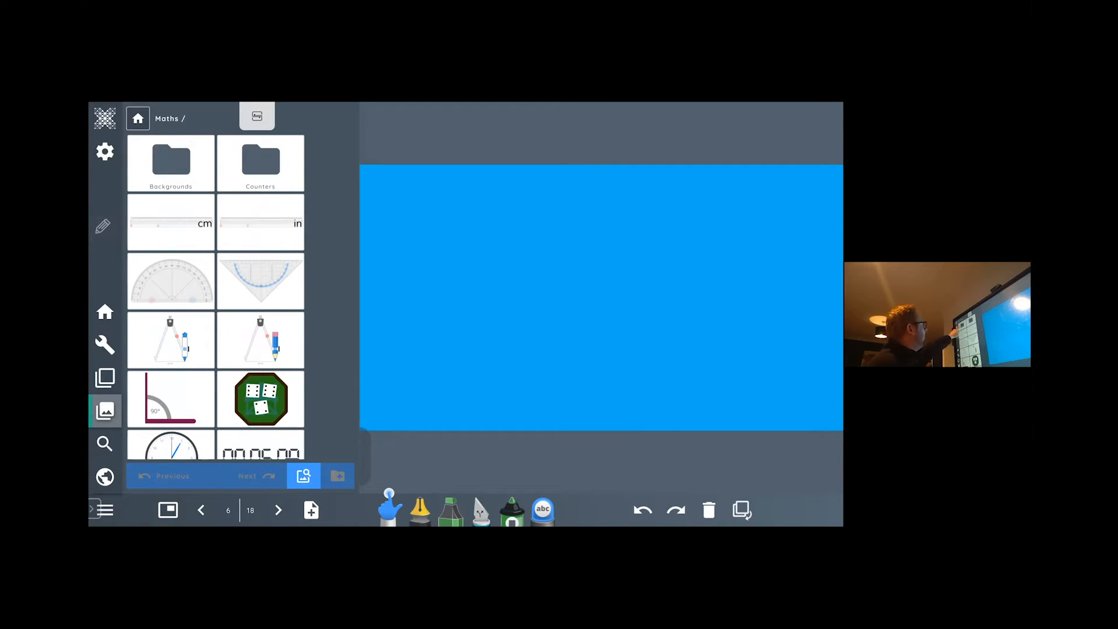
left_click(170, 163)
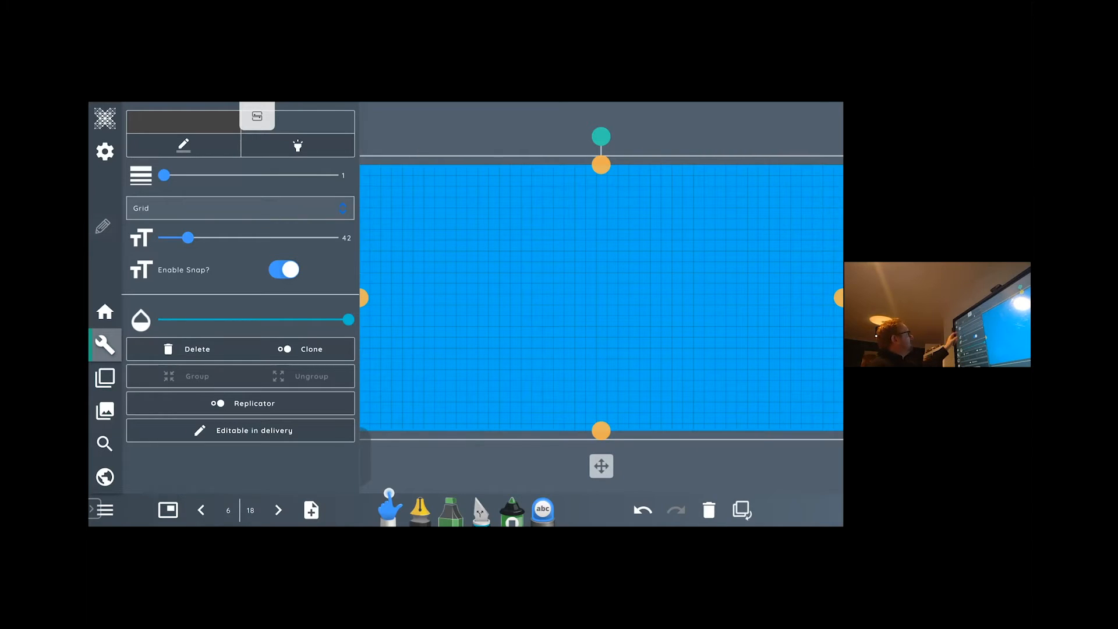
left_click(183, 147)
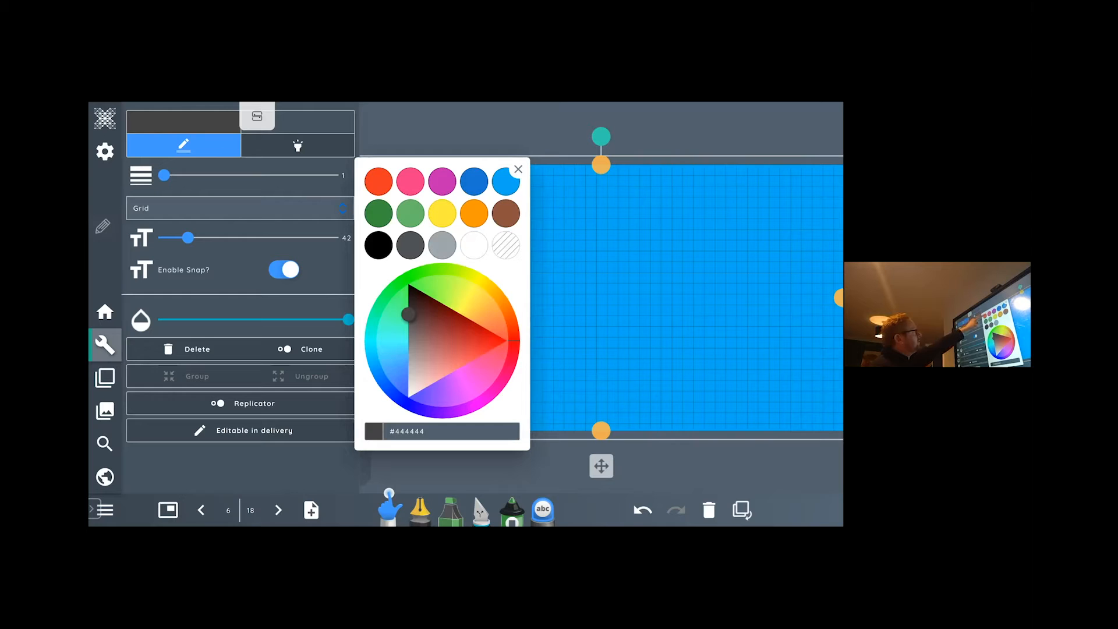
left_click(378, 182)
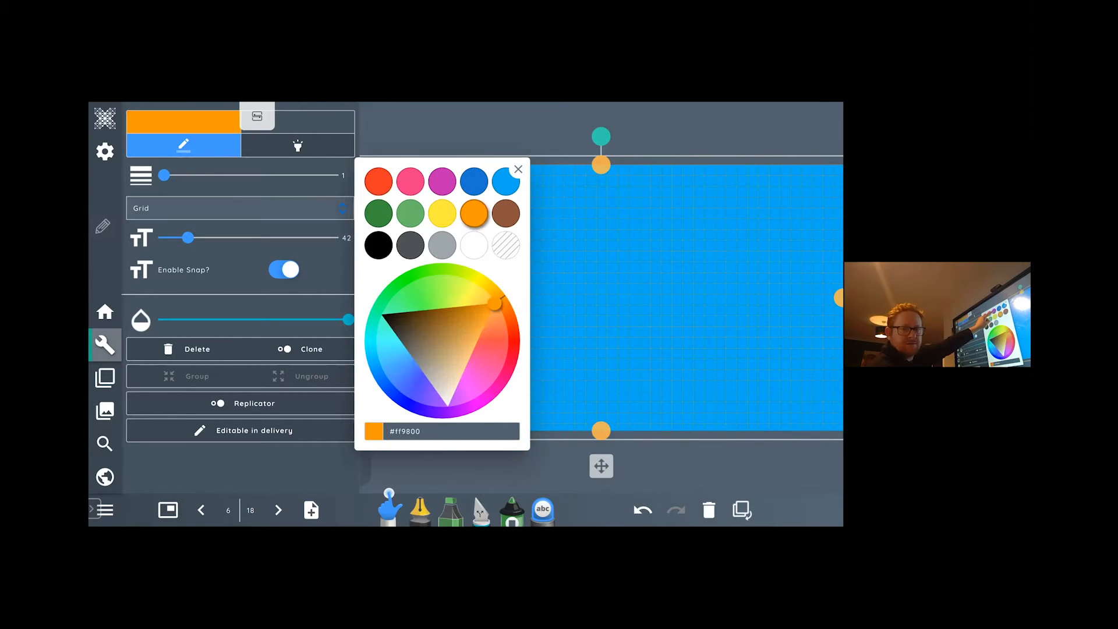
left_click(441, 212)
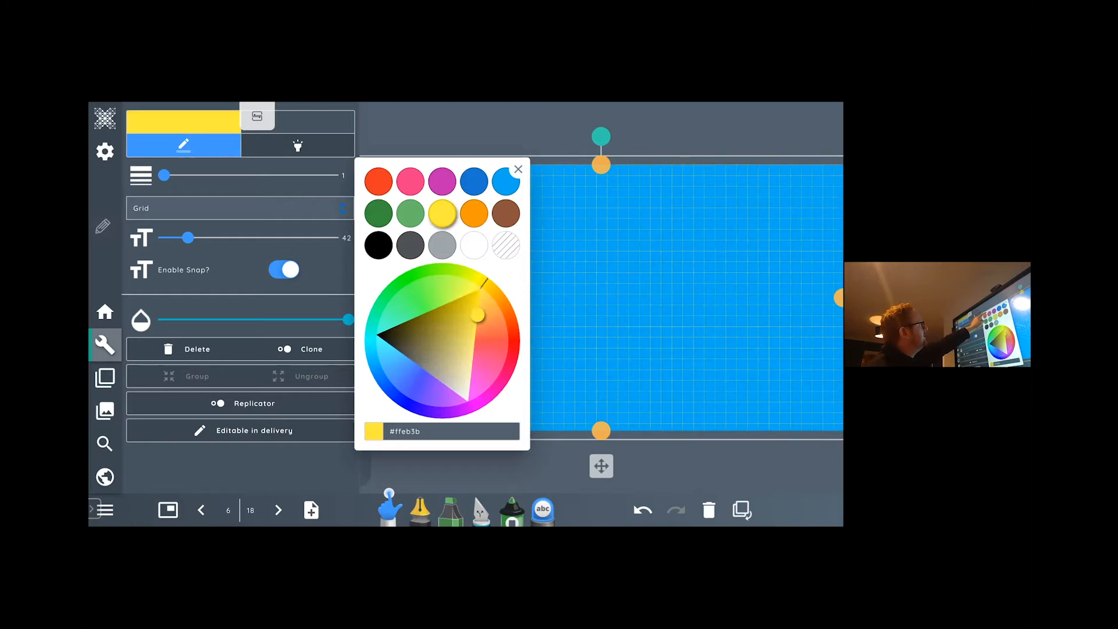
left_click(443, 182)
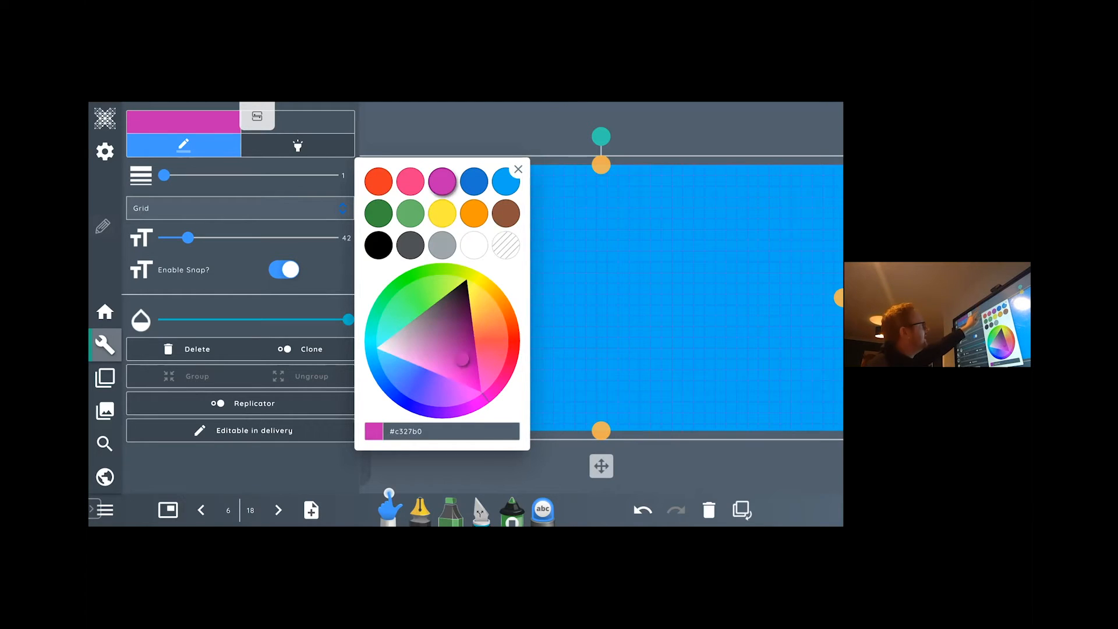
left_click(379, 182)
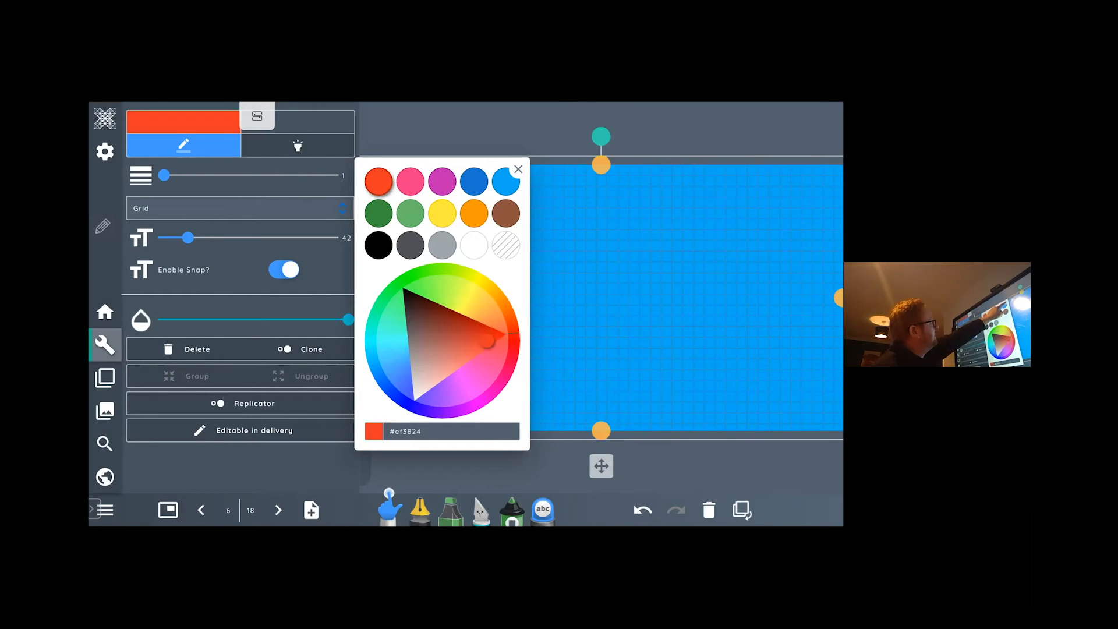
left_click(518, 169)
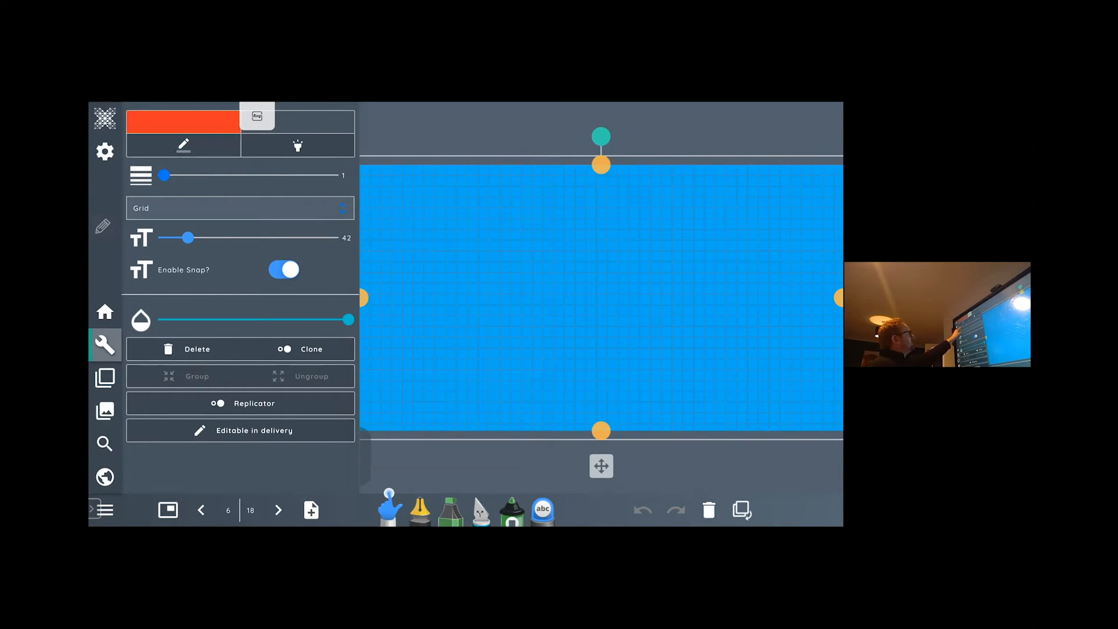
left_click_drag(163, 176, 188, 176)
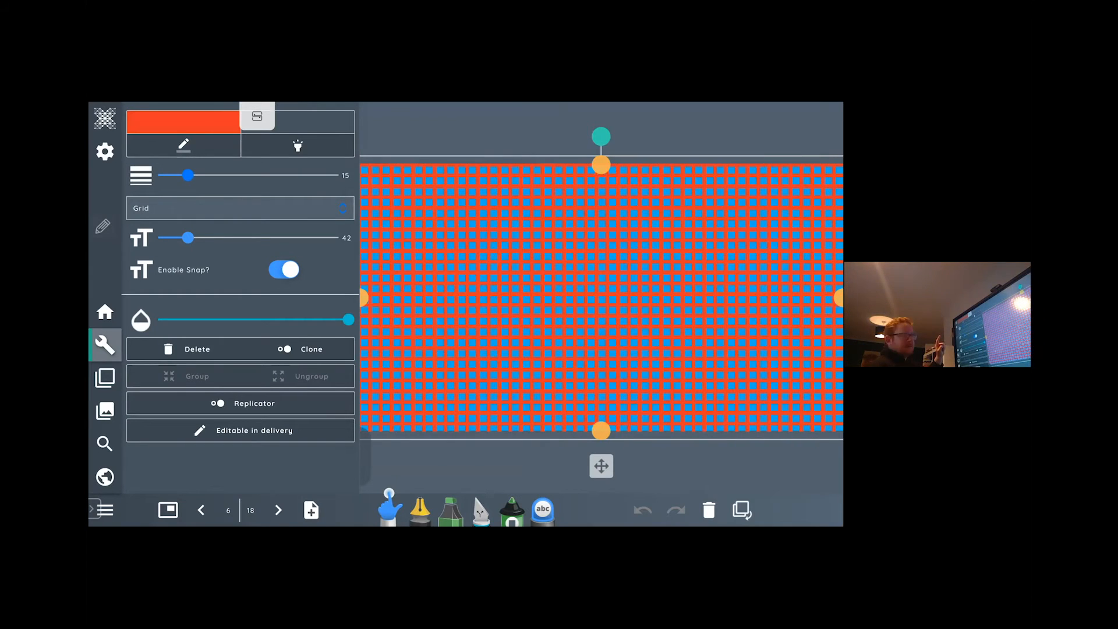
left_click_drag(188, 175, 190, 175)
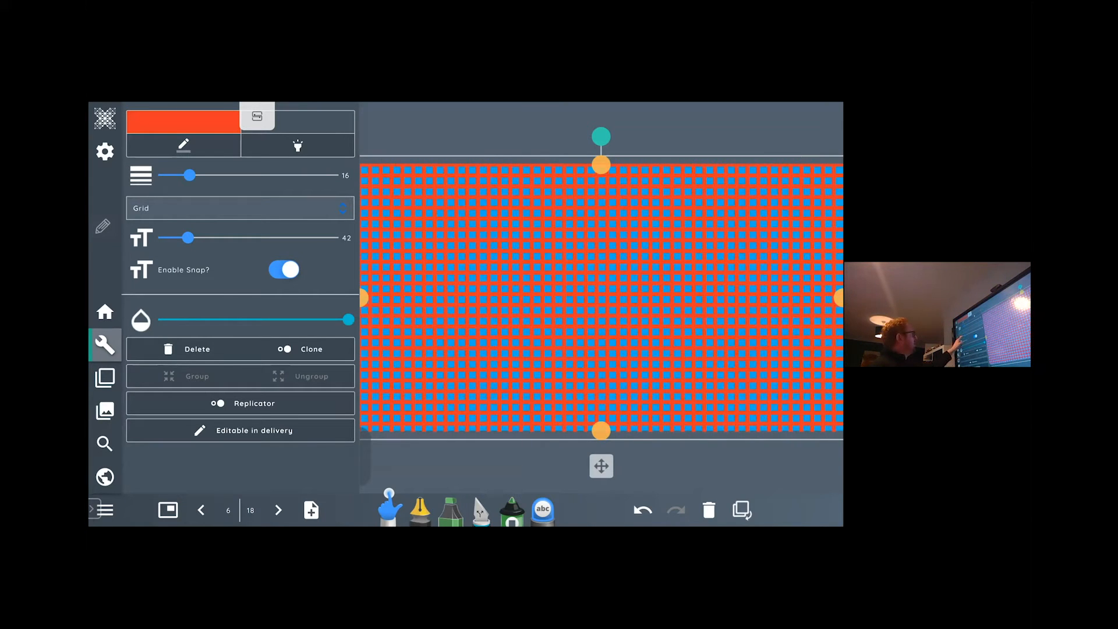
left_click_drag(189, 238, 207, 237)
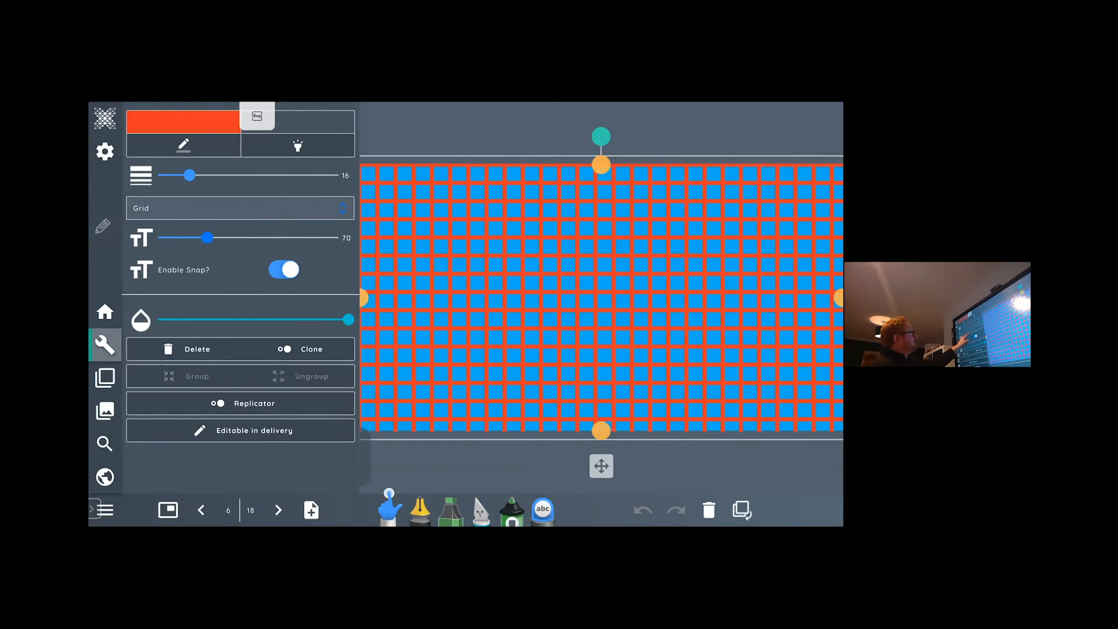
left_click_drag(207, 238, 266, 238)
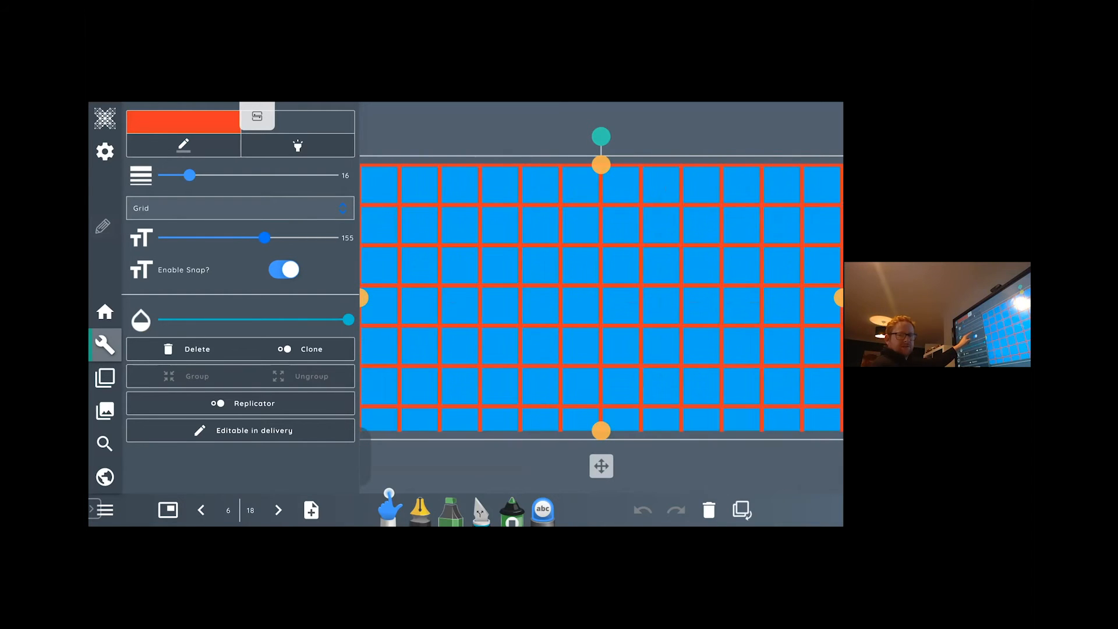
left_click_drag(265, 238, 275, 238)
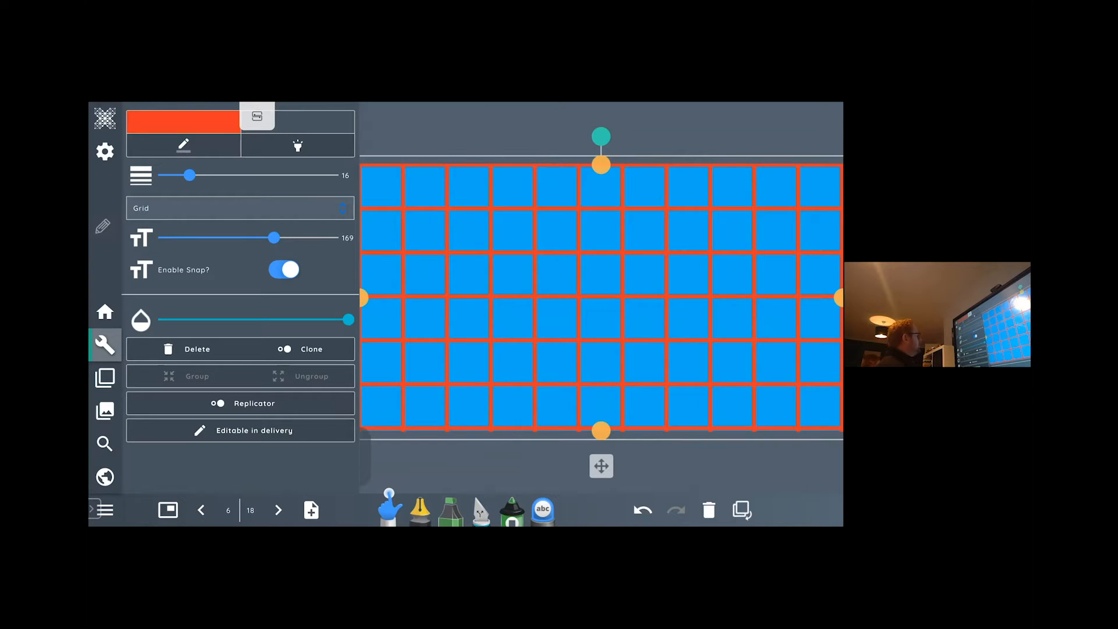
left_click(641, 510)
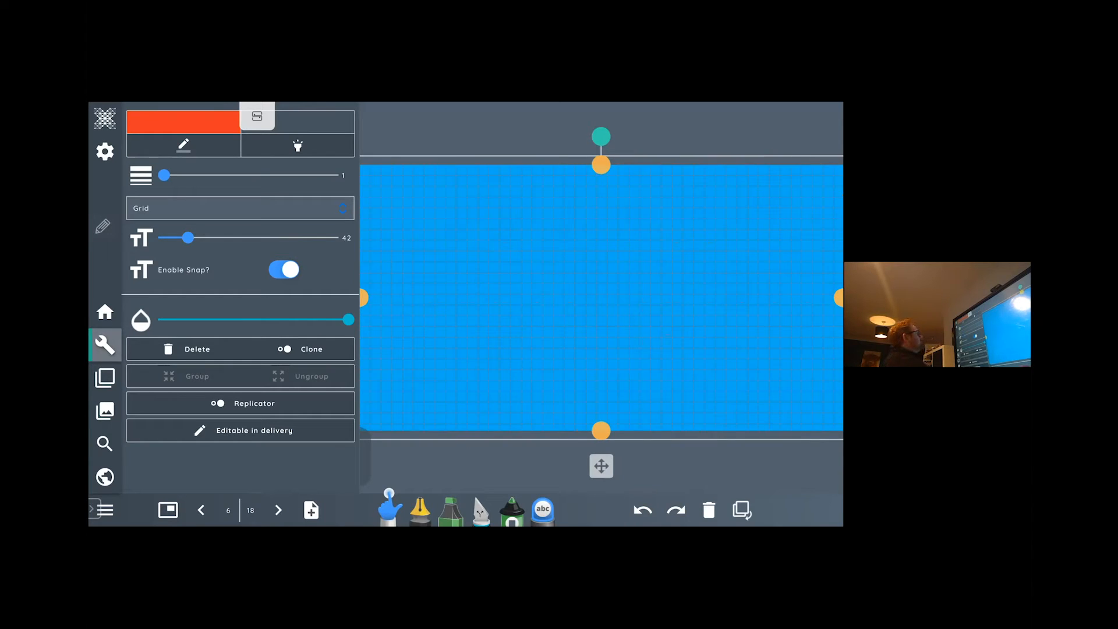
- Browse the Media library into Maths and its Counters collection
left_click(104, 411)
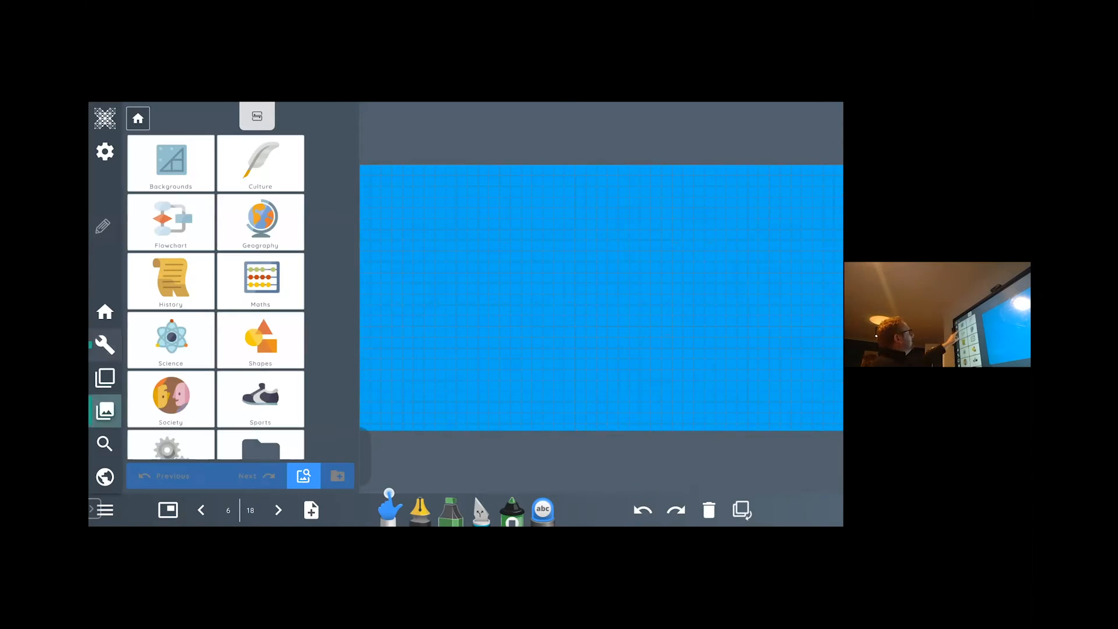
left_click(170, 163)
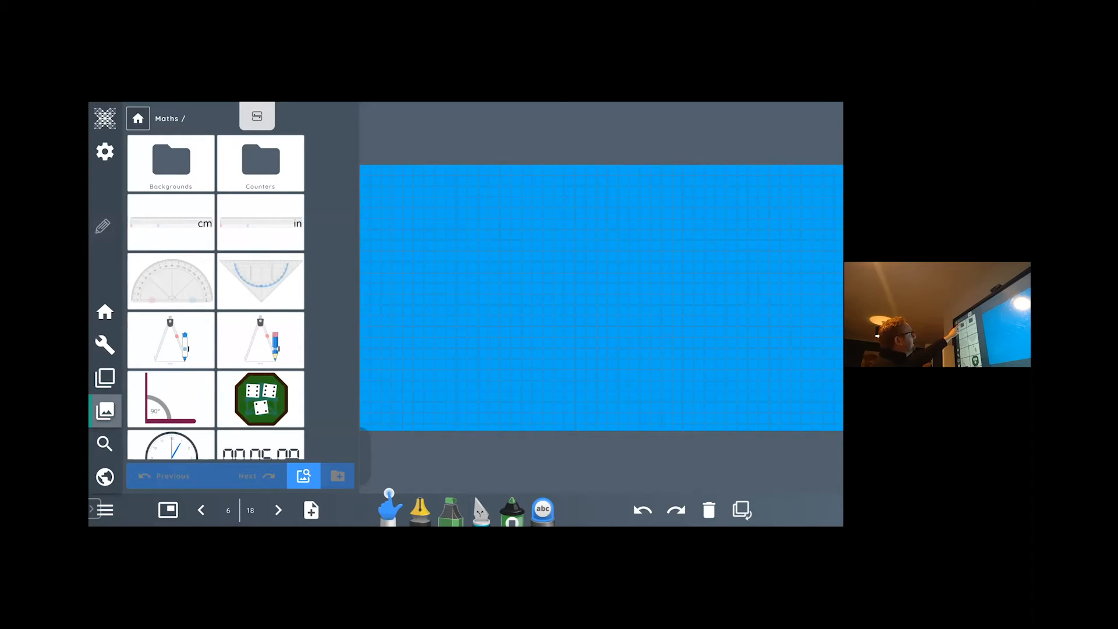
left_click(170, 163)
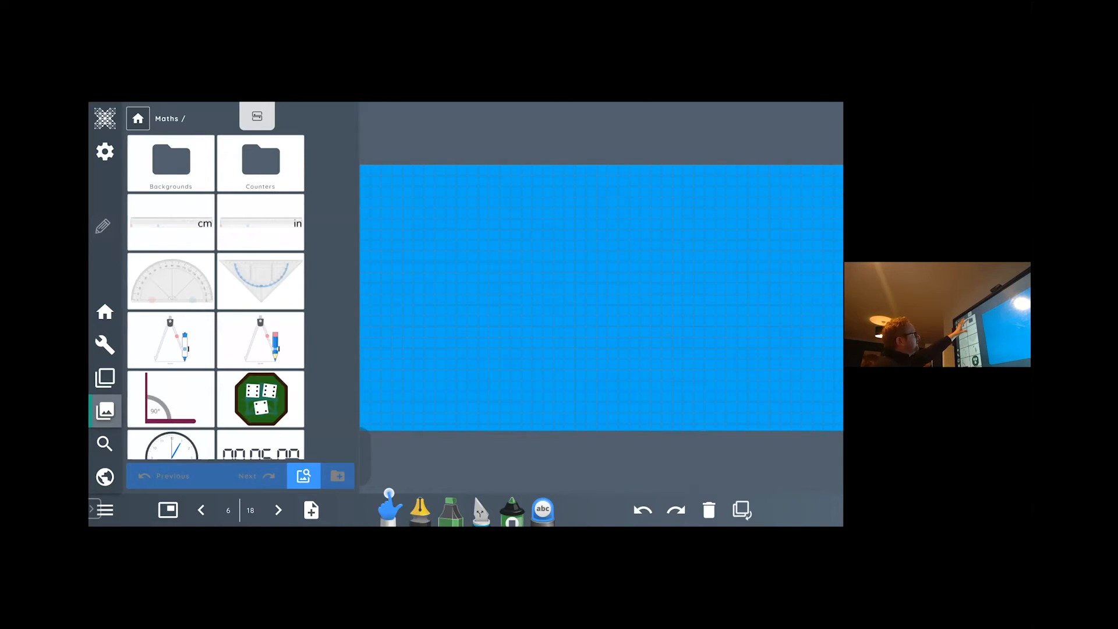
left_click(260, 163)
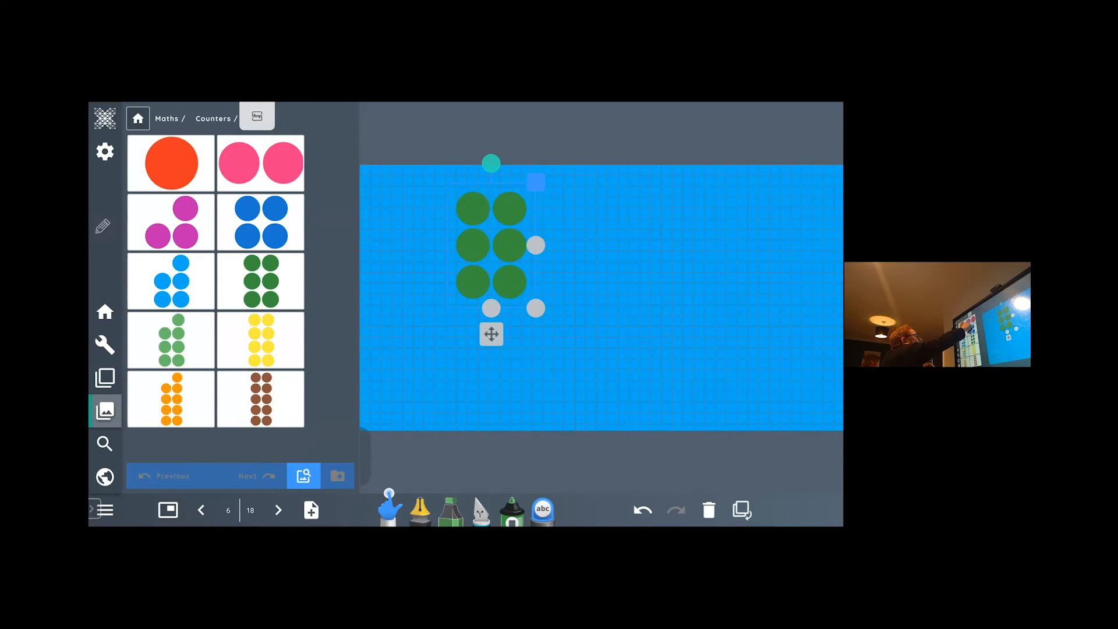
- Place green counters on the grid page with pink counters below them
left_click_drag(260, 163, 342, 243)
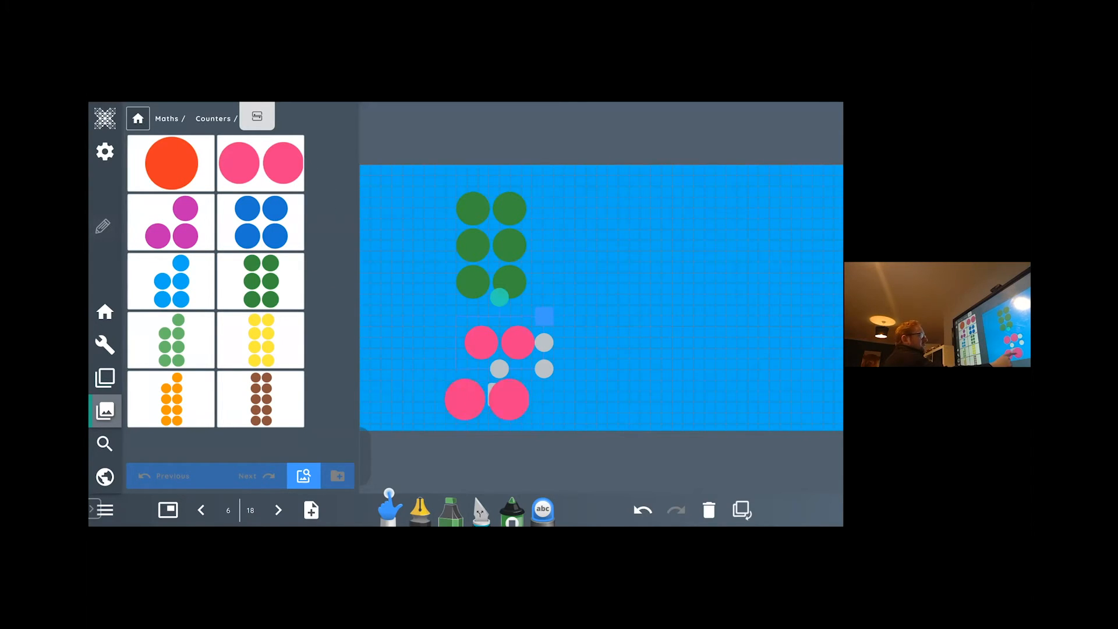
left_click_drag(499, 342, 511, 399)
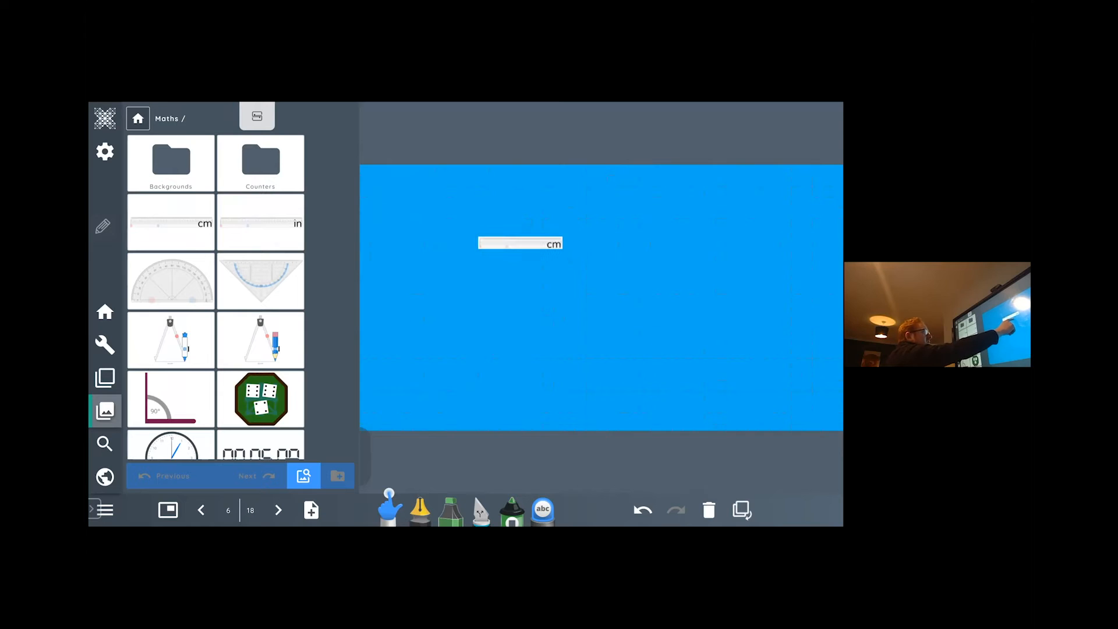
- Place a centimetre ruler on the page, move it to the centre and show its colour settings
left_click(520, 243)
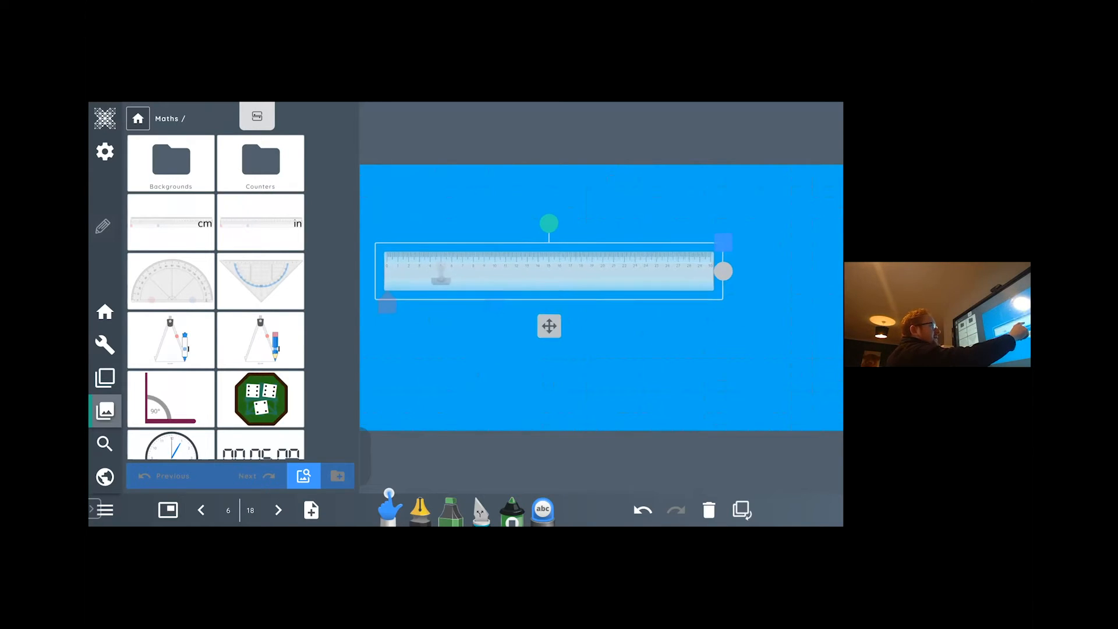
left_click_drag(549, 326, 593, 352)
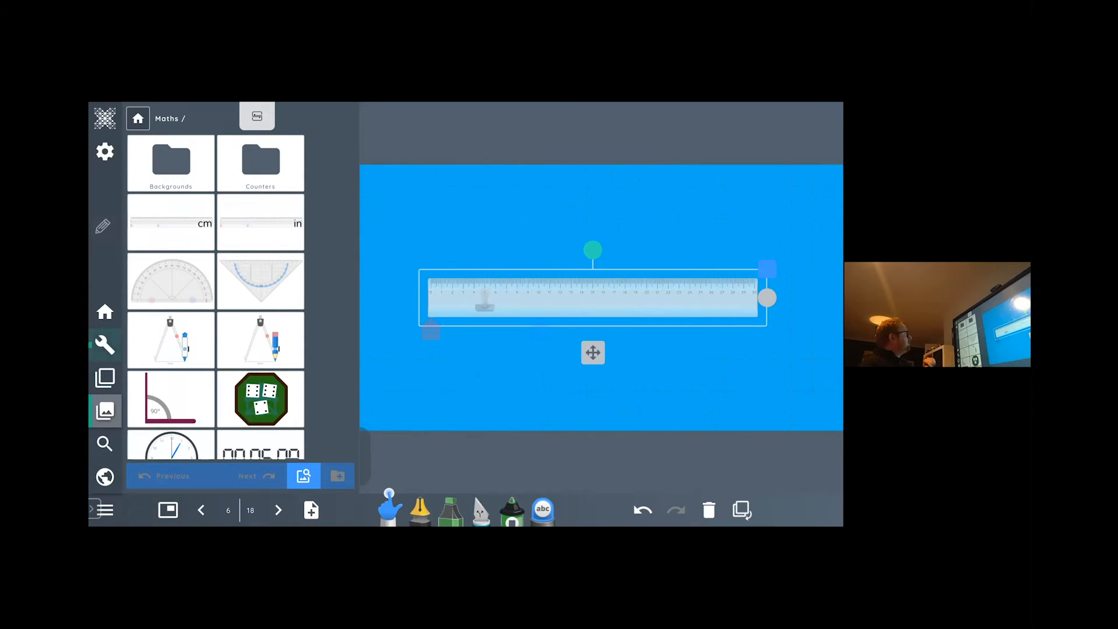
left_click(105, 345)
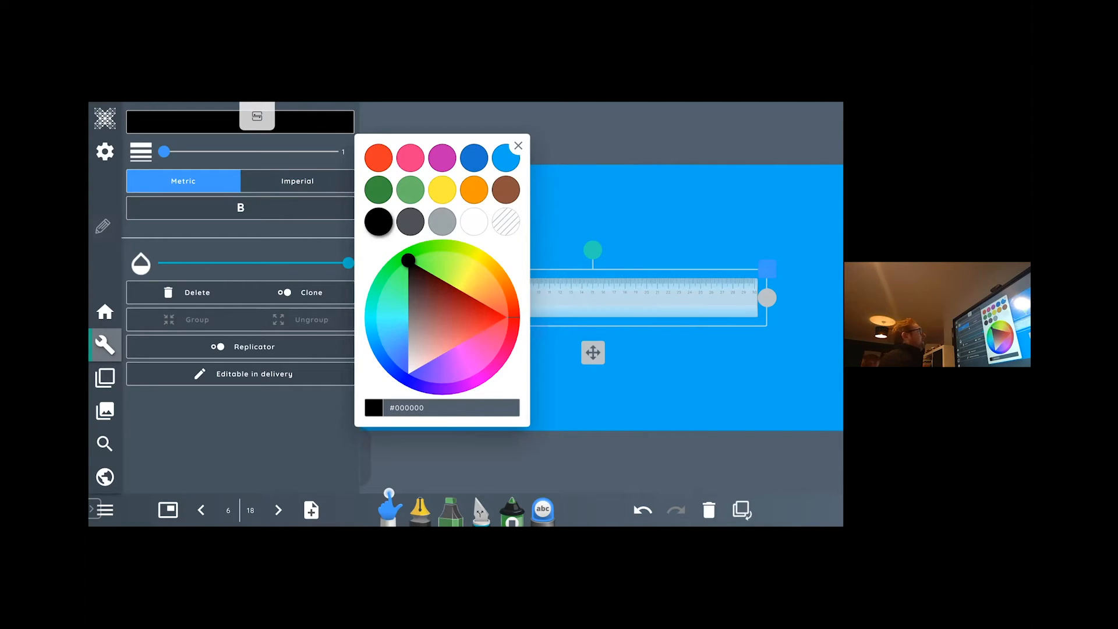
- Make the ruler red and thicken its measurement bar
left_click(377, 158)
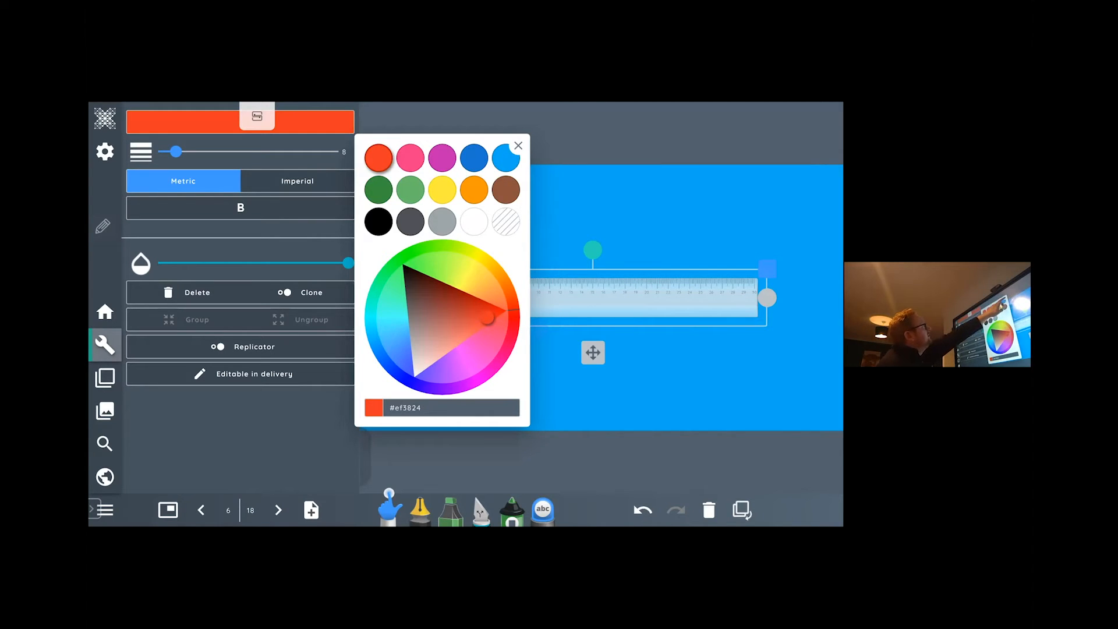
left_click(518, 145)
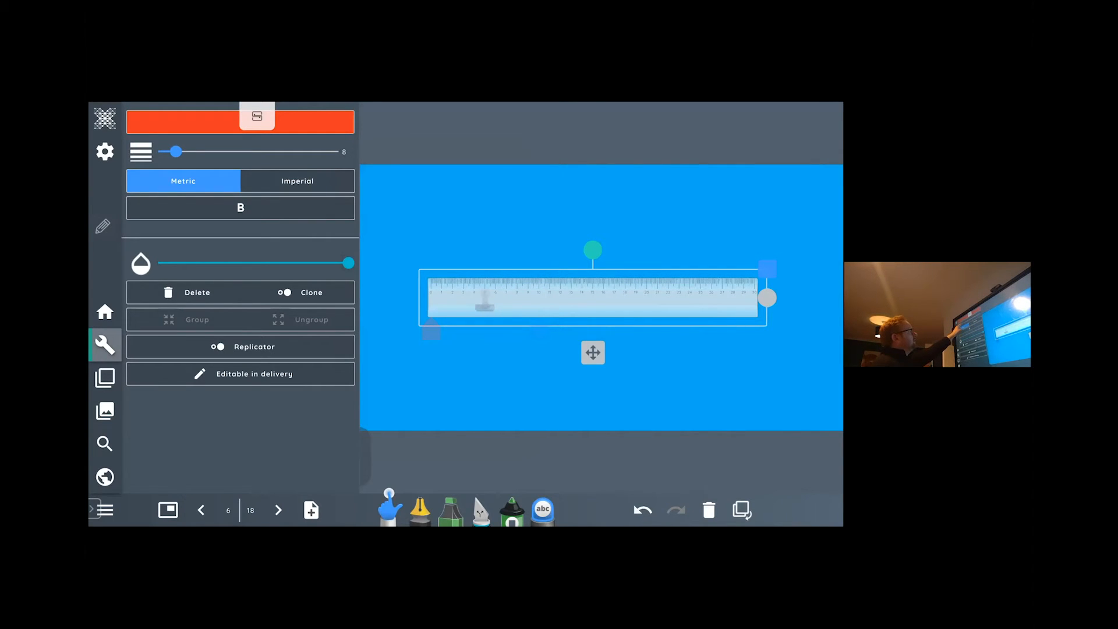
left_click_drag(176, 152, 233, 152)
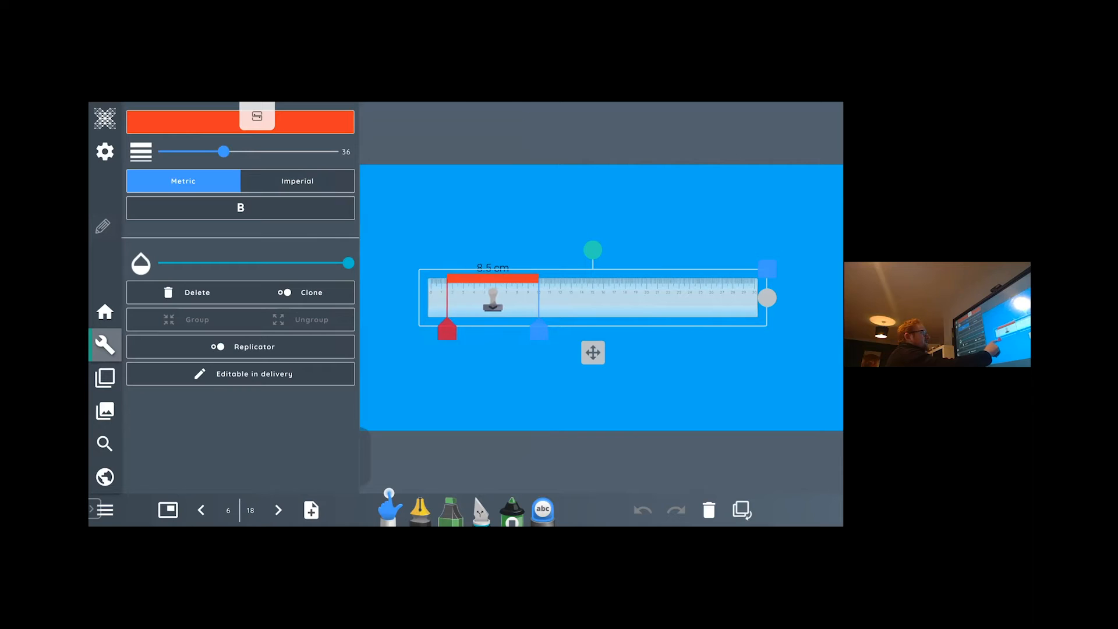
- Measure from zero to about 13.7 cm on the ruler, then thin the measurement bar
left_click_drag(447, 329, 430, 329)
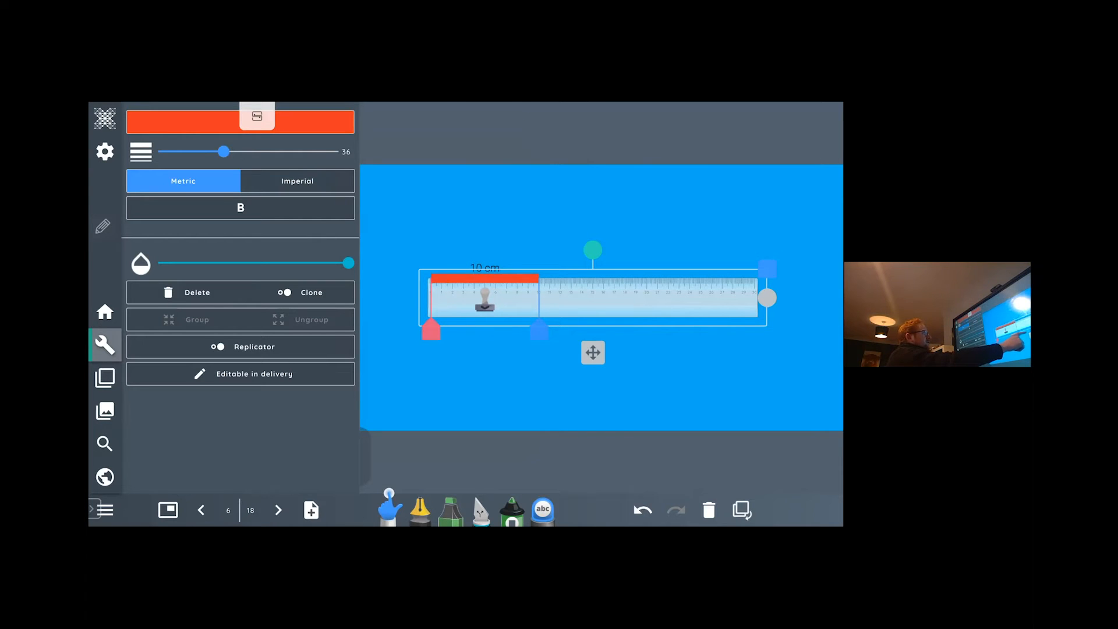
left_click_drag(538, 330, 578, 330)
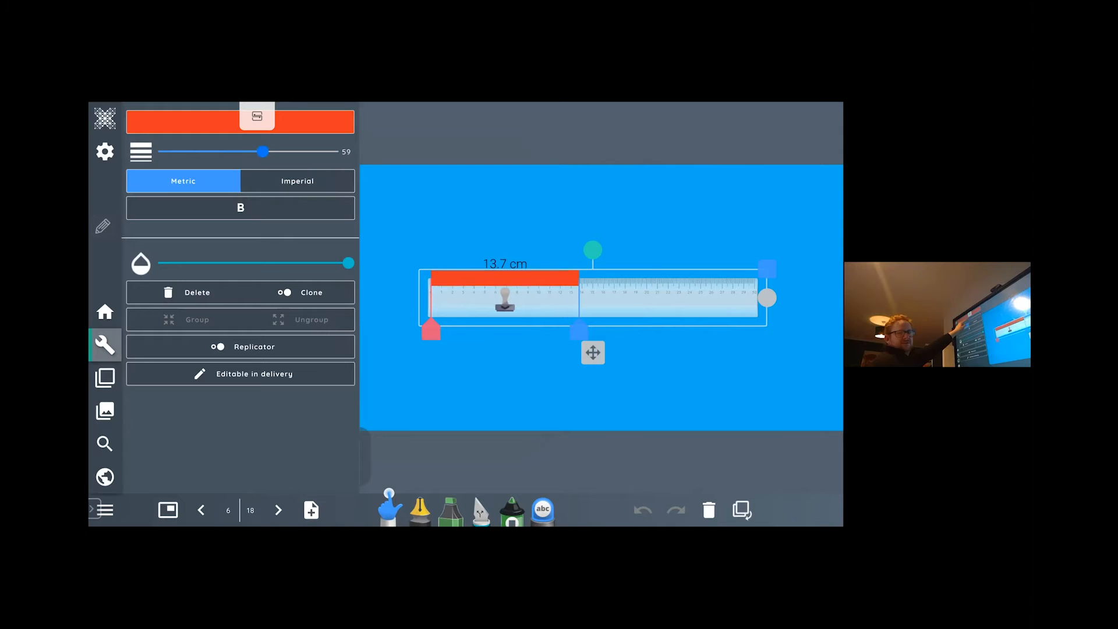
left_click_drag(264, 151, 188, 151)
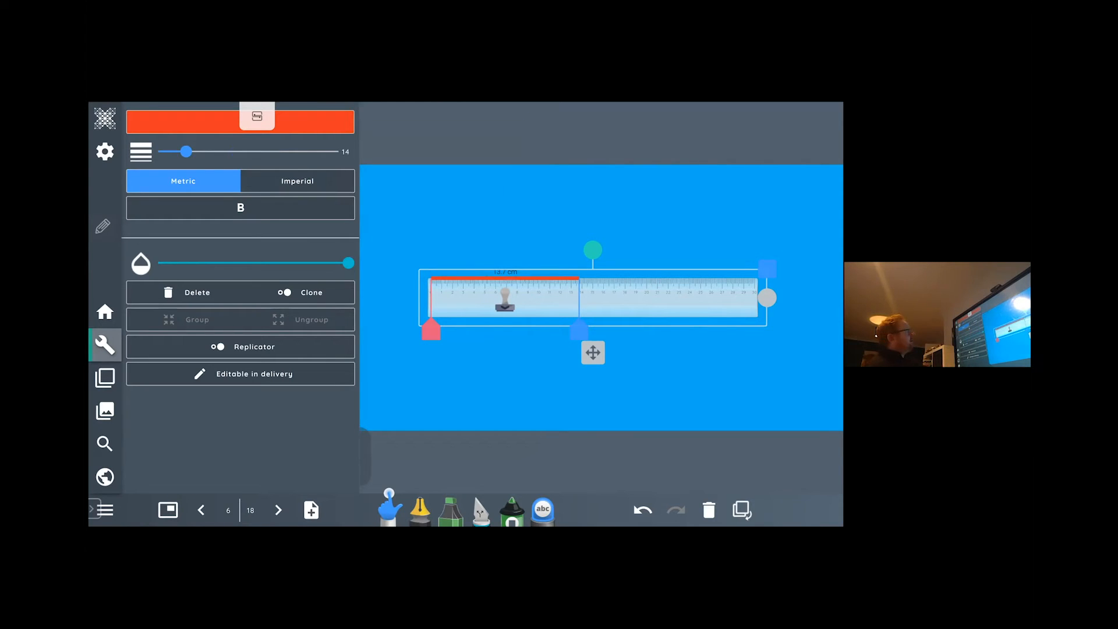
- Show numbers on the ruler, enlarge it and stamp a red 19 cm line onto the page
left_click(240, 208)
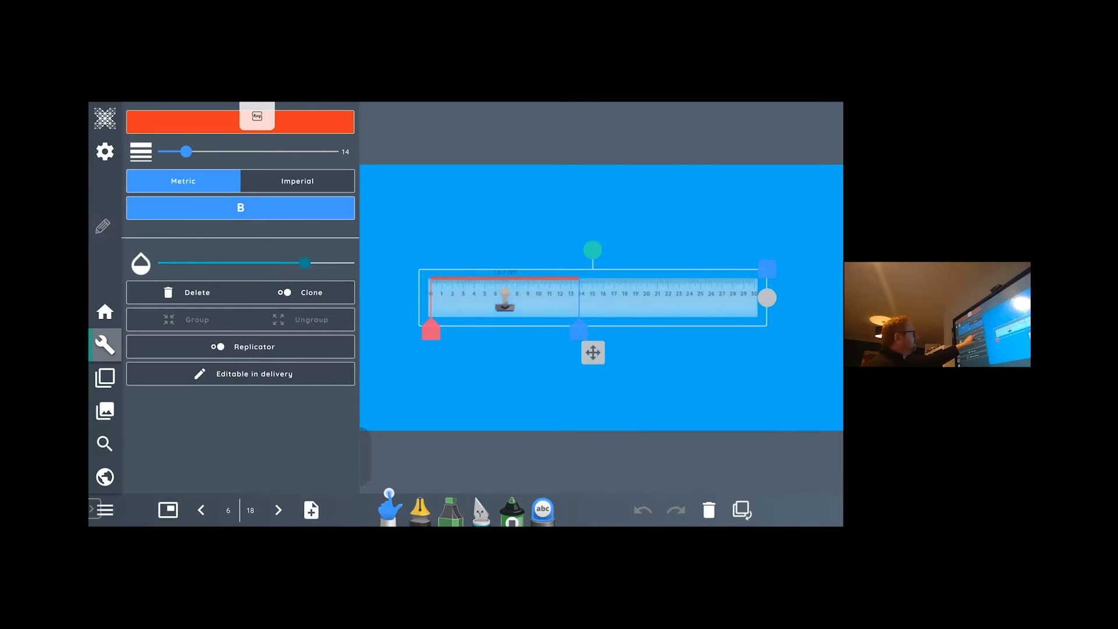
left_click_drag(305, 263, 339, 263)
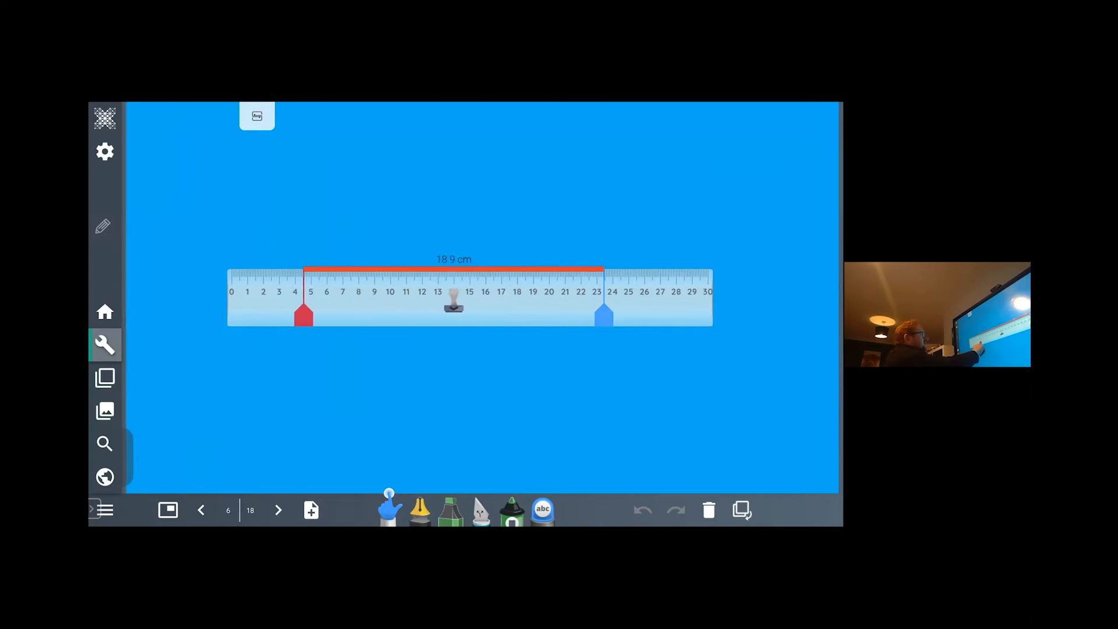
left_click_drag(604, 314, 586, 313)
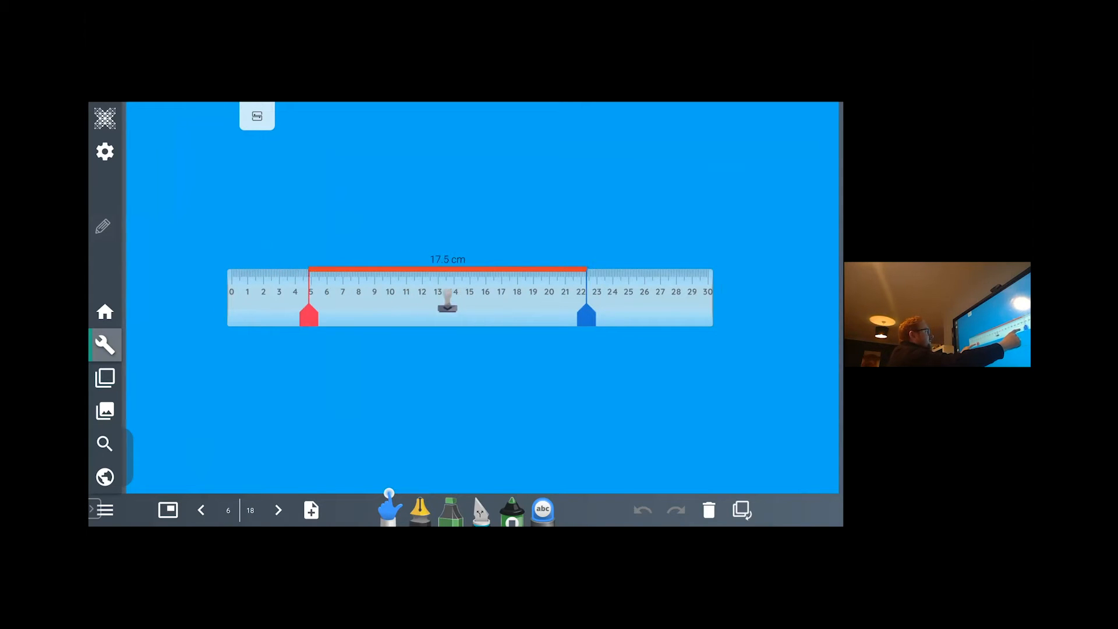
left_click_drag(586, 312, 481, 312)
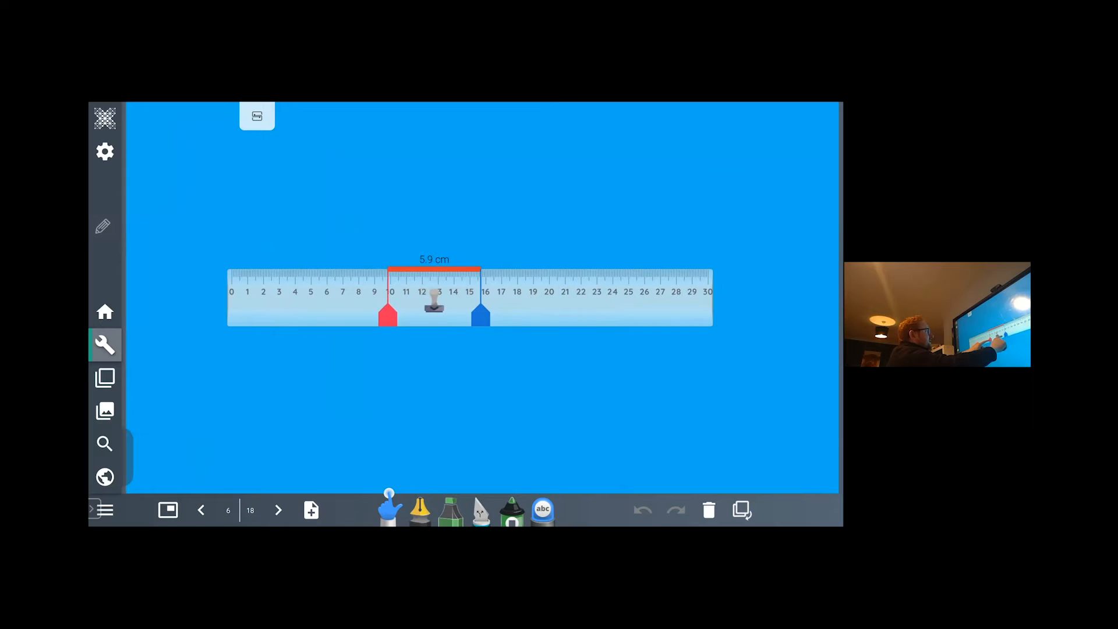
left_click_drag(482, 313, 609, 313)
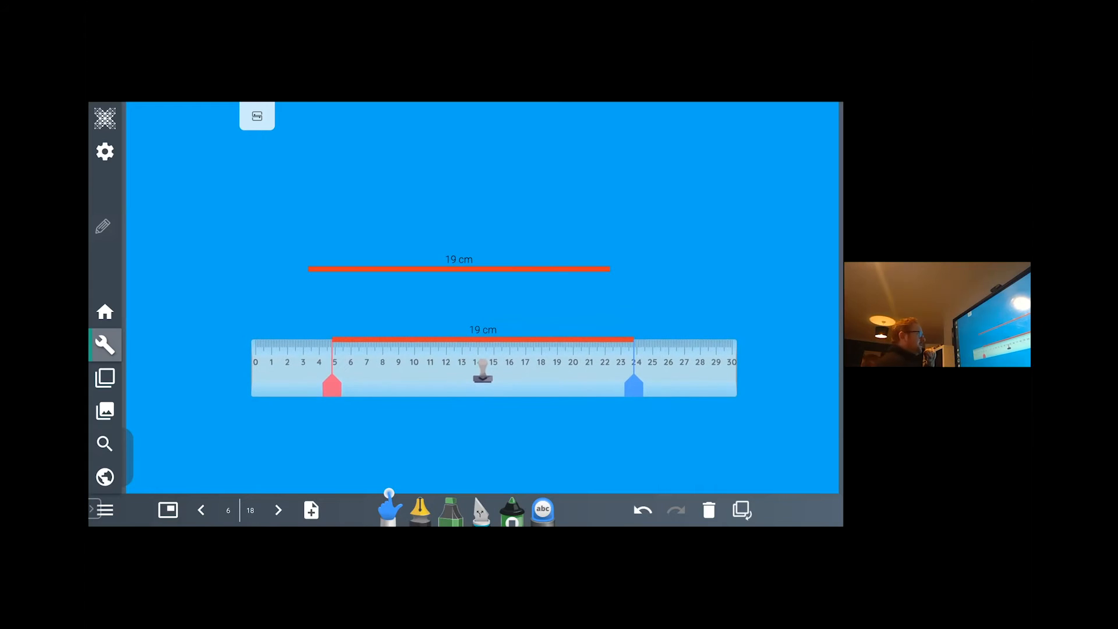
- Reset the measurement start to zero and stamp a red 14 cm line onto the page
left_click_drag(335, 383, 431, 383)
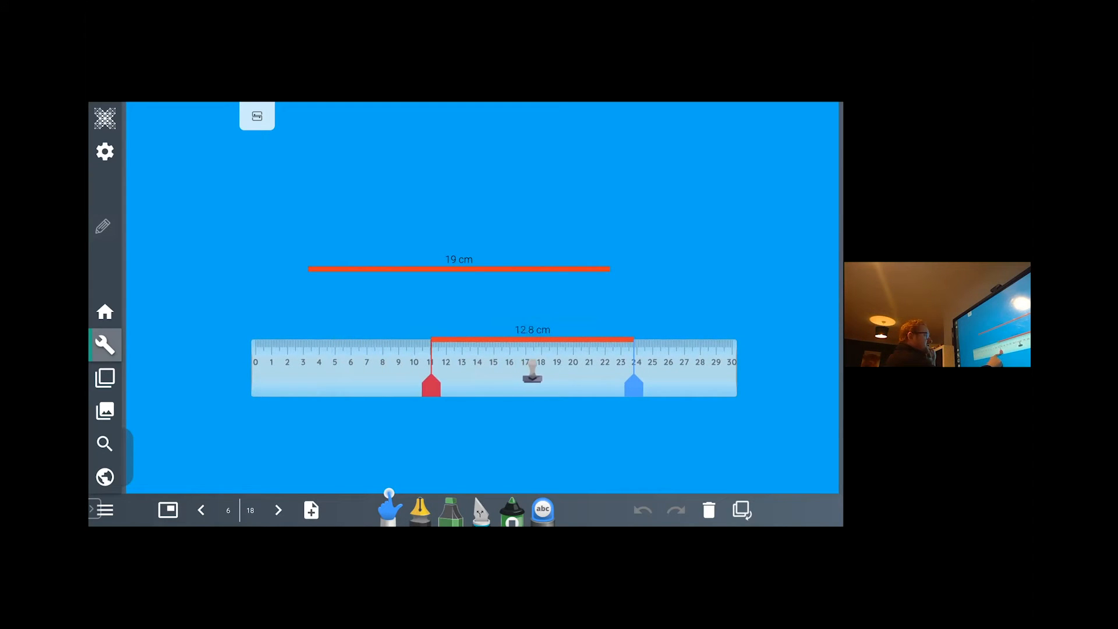
left_click_drag(430, 386, 259, 386)
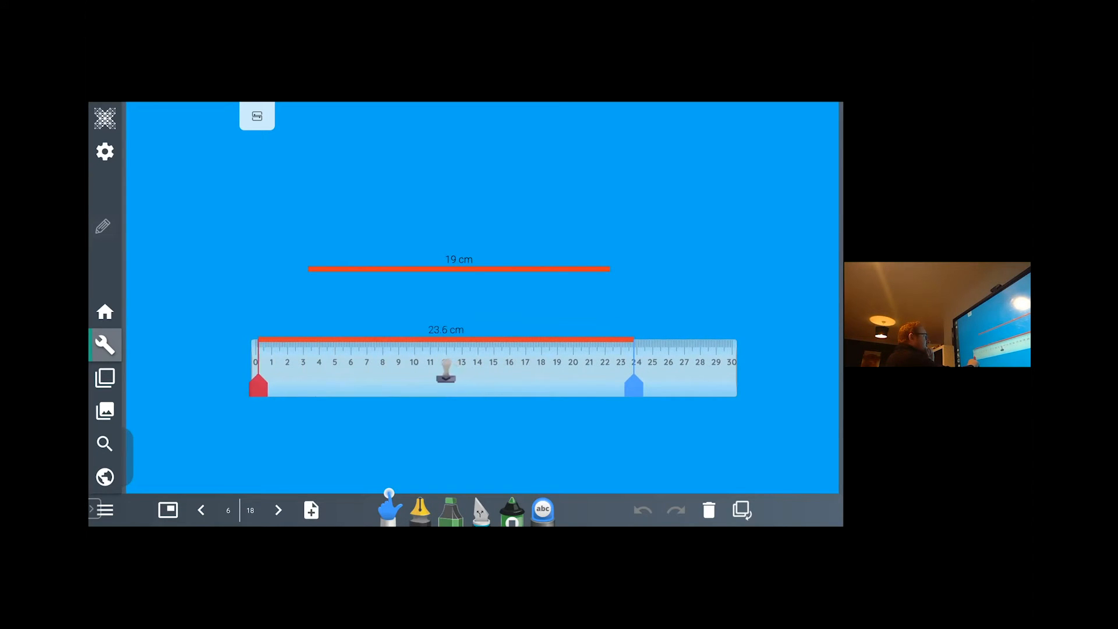
left_click_drag(635, 380, 577, 380)
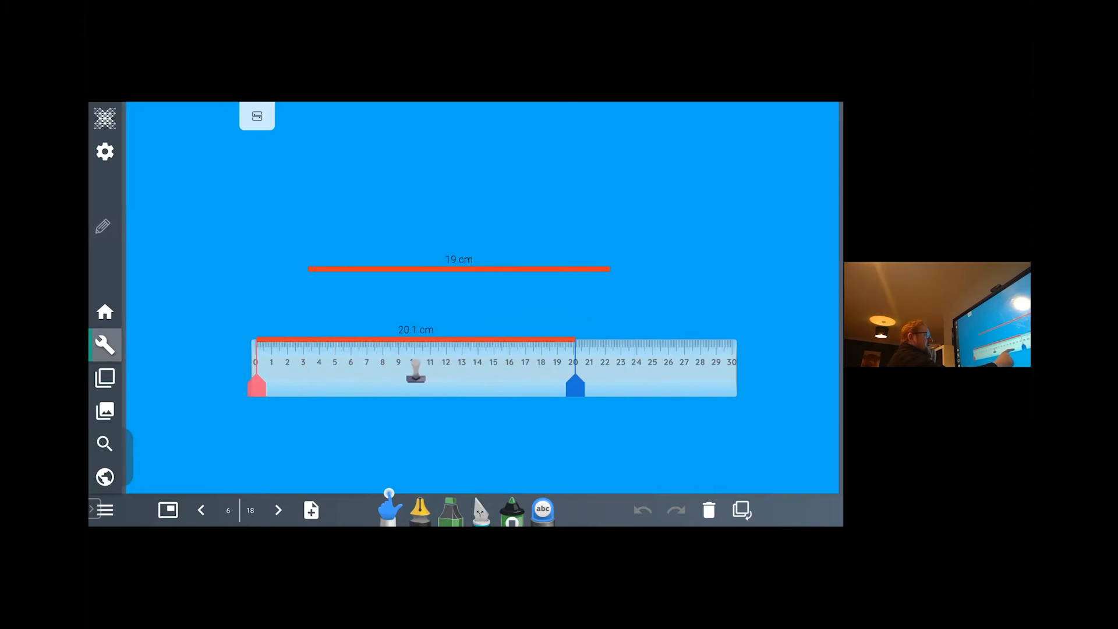
left_click_drag(574, 386, 478, 387)
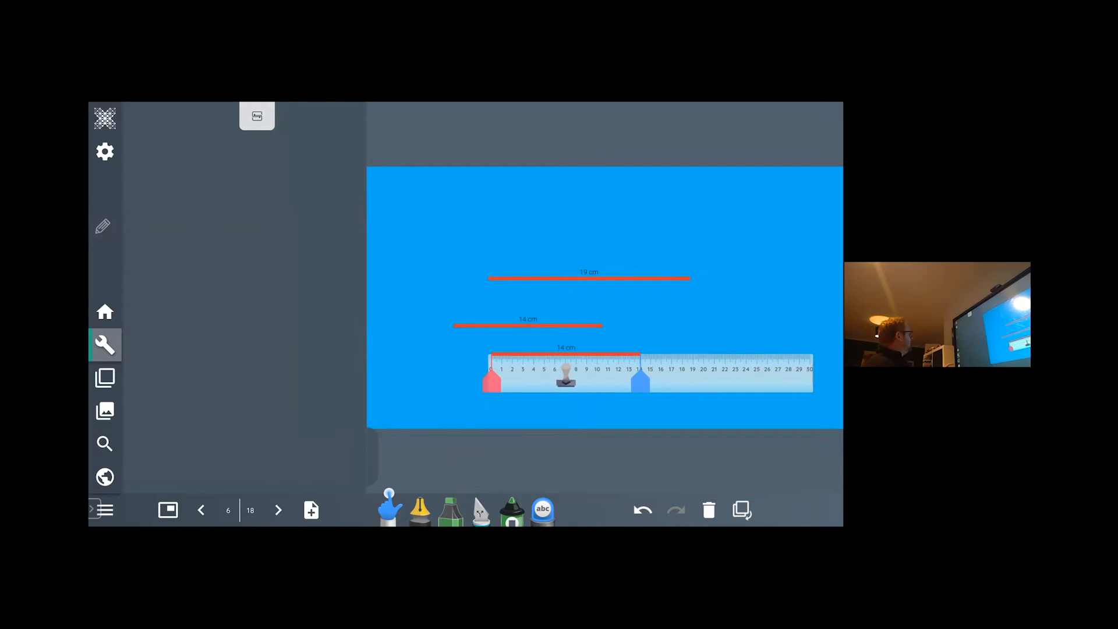
- Add a centimetre ruler from the Maths resources, then move on to page 7
left_click(105, 411)
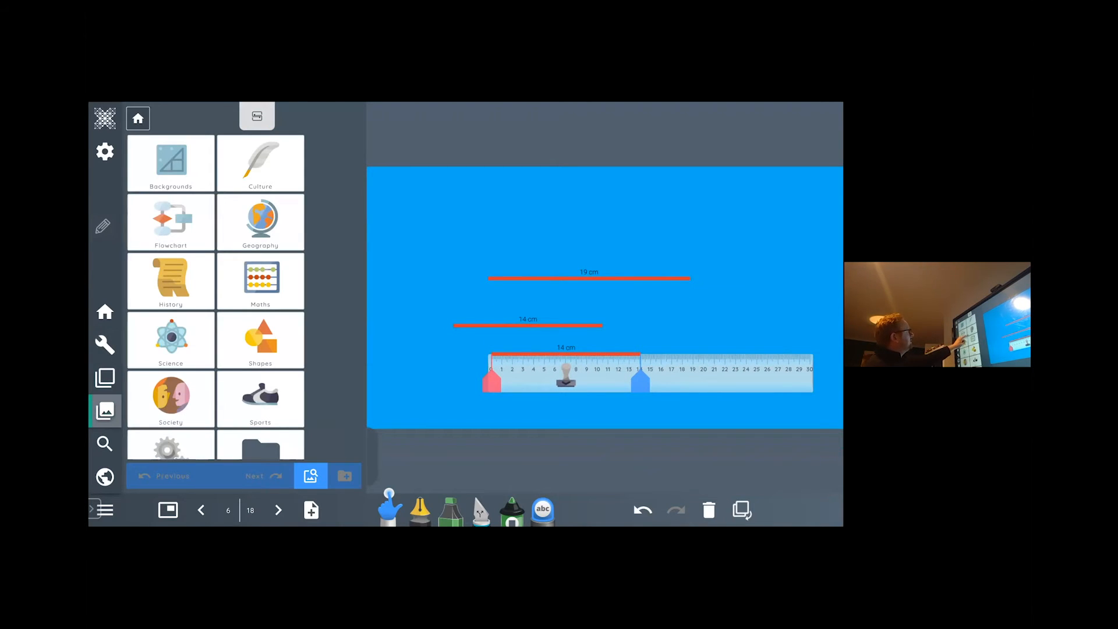
left_click(259, 282)
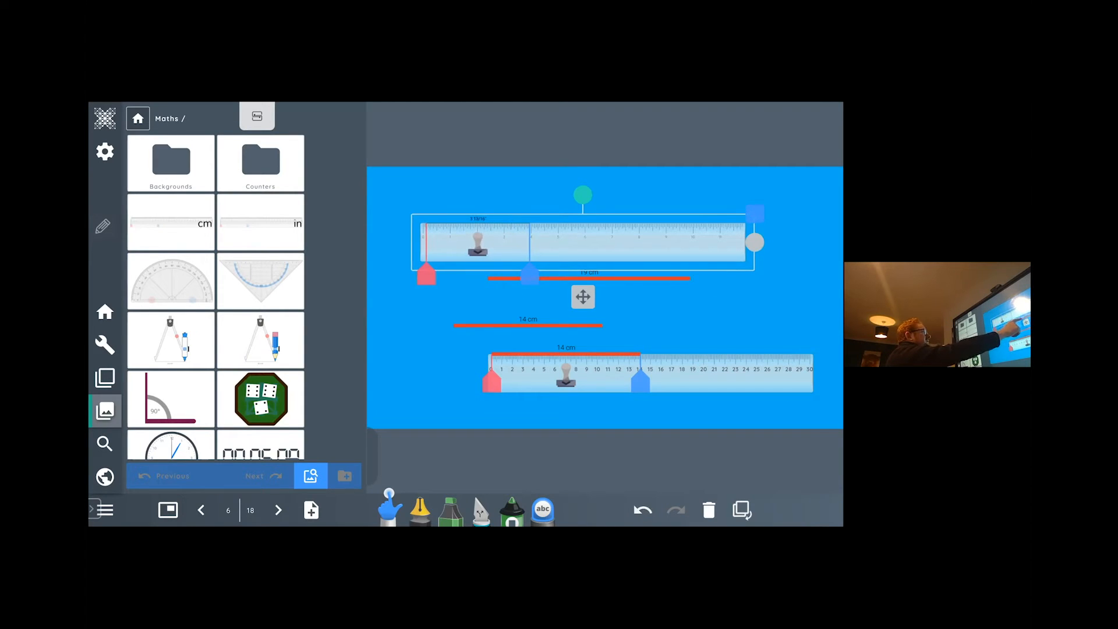
left_click_drag(582, 298, 593, 339)
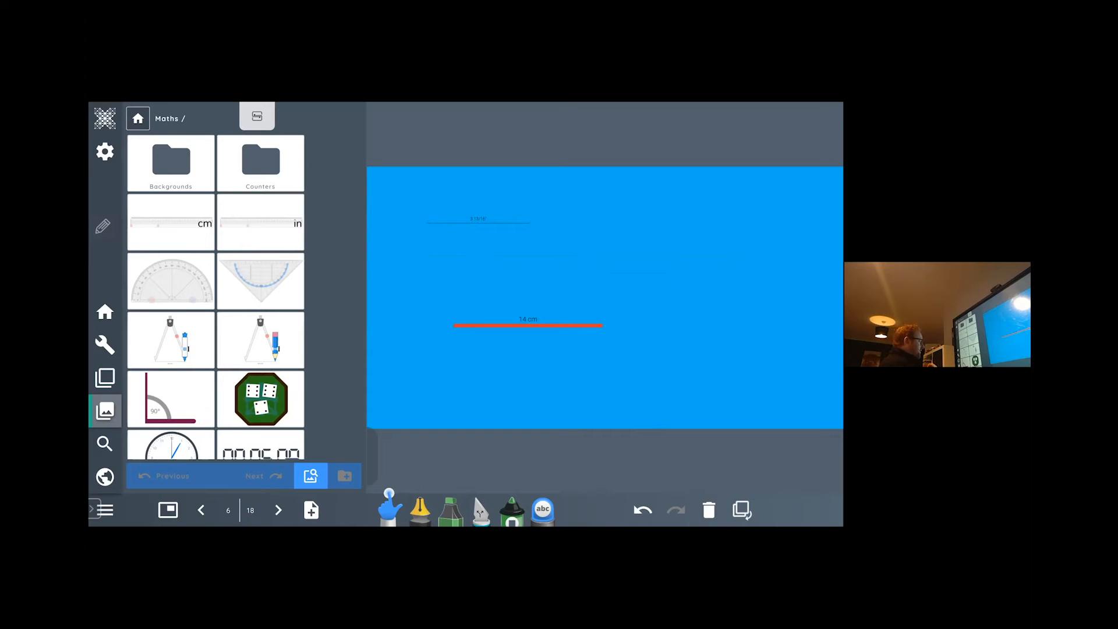
left_click(279, 509)
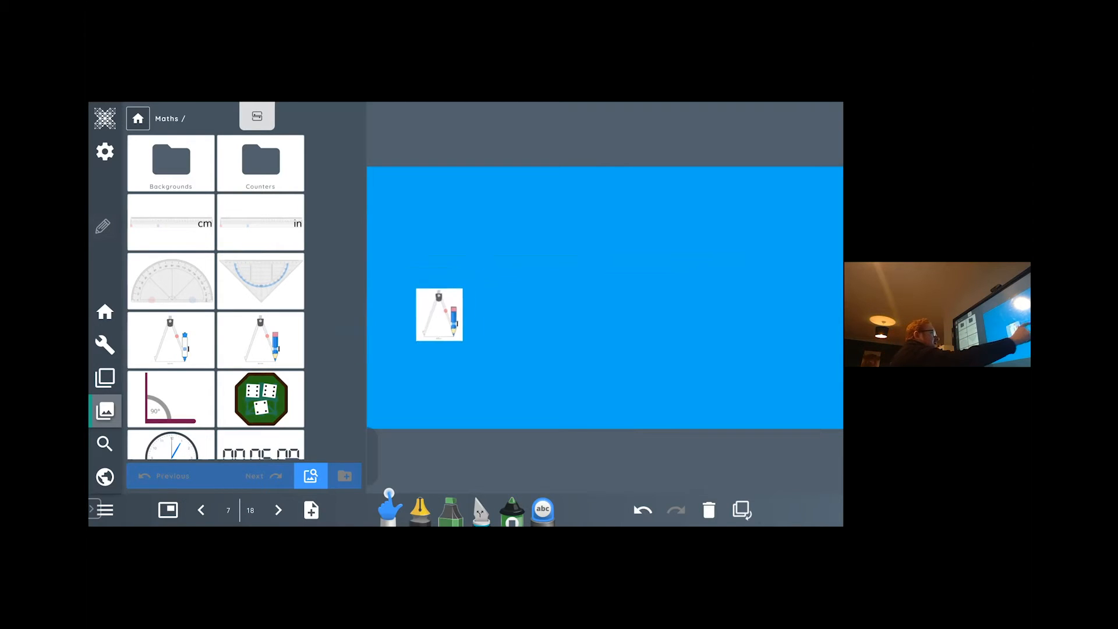
- Enlarge the compass and add a second compass to page 7
left_click_drag(439, 314, 720, 285)
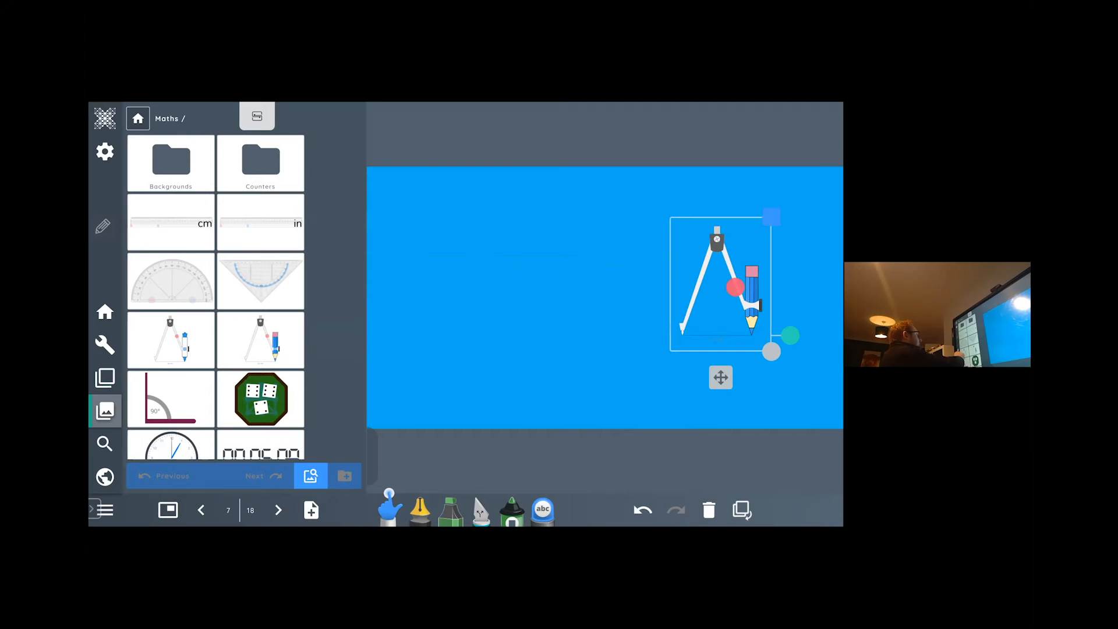
left_click_drag(720, 285, 488, 278)
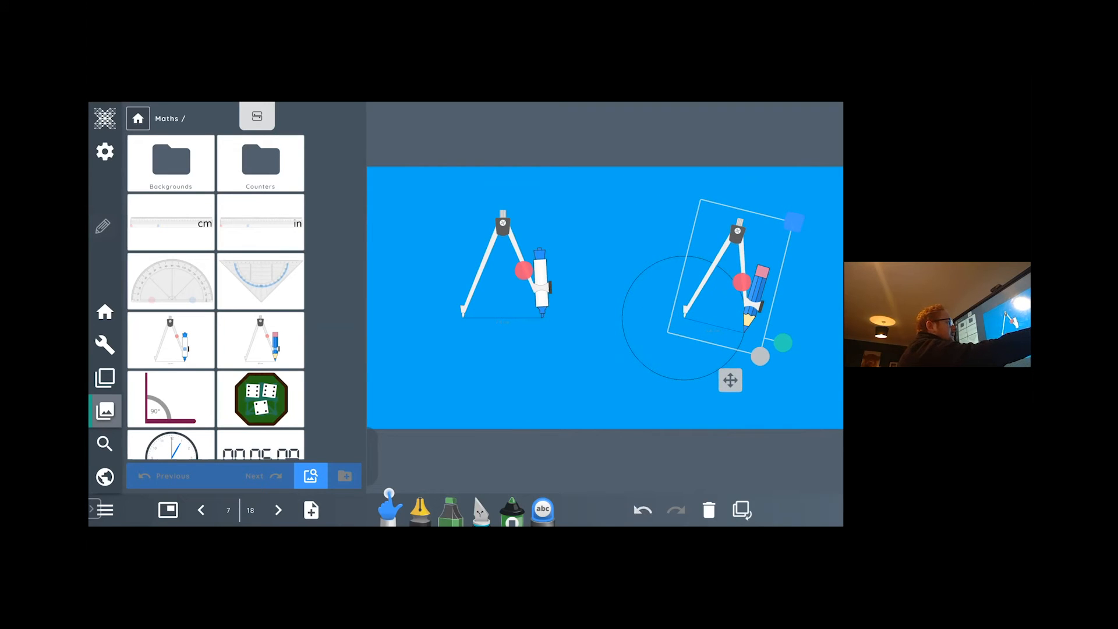
- Swing the compass to draw circles, one labelled 7.5 cm radius and 6.28319
left_click_drag(729, 380, 766, 341)
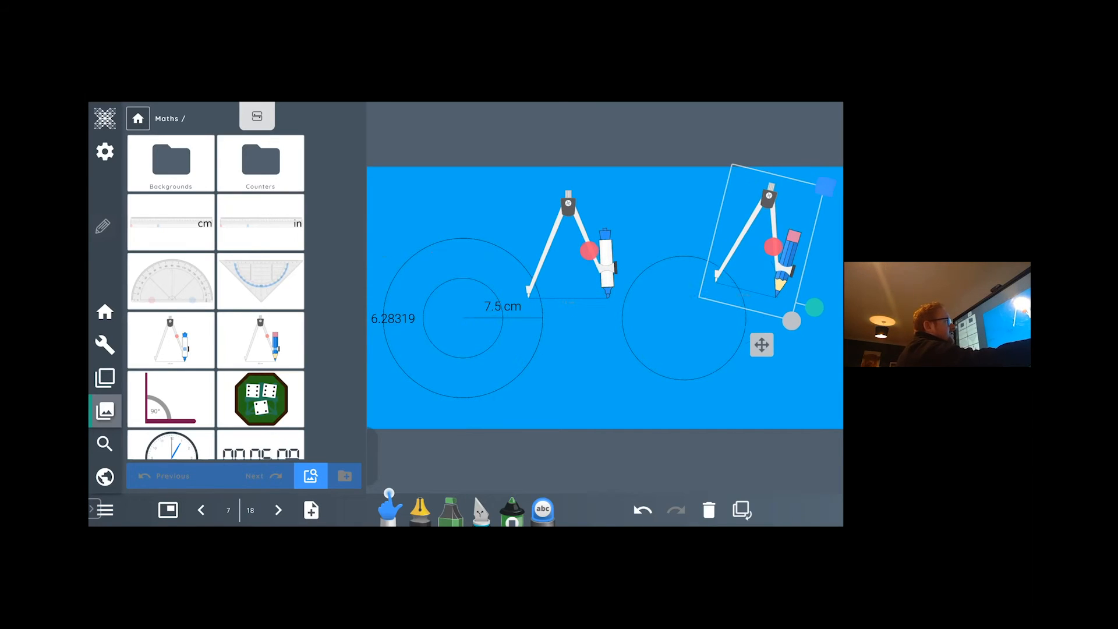
left_click_drag(762, 345, 710, 399)
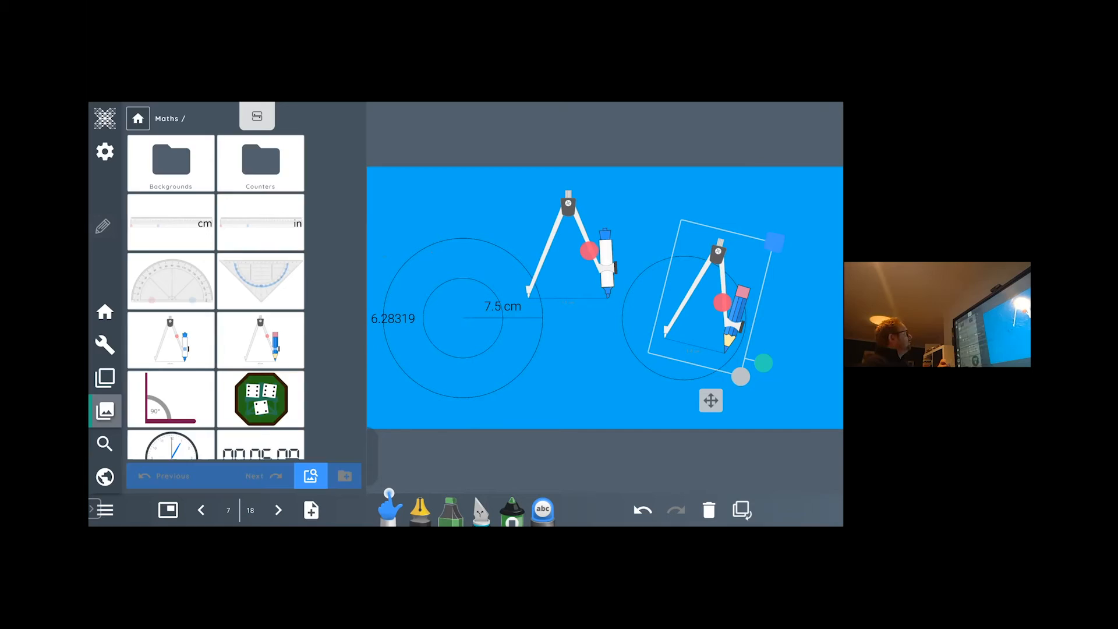
left_click(104, 345)
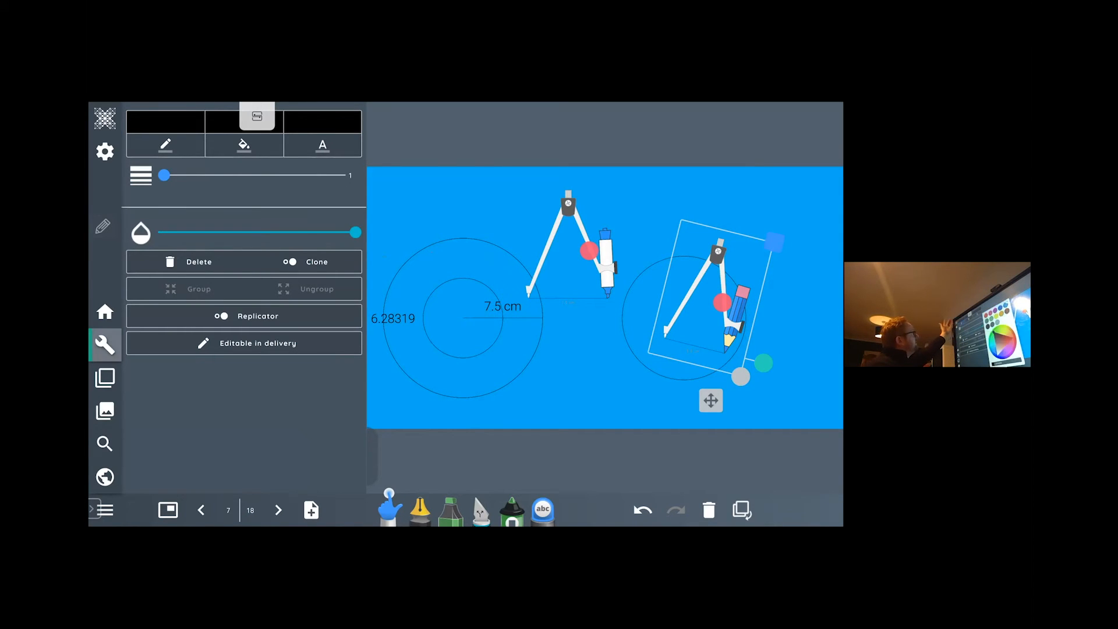
- Set the compass drawing line to red and start a red arc
left_click(164, 145)
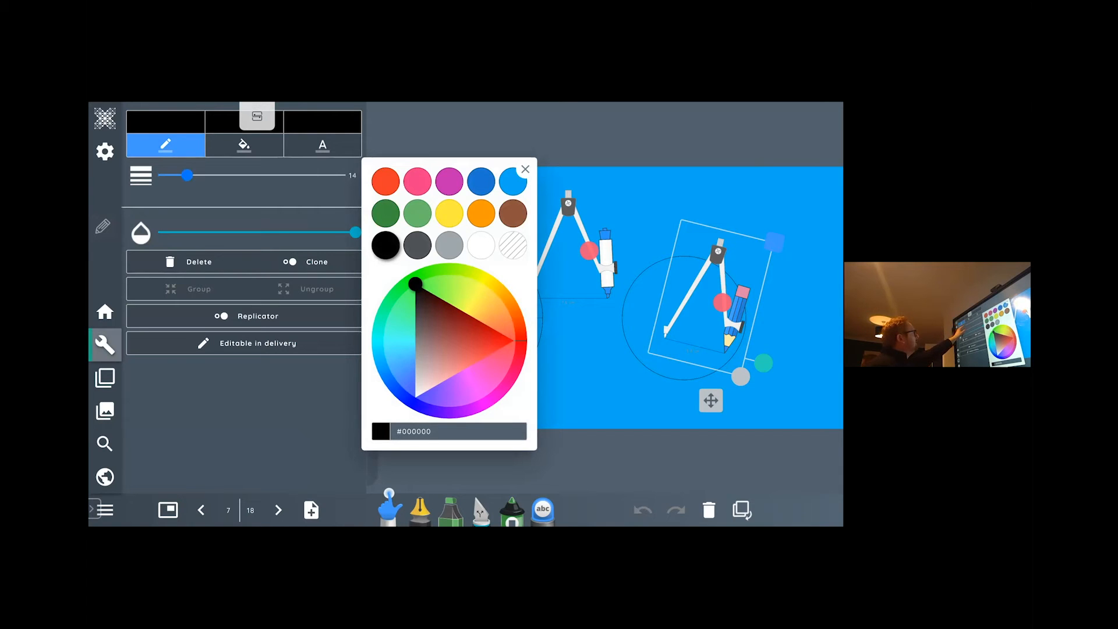
left_click(384, 182)
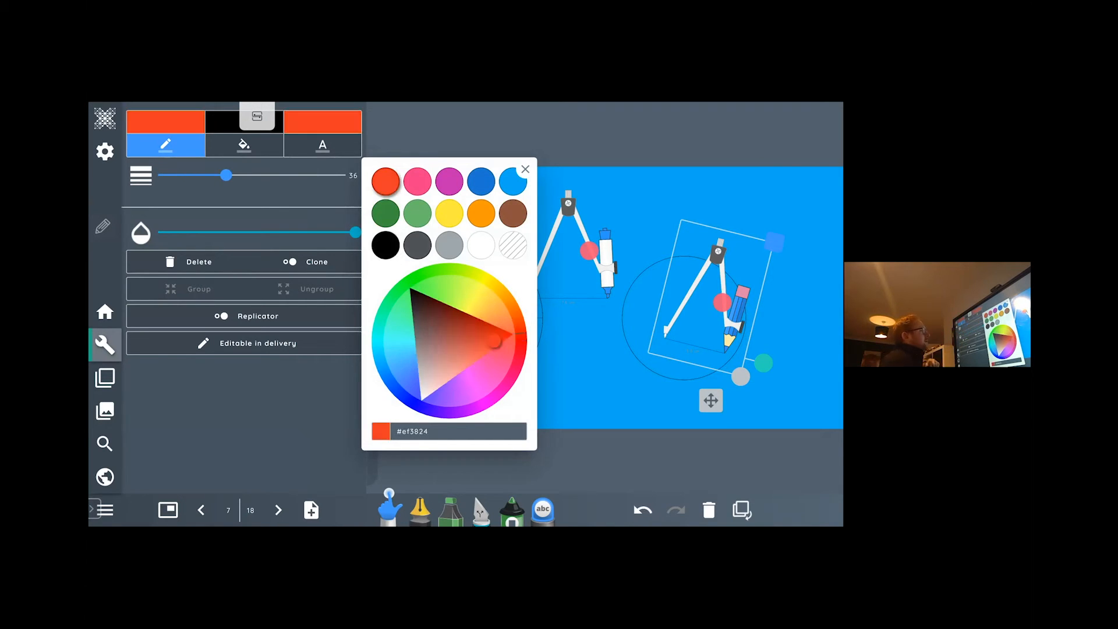
left_click_drag(710, 400, 719, 415)
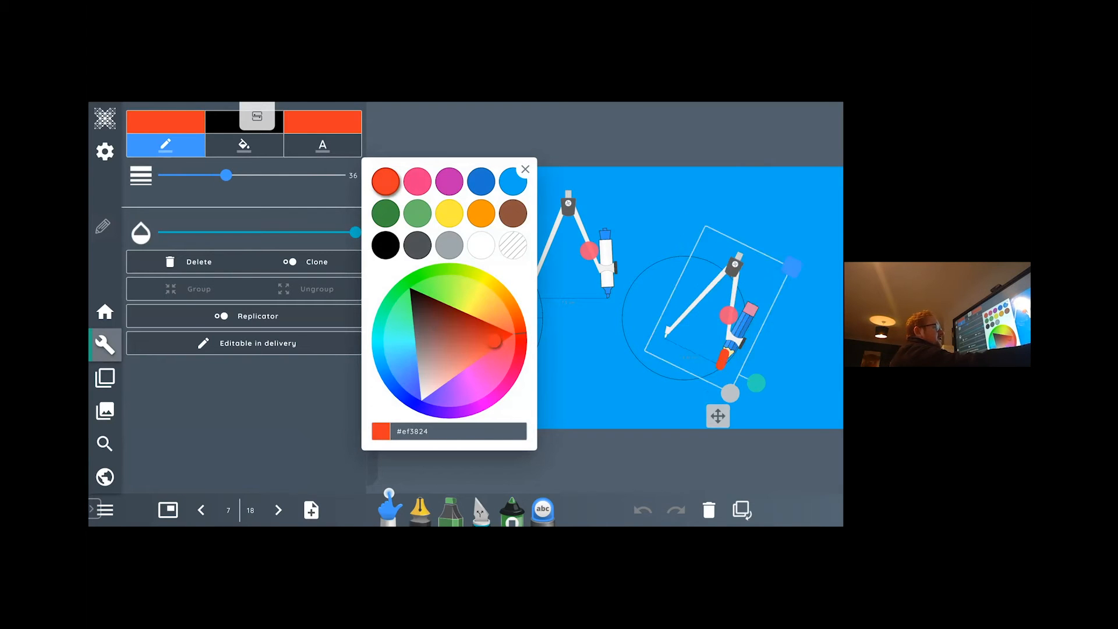
left_click(526, 170)
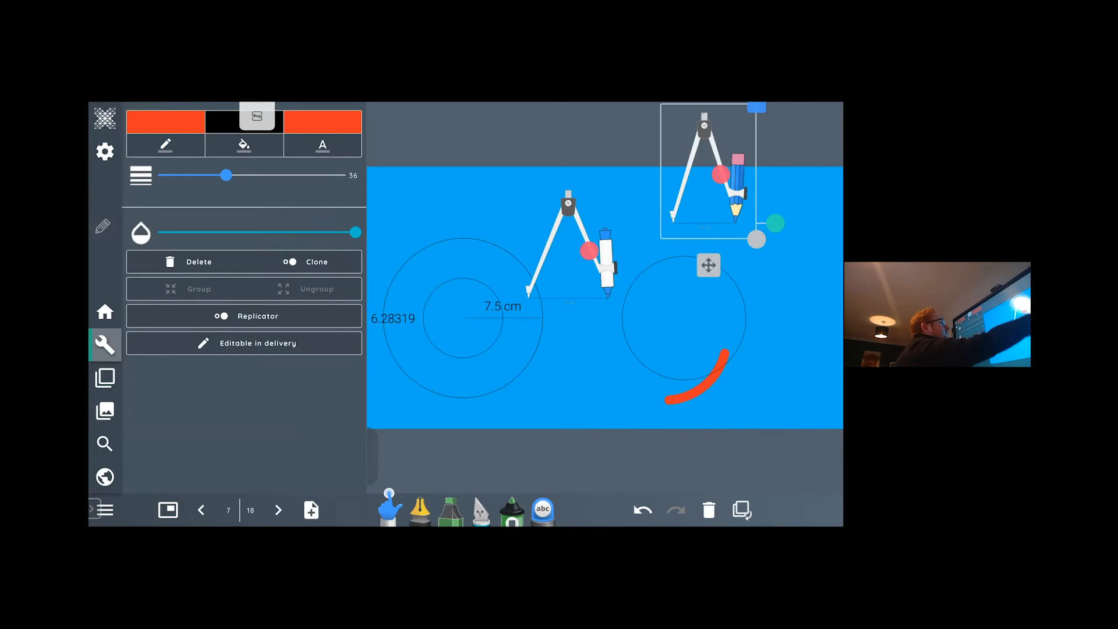
- Draw a thick red circle around the right-hand circle, then move to blank page 8
left_click_drag(706, 171, 689, 282)
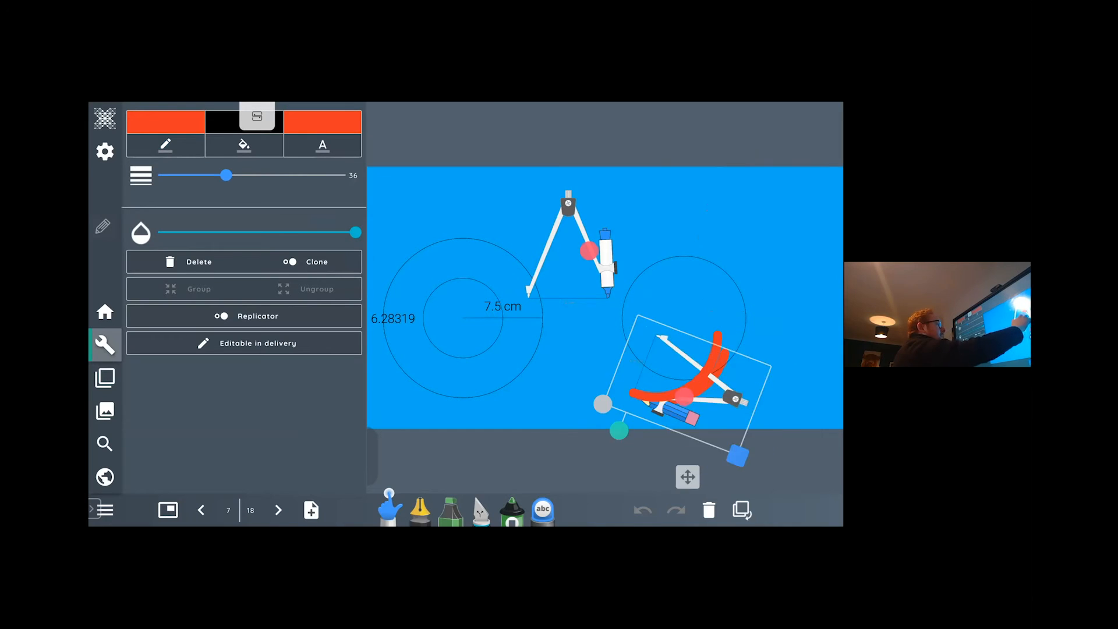
left_click_drag(685, 392, 695, 314)
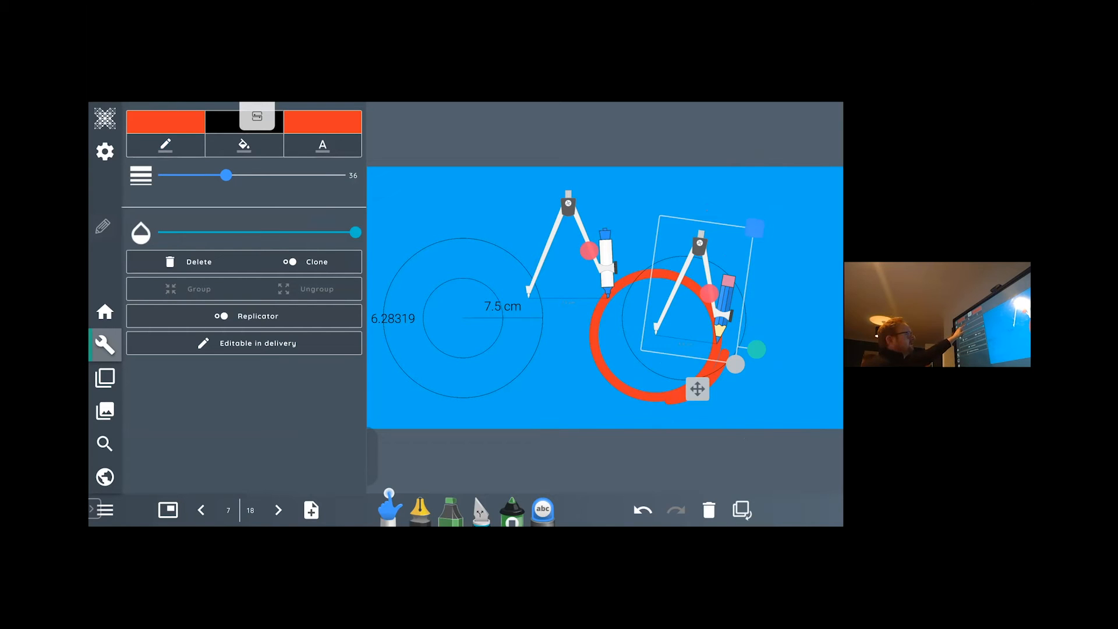
left_click_drag(225, 175, 200, 175)
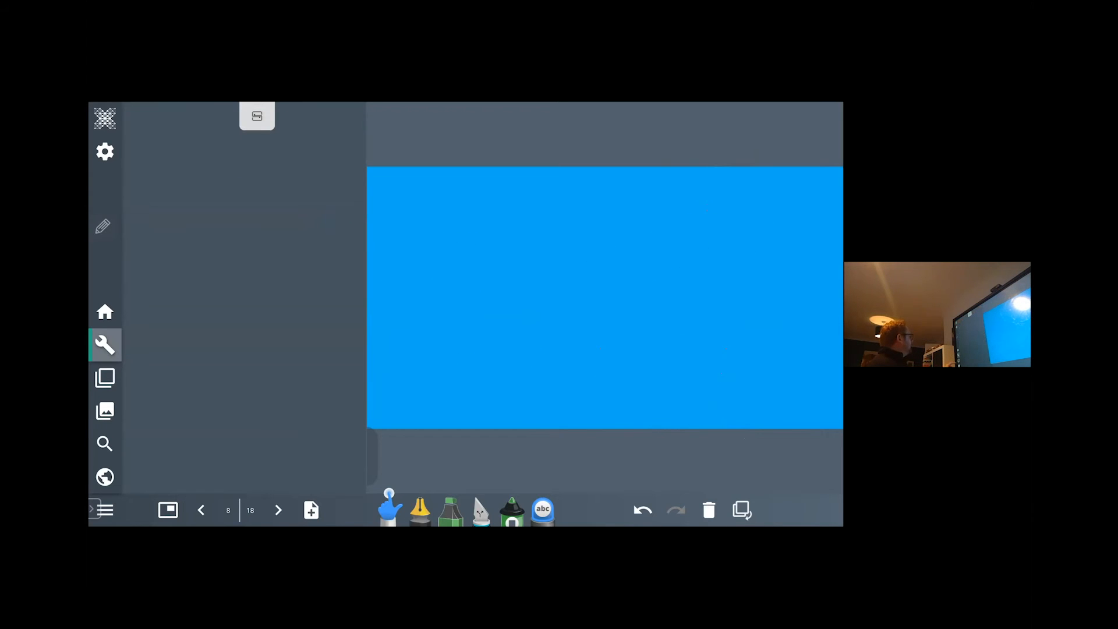
- Place a Maths angle measurer opened to about 25° and clone it into four copies
left_click(104, 411)
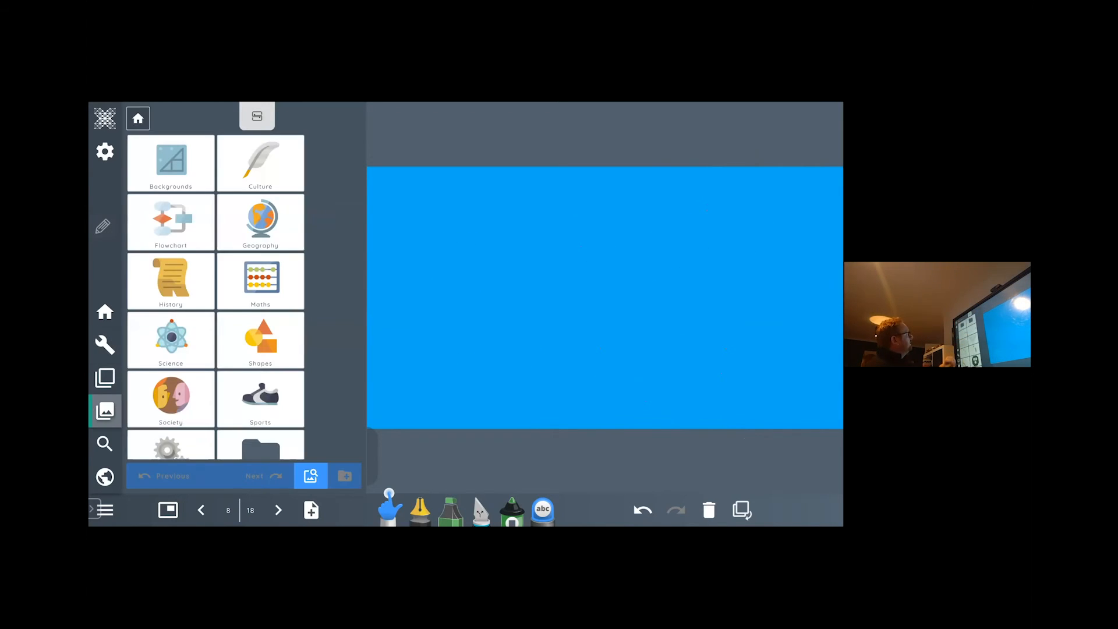
left_click(259, 278)
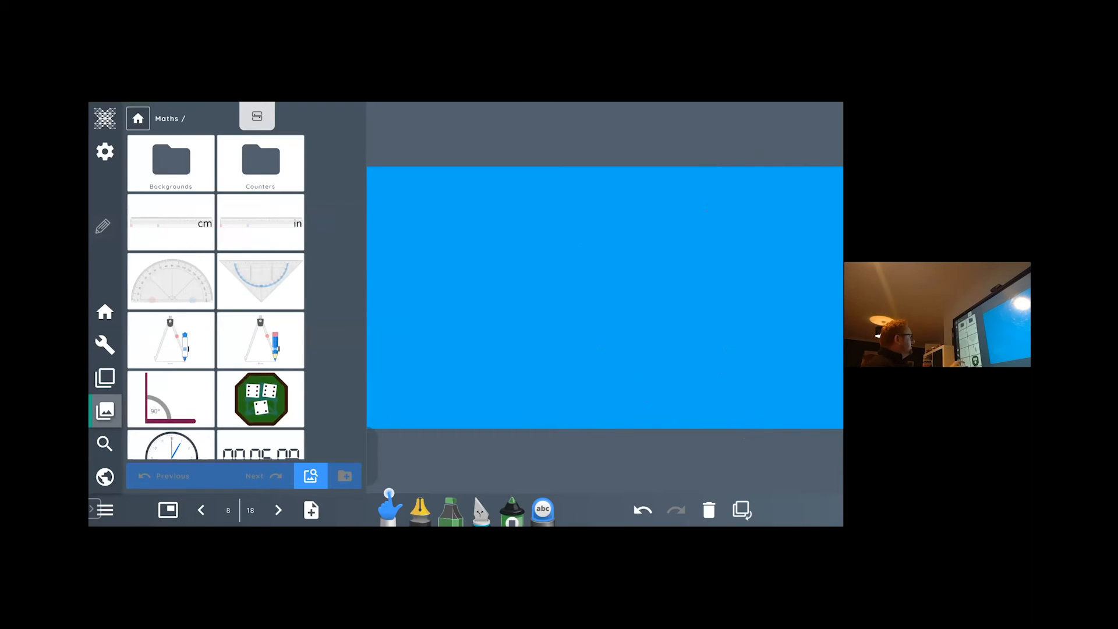
scroll("down", 3)
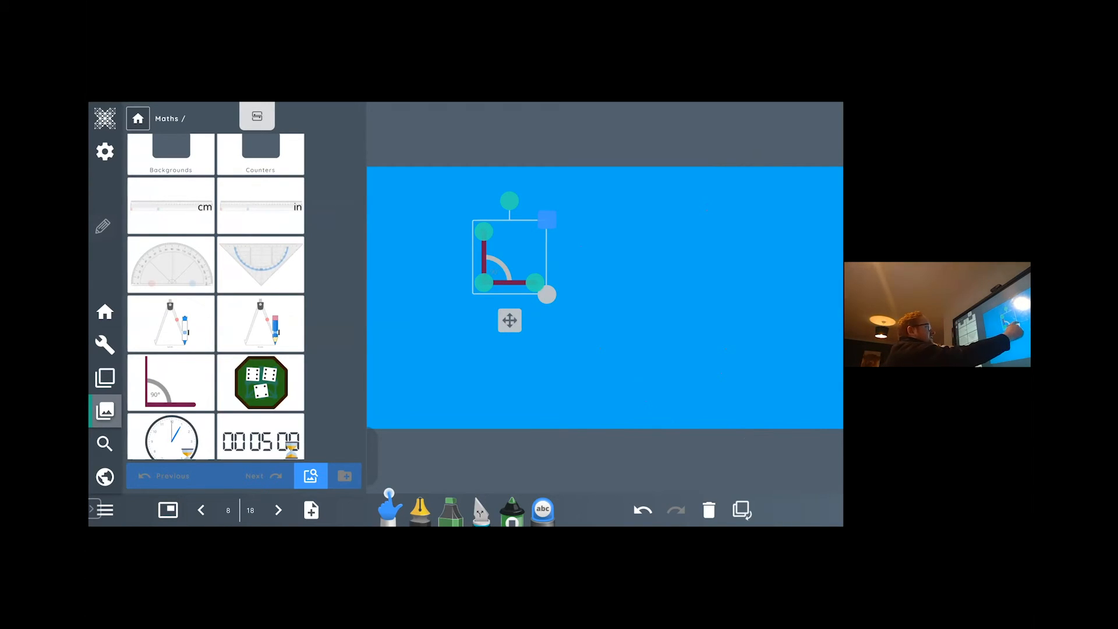
left_click_drag(545, 294, 625, 332)
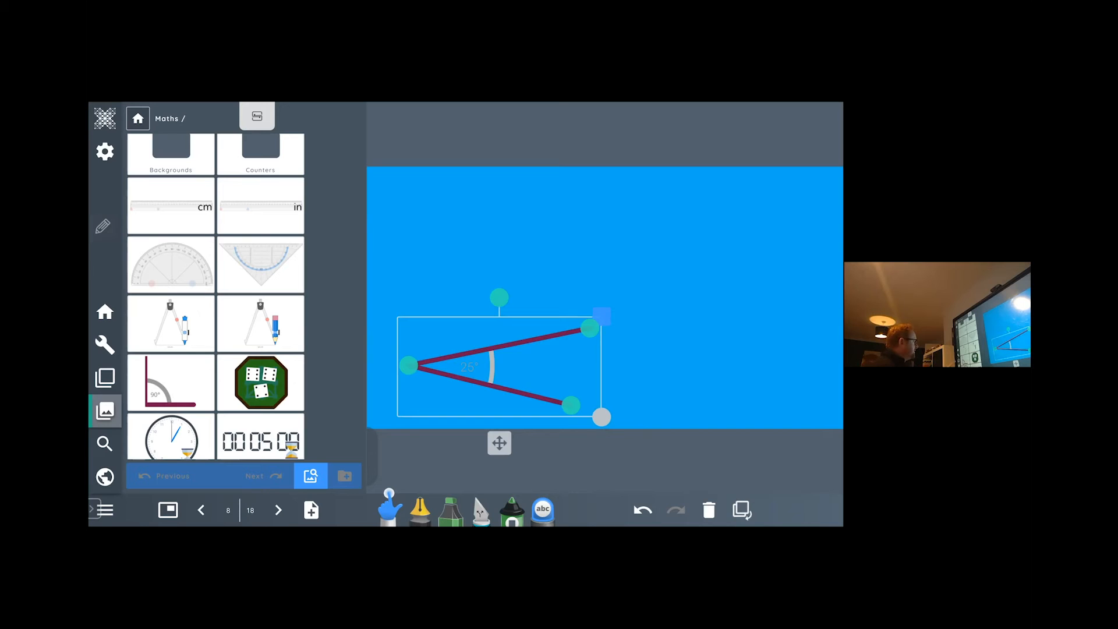
left_click(104, 345)
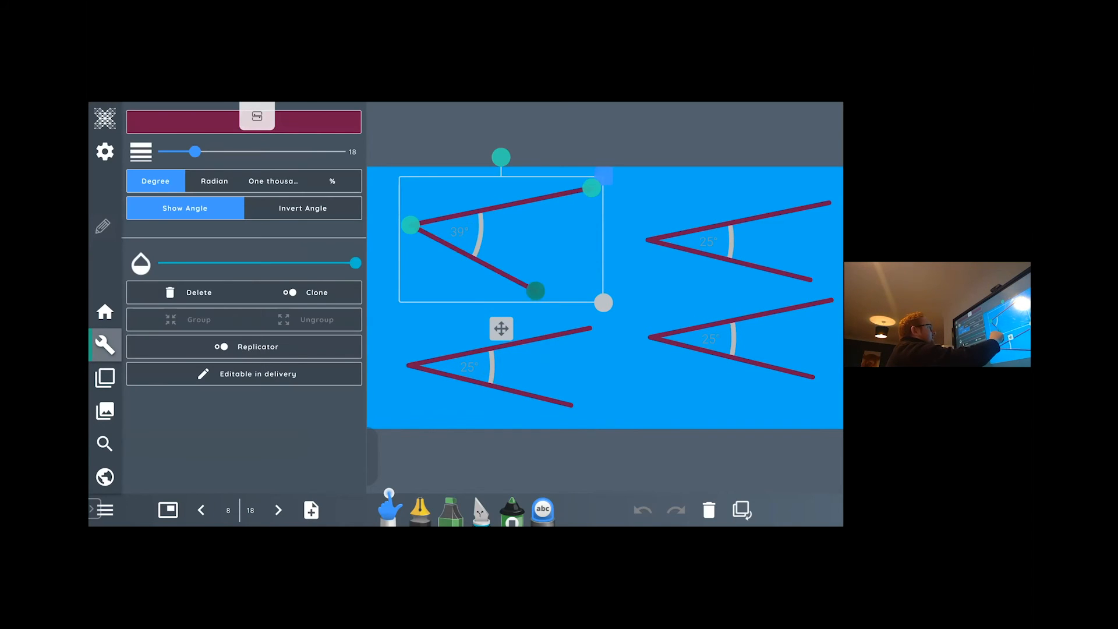
- Reshape the top-left angle to about 83° and give the angles different colours
left_click_drag(534, 291, 437, 297)
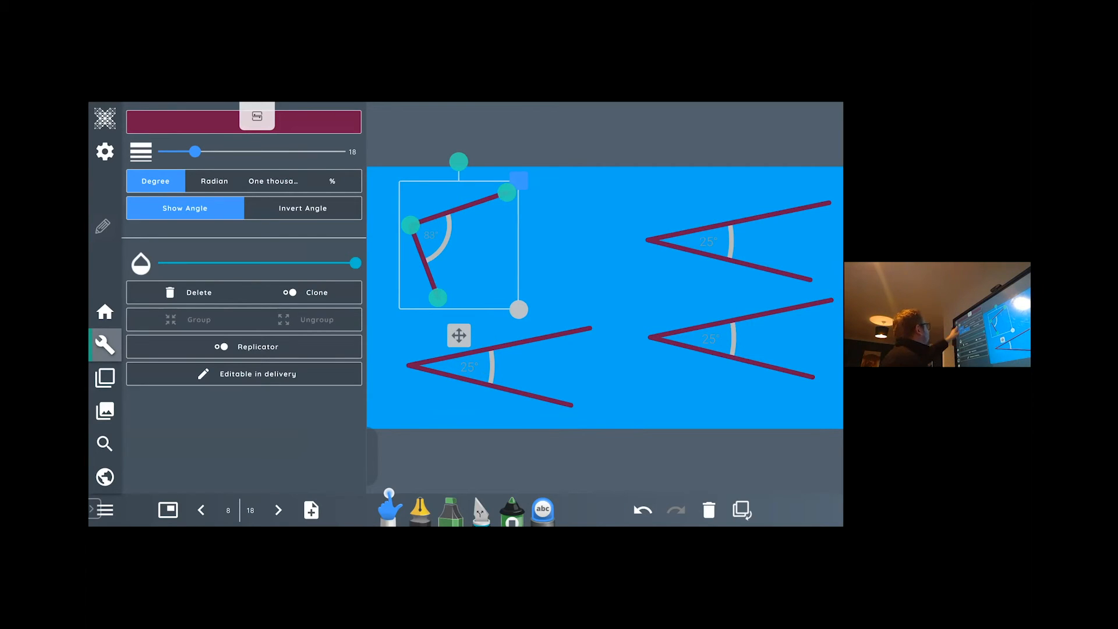
left_click(243, 121)
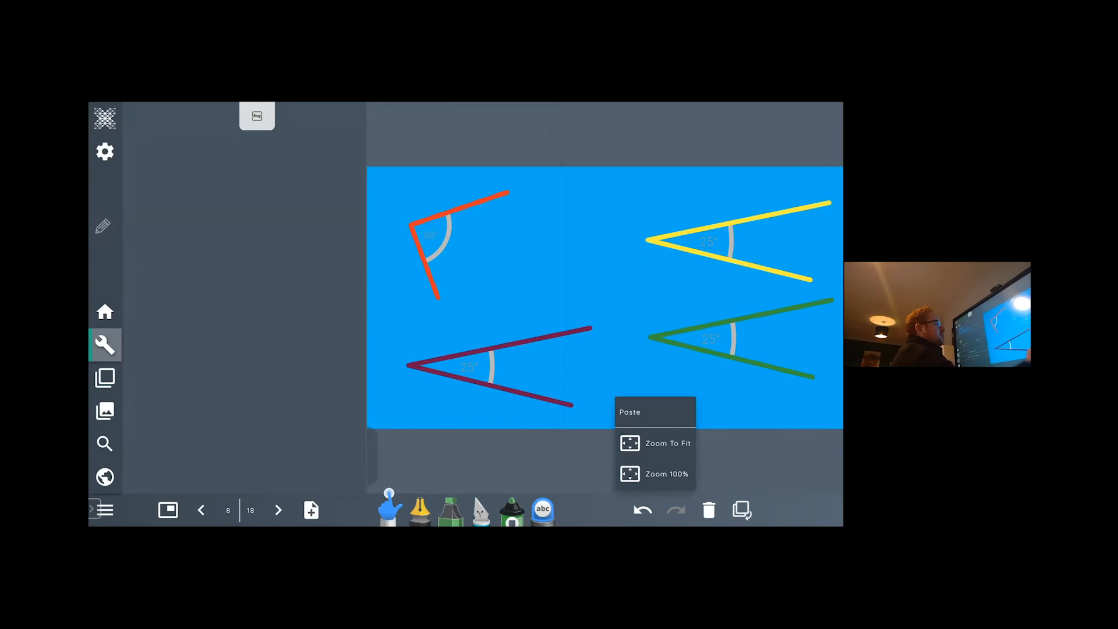
- Shrink the green angle into a smaller, thinner reflex angle
left_click(713, 342)
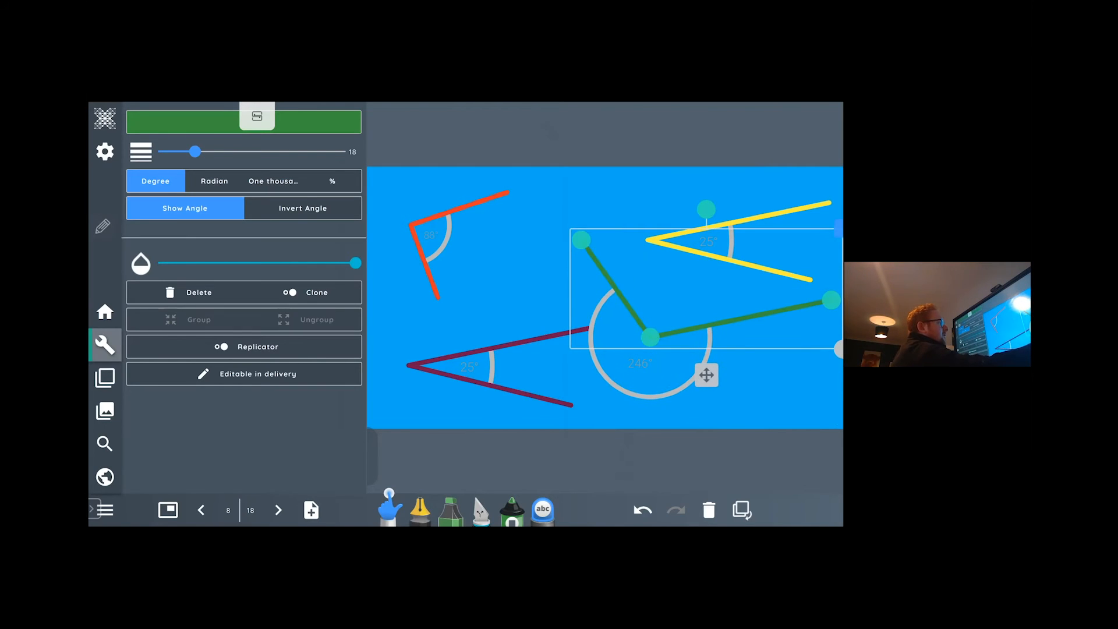
left_click_drag(706, 374, 716, 400)
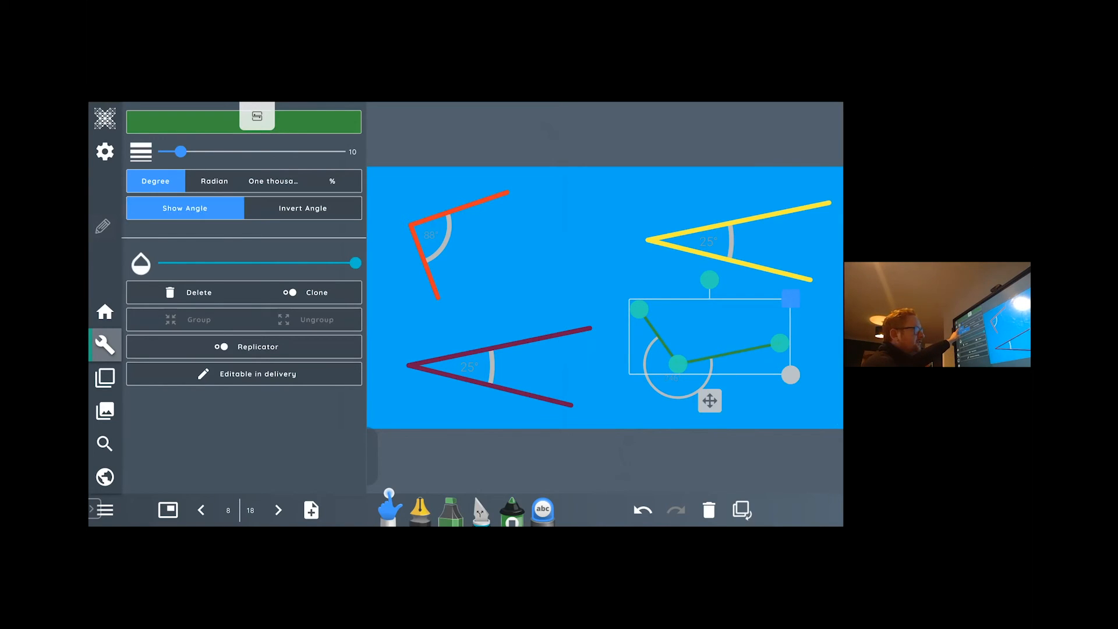
- Hide the green angle's measurement and switch its unit to radians, then thousandths
left_click(184, 207)
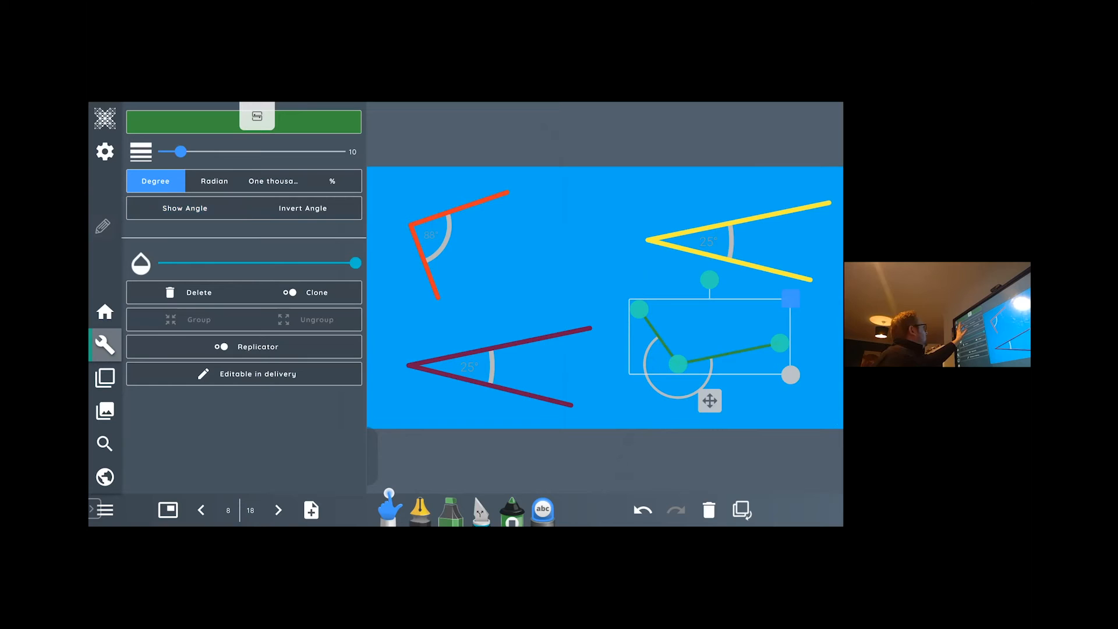
left_click(214, 181)
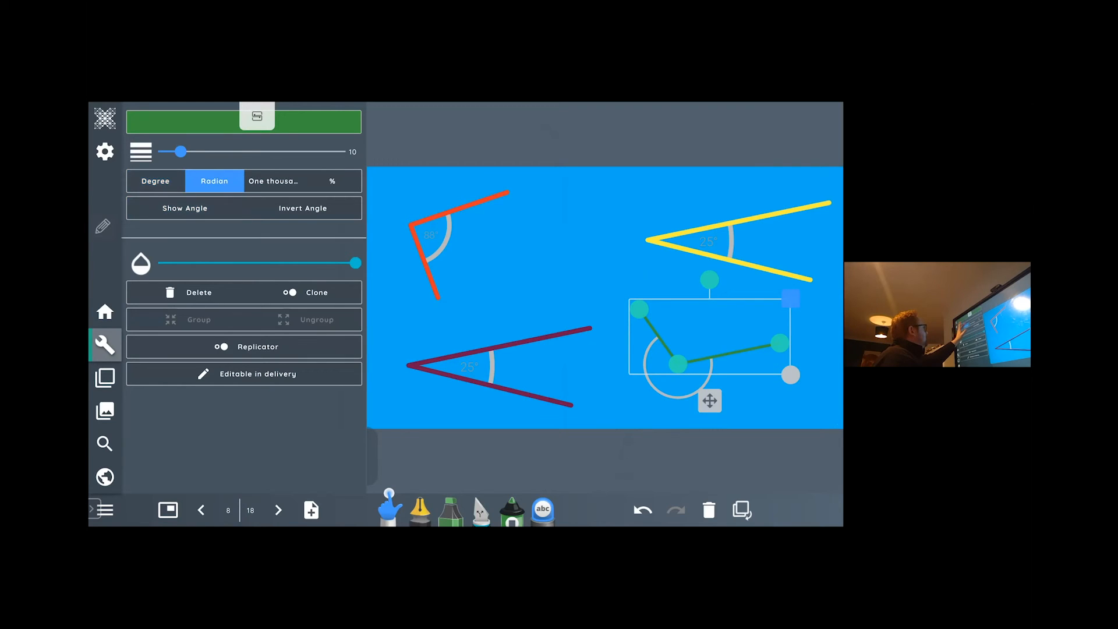
left_click(272, 181)
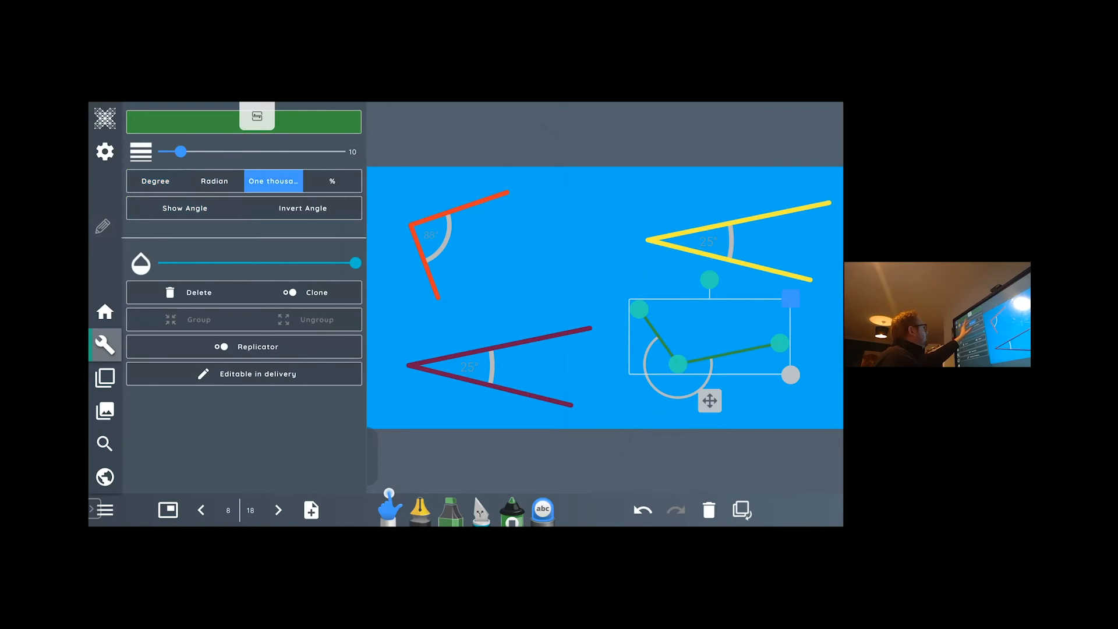
left_click(332, 180)
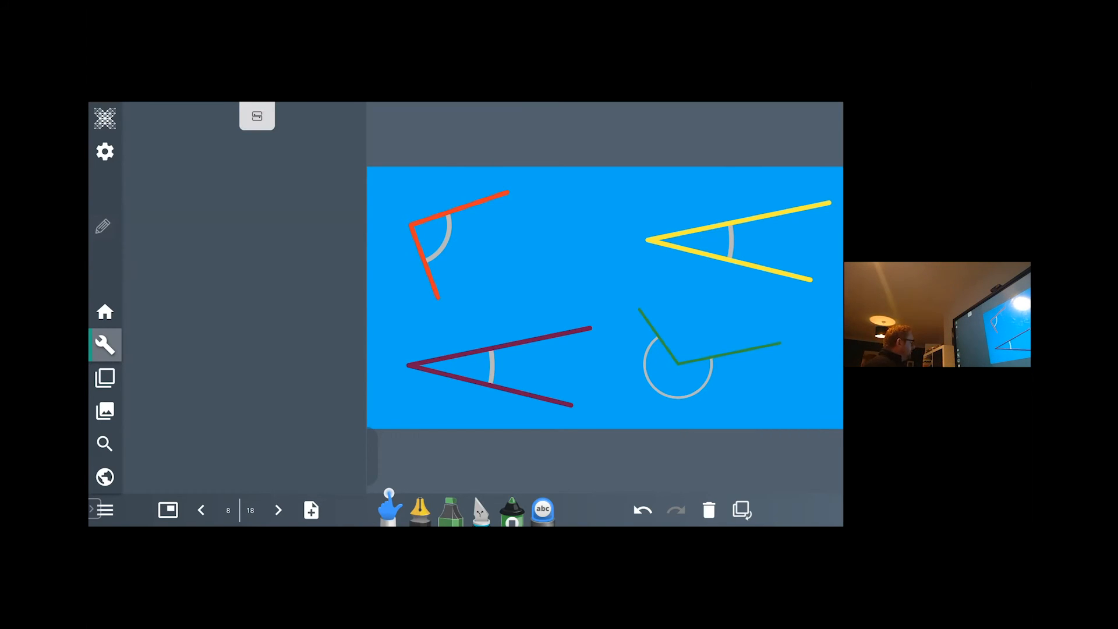
- Deselect the angles and bring up the main menu of print and save options
left_click(104, 226)
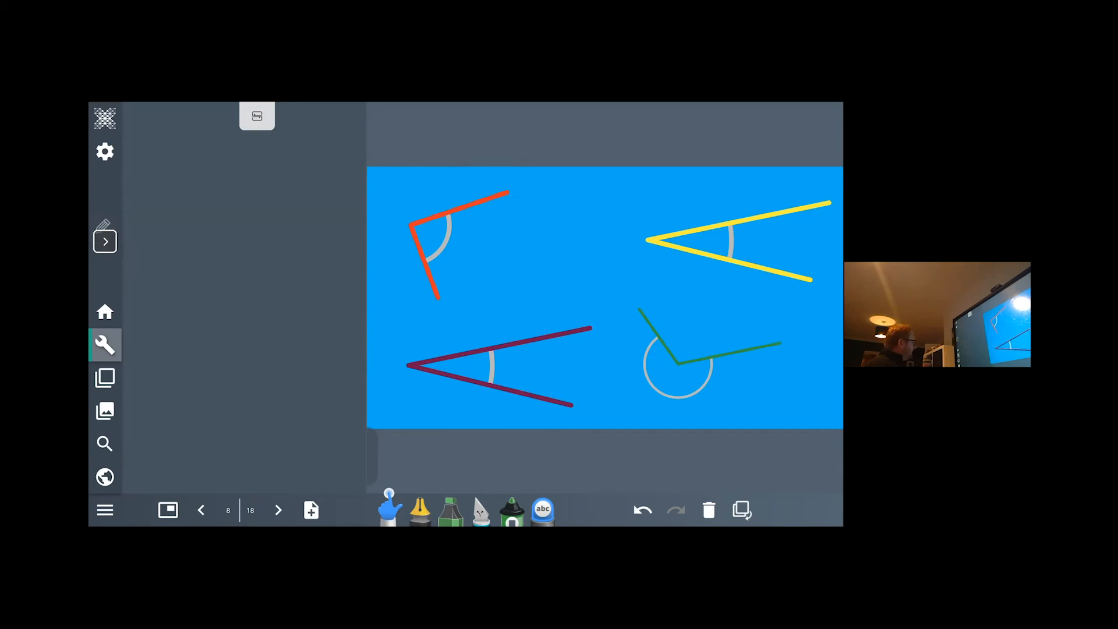
left_click(104, 510)
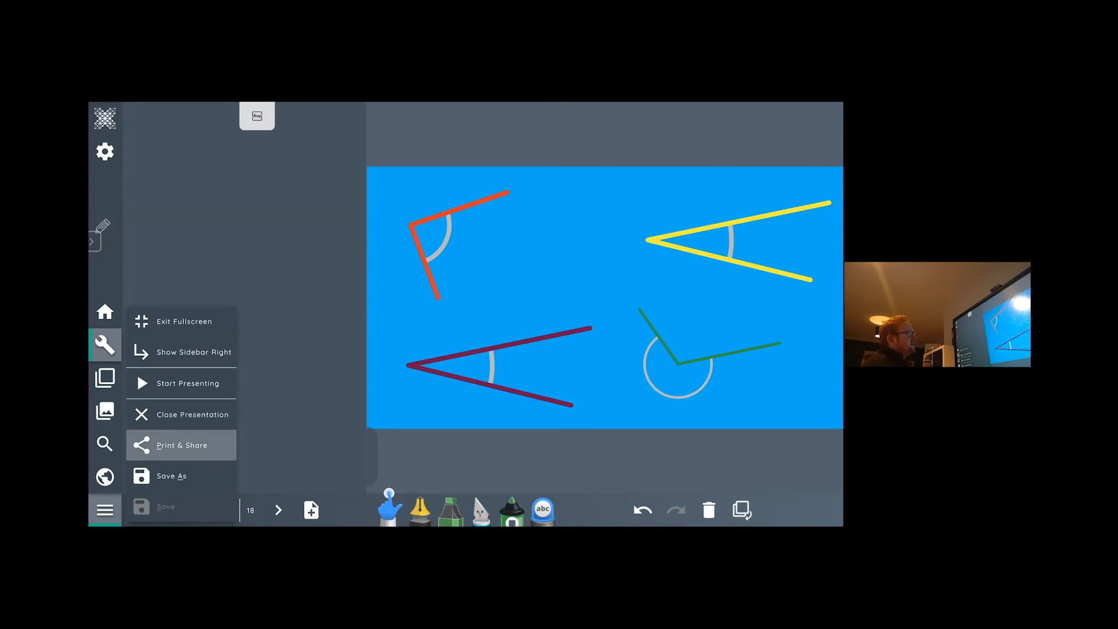
- Preview Print & Share, cancel it, and show the resource library categories
left_click(182, 444)
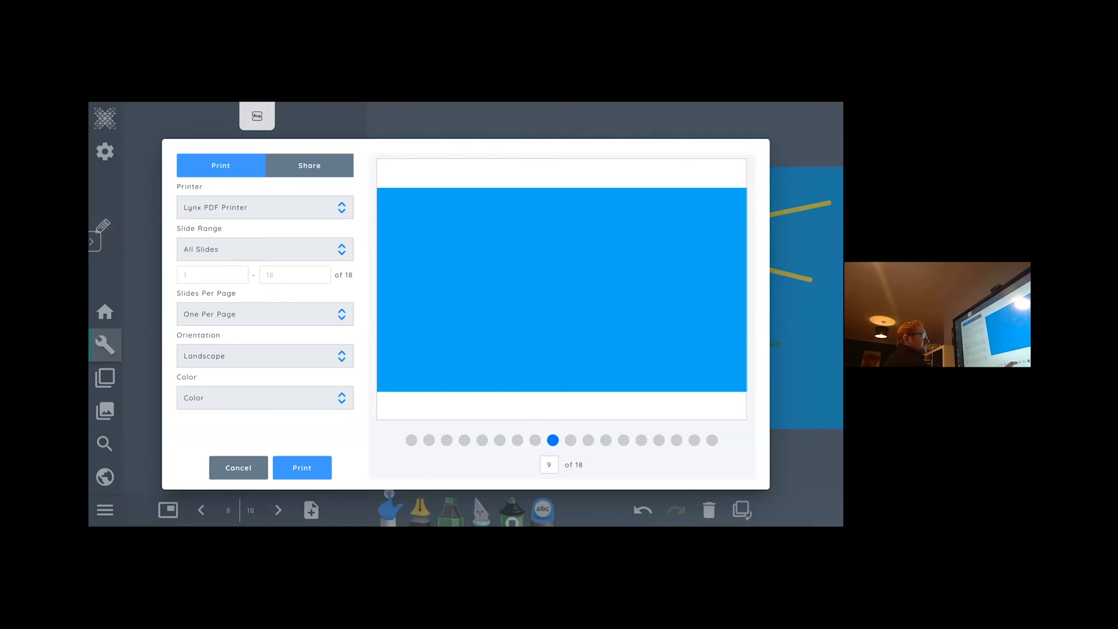
left_click(535, 440)
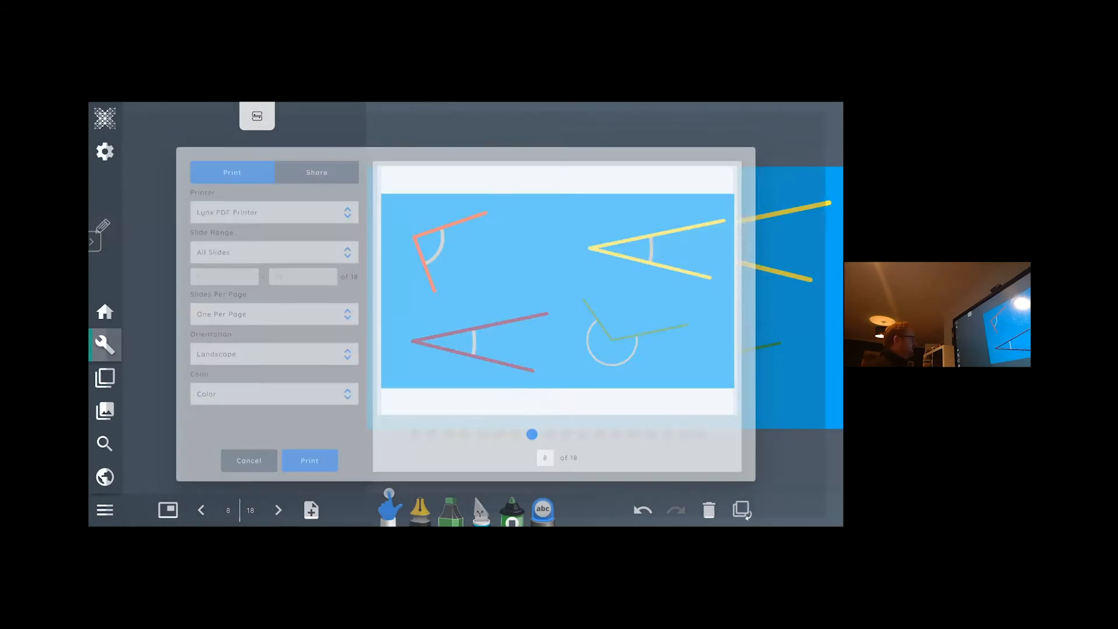
left_click(103, 410)
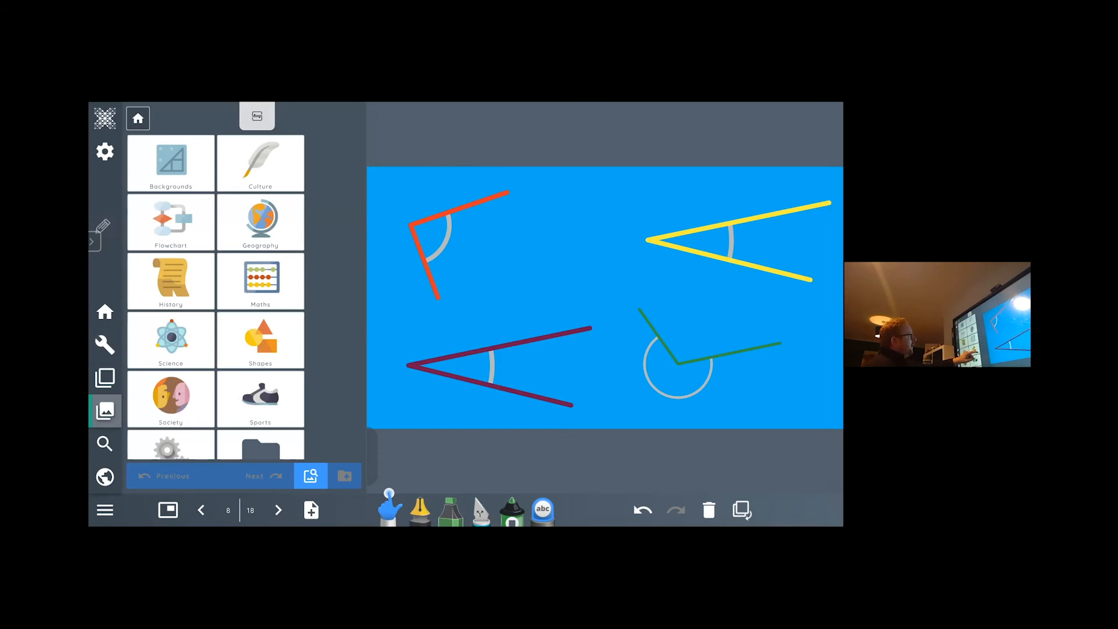
- Enter the Maths resources and enlarge the board to full screen
left_click(260, 282)
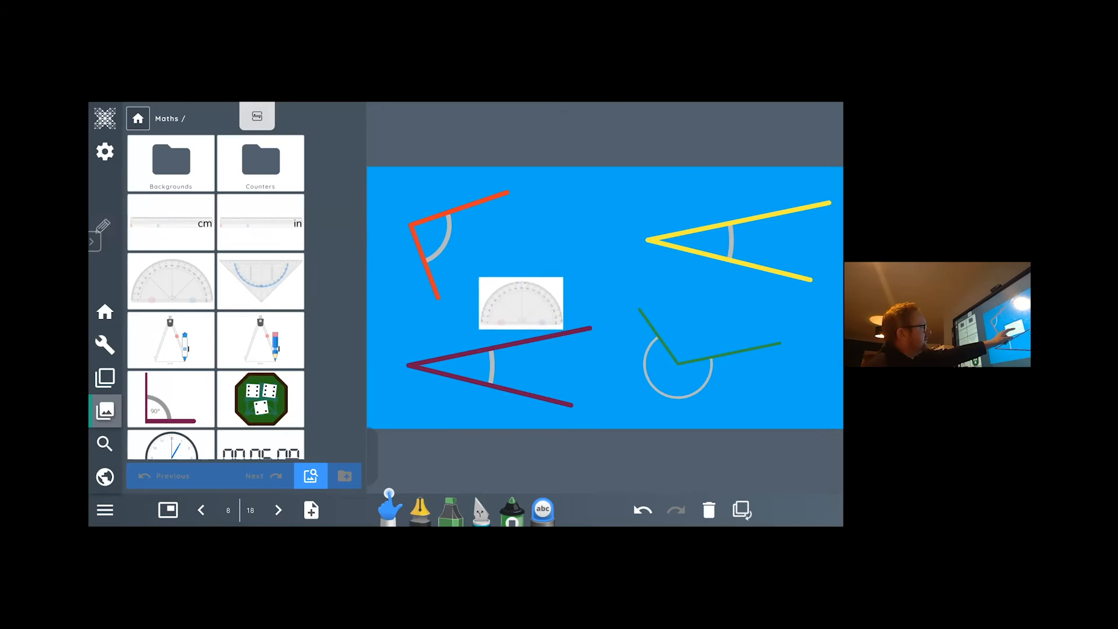
left_click(520, 303)
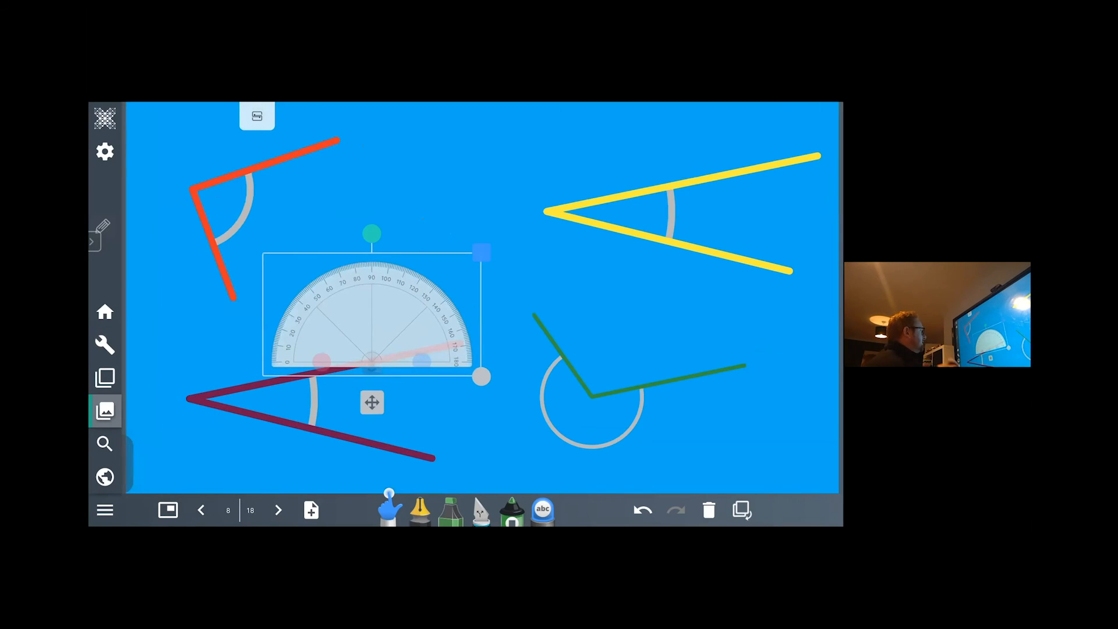
- Position and rotate the protractor until it lines up over the purple angle
left_click_drag(371, 402, 592, 369)
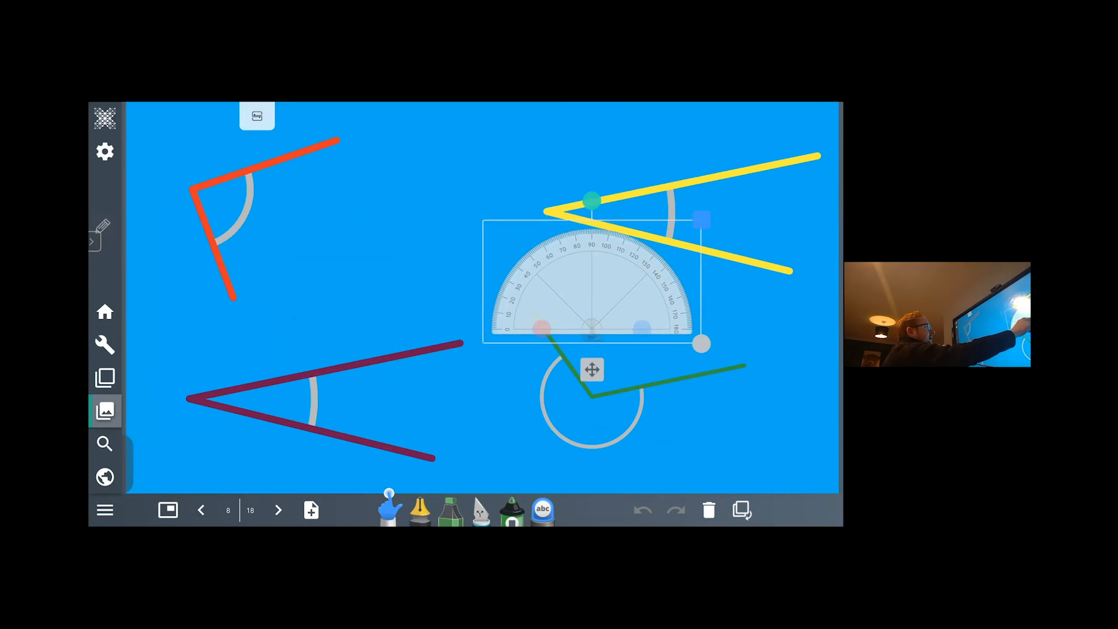
left_click_drag(592, 369, 551, 266)
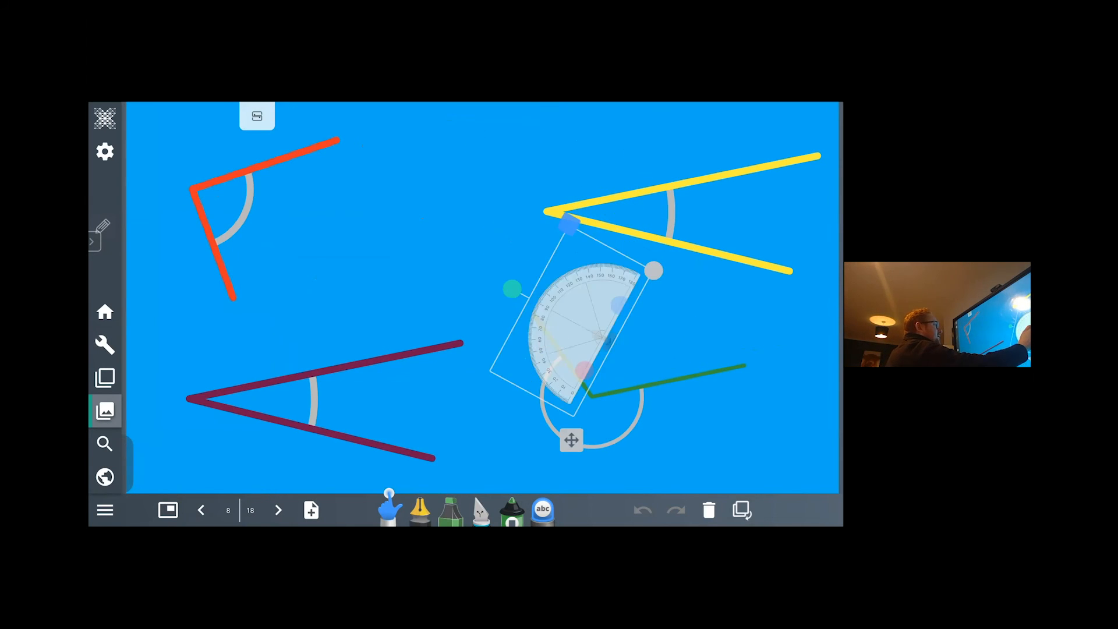
left_click_drag(571, 225, 517, 250)
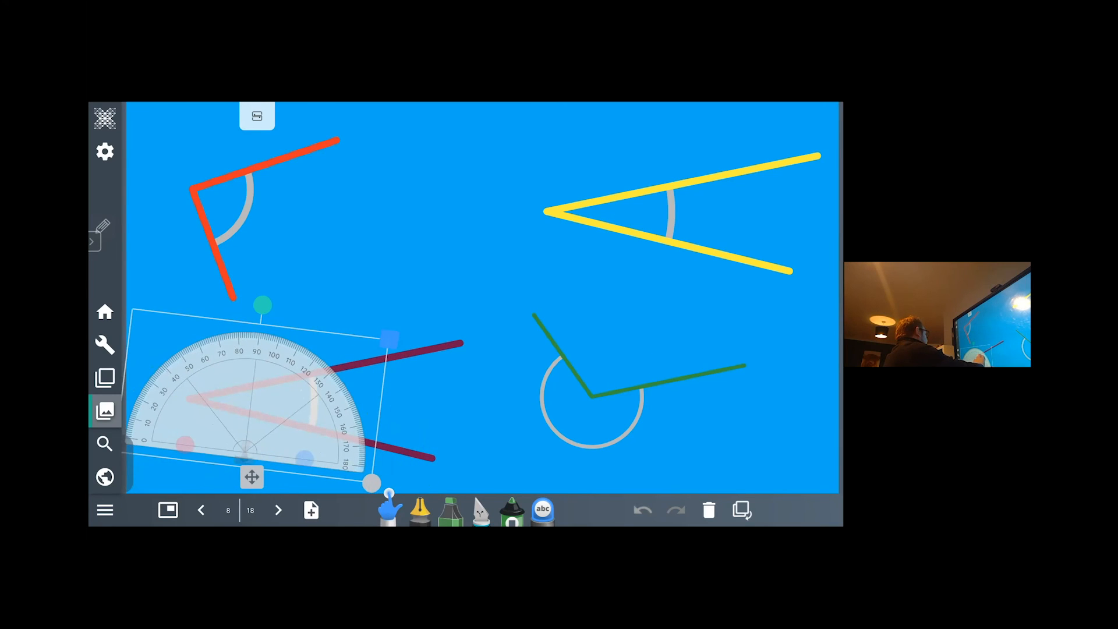
left_click_drag(251, 477, 238, 476)
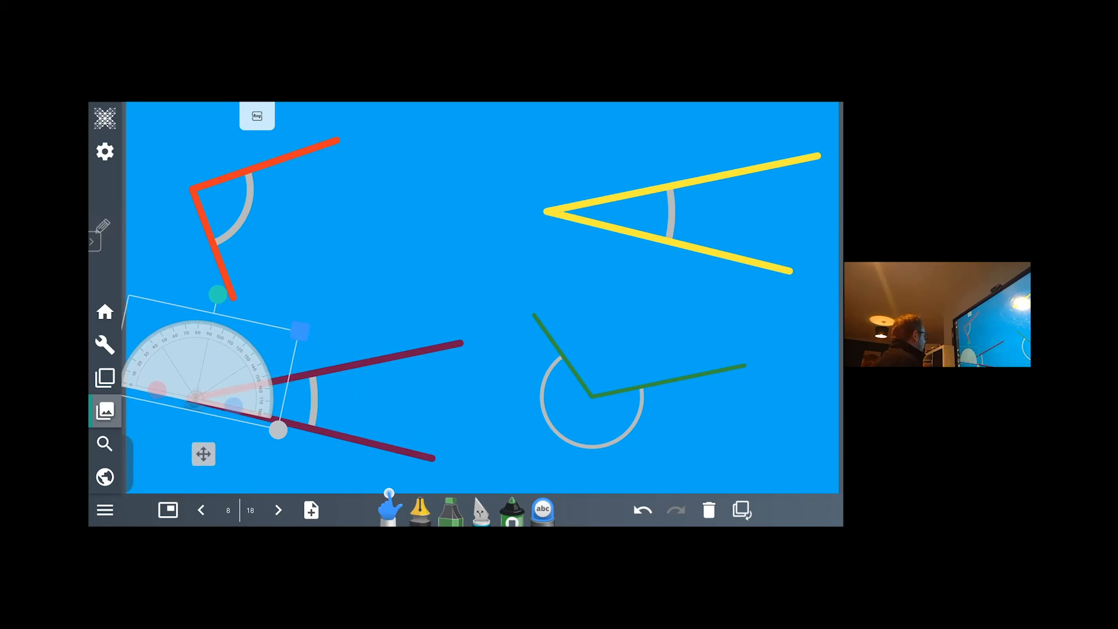
left_click(105, 410)
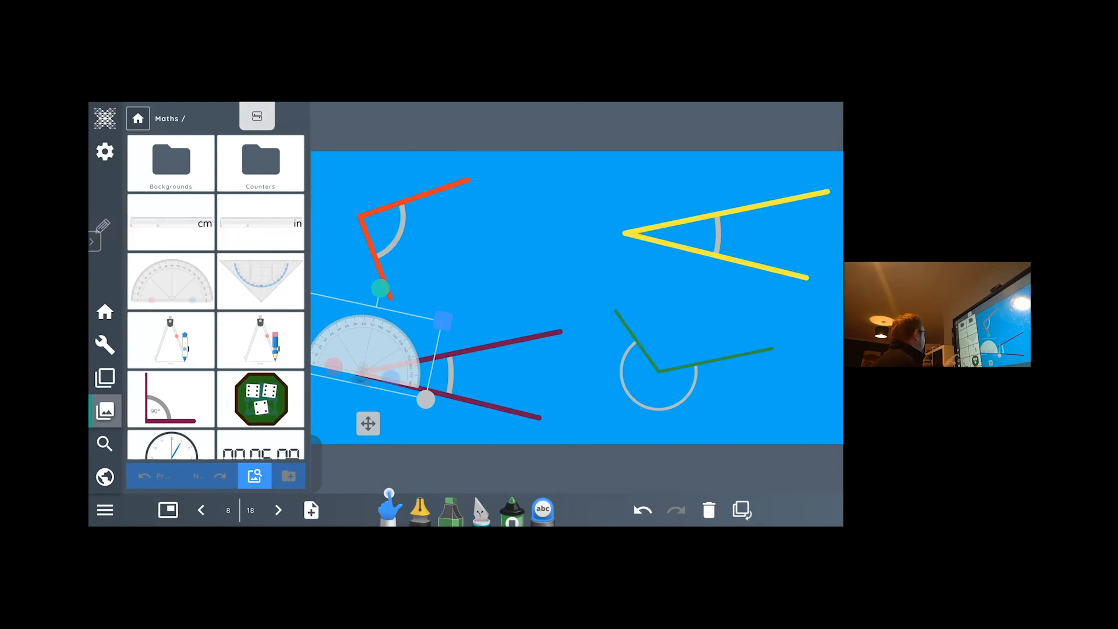
- Adjust the protractor's settings and swing its arm along the purple line to read 26°
left_click(104, 345)
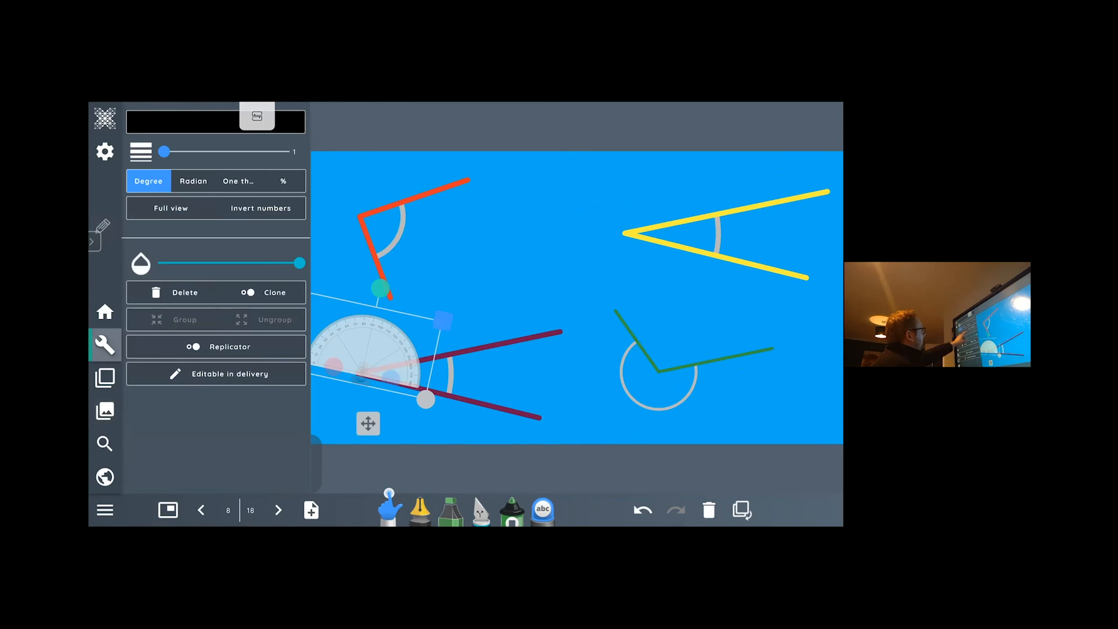
left_click(259, 207)
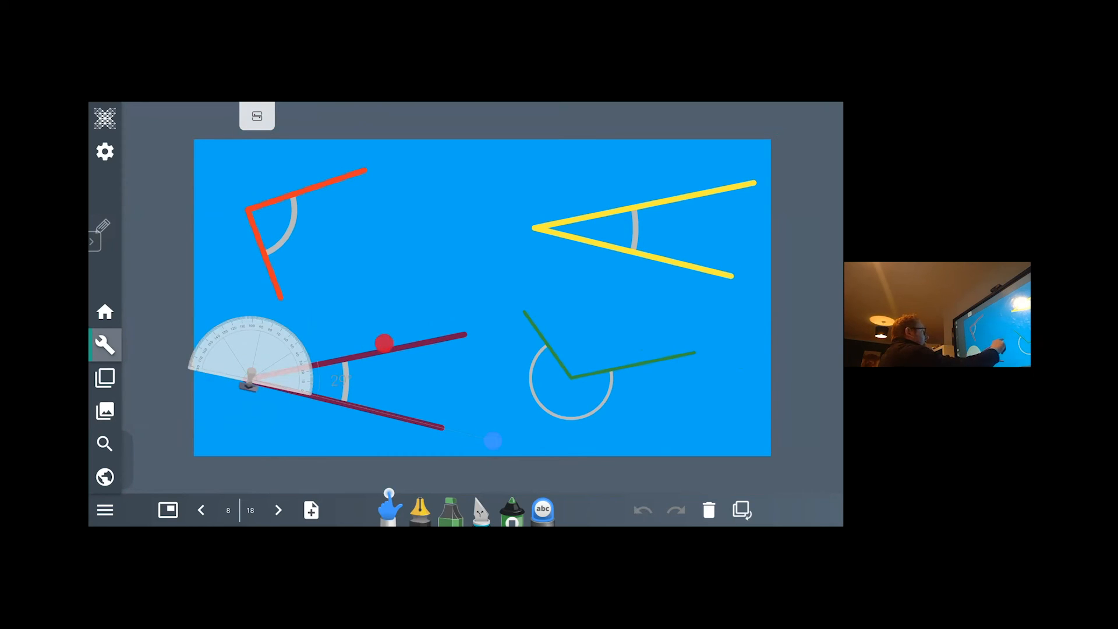
left_click_drag(382, 343, 510, 323)
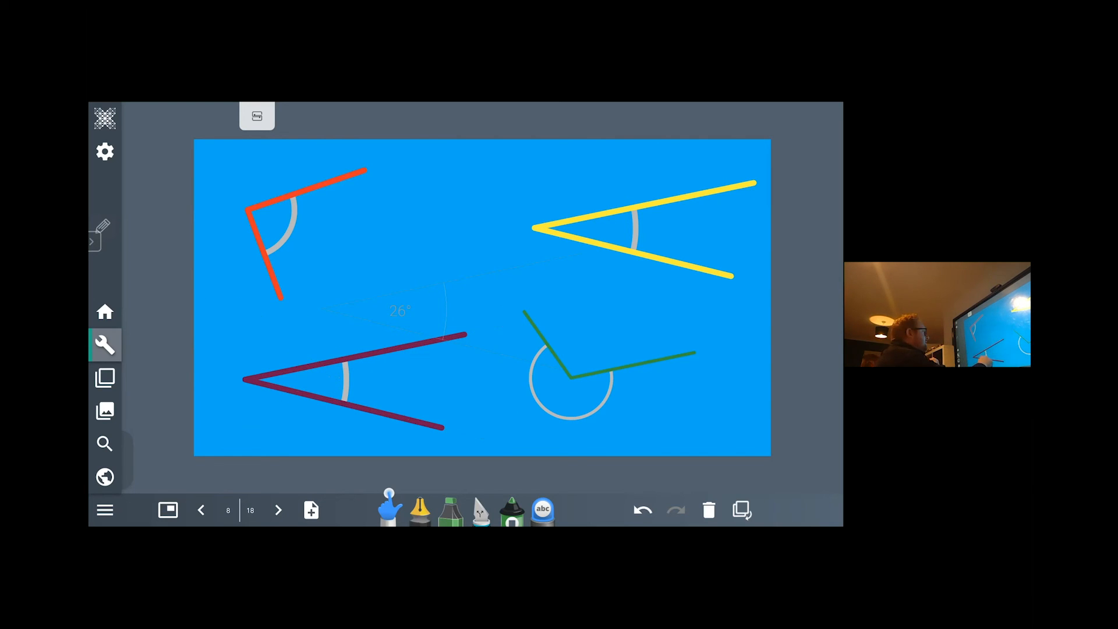
- Show the purple angle's own measurement, 25°, inside the shape
left_click(349, 382)
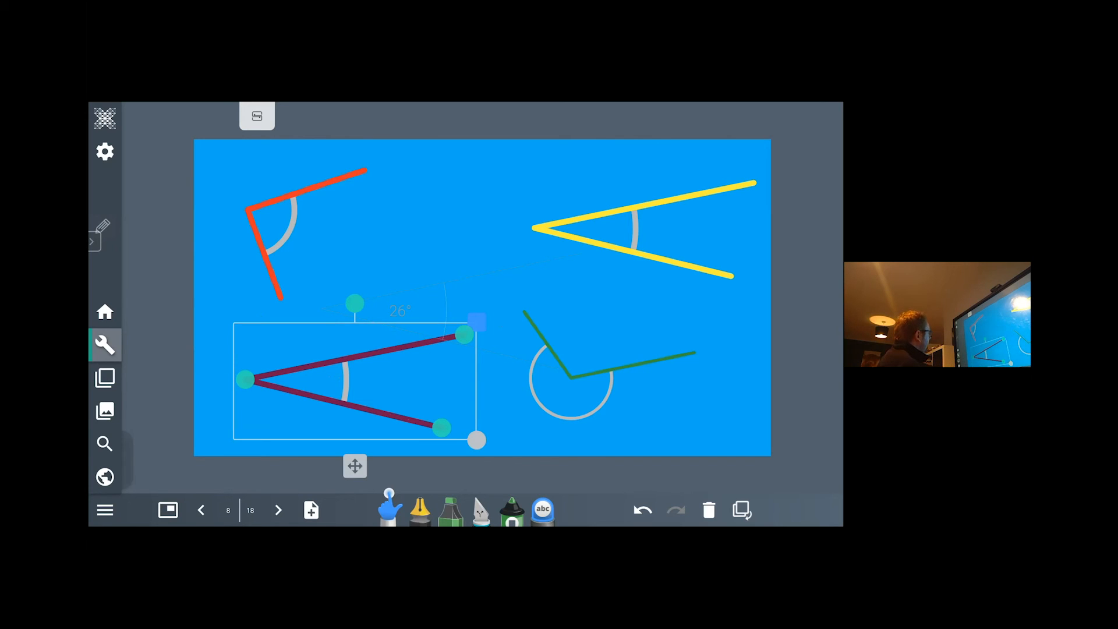
left_click(103, 345)
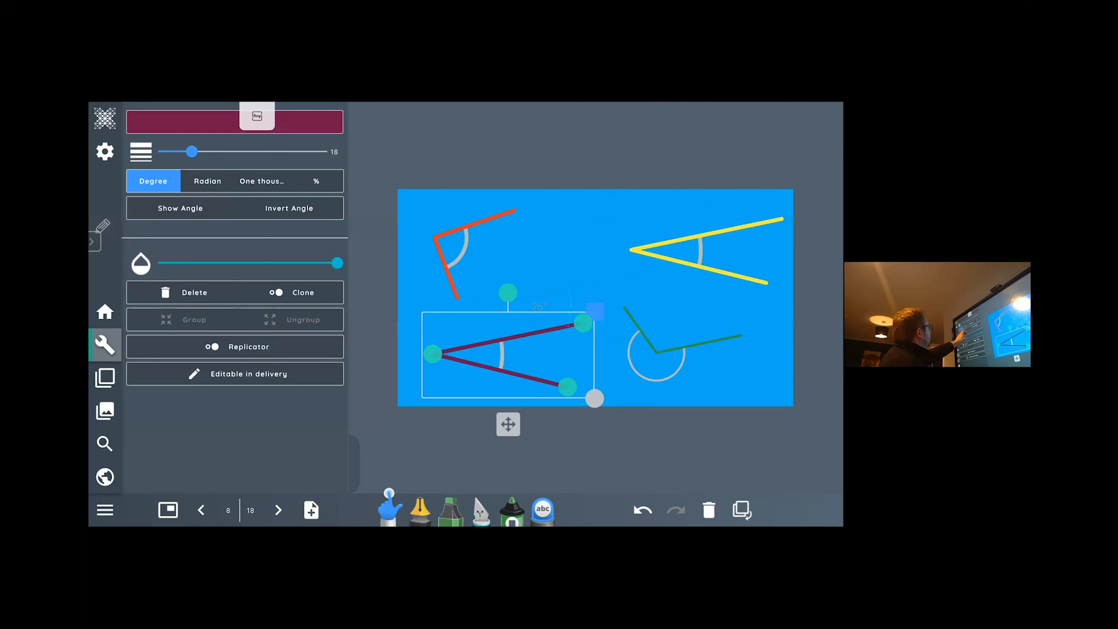
left_click(179, 207)
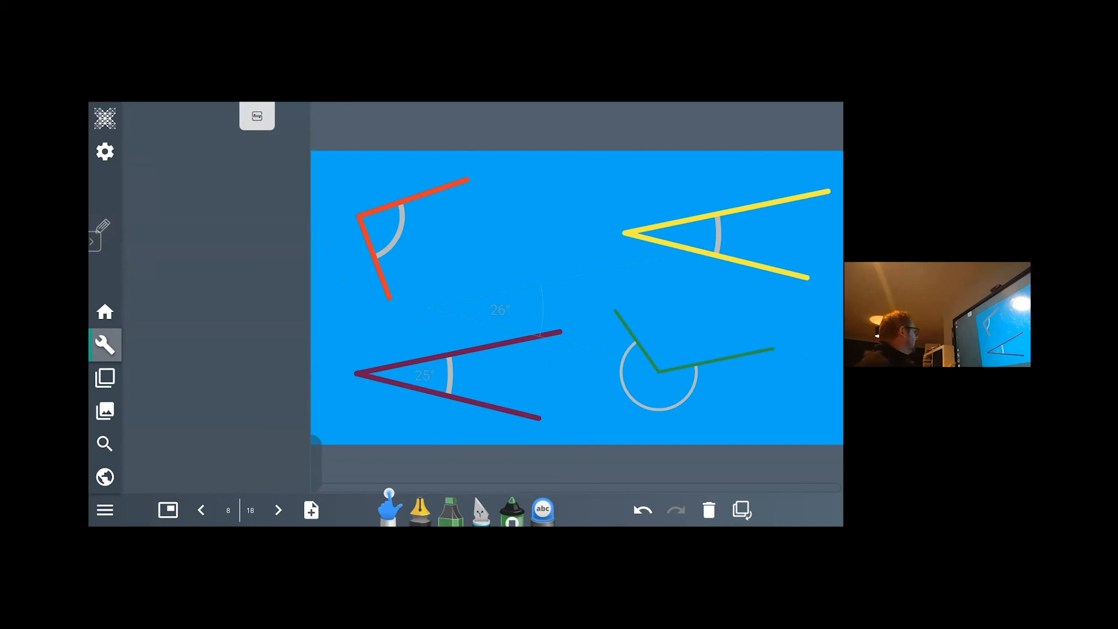
- Move to page 9 and add the six-dice randomiser from the Maths library
left_click(277, 510)
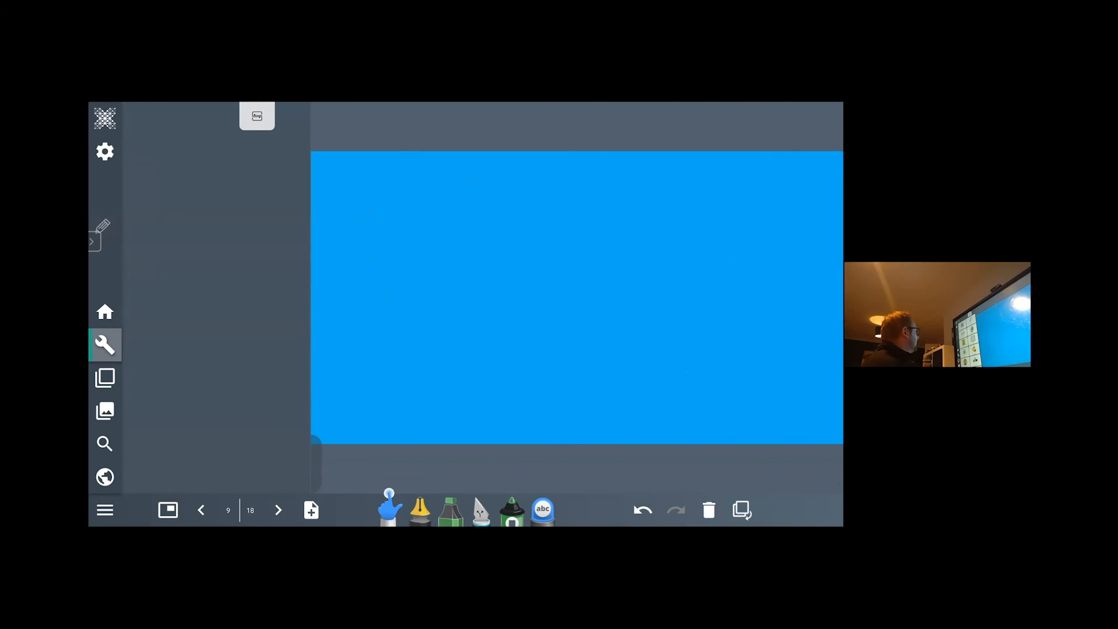
left_click(105, 411)
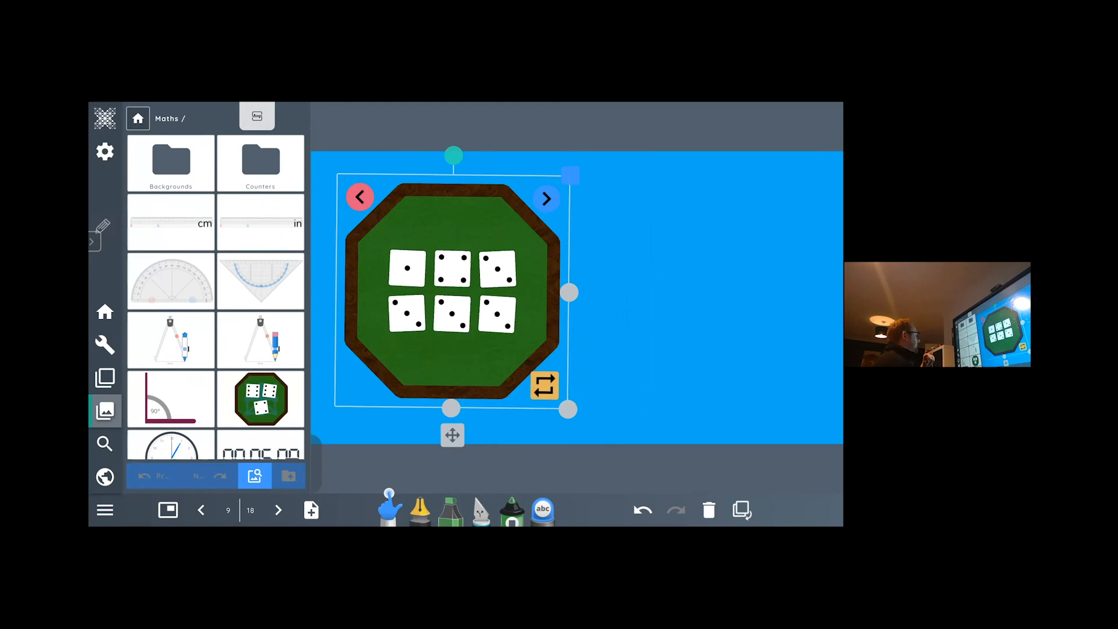
left_click(278, 510)
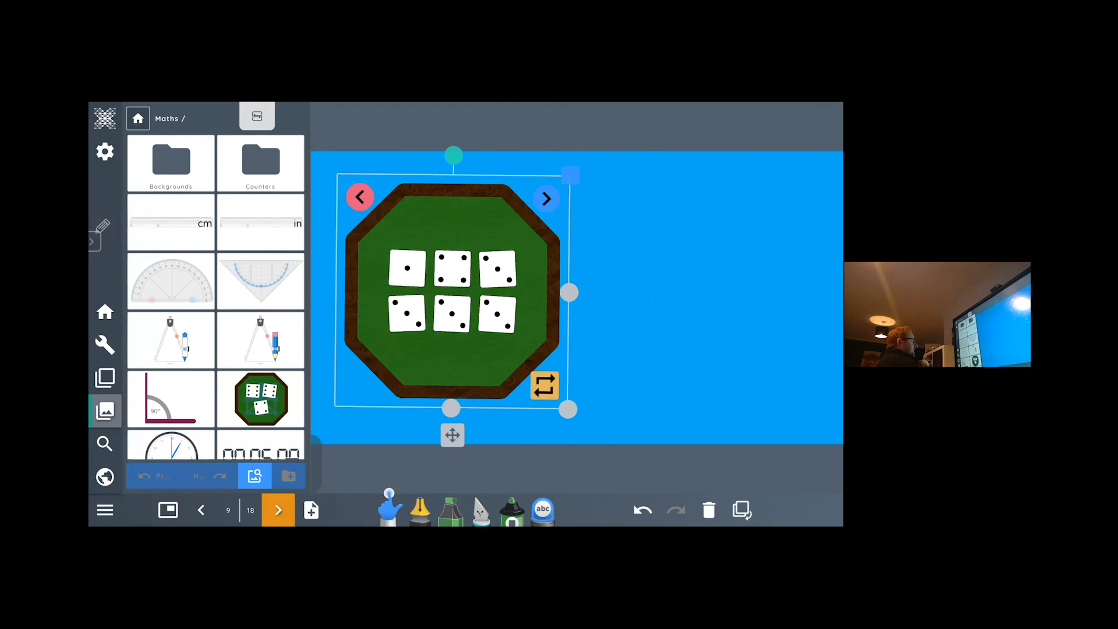
- Place an analogue clock on page 10 and toggle its second and minute hands
left_click(278, 509)
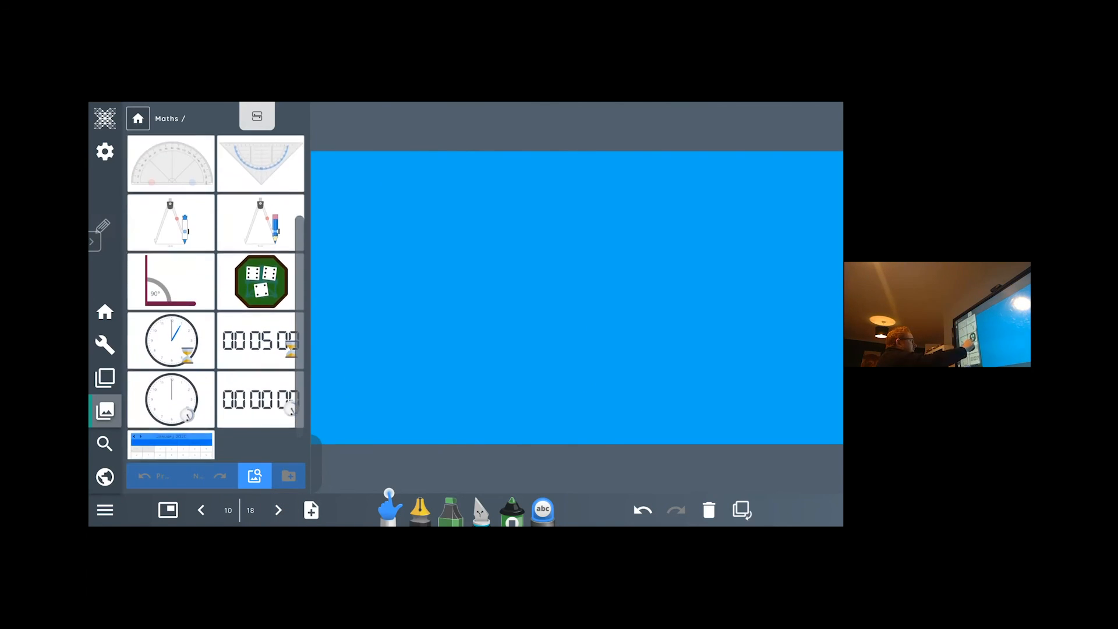
left_click_drag(171, 341, 401, 328)
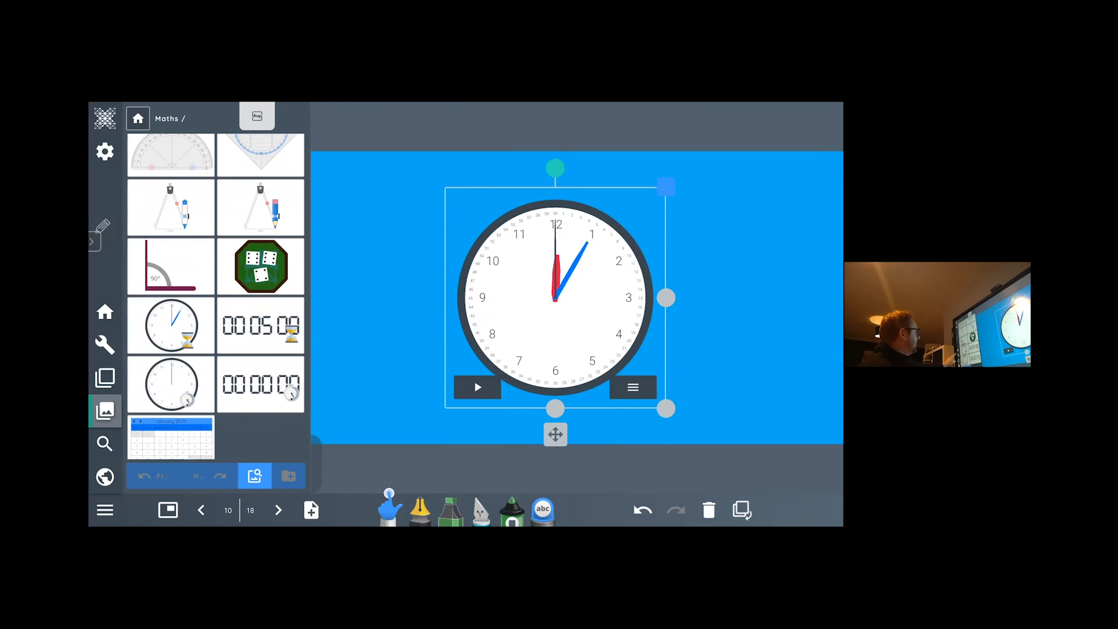
left_click(104, 344)
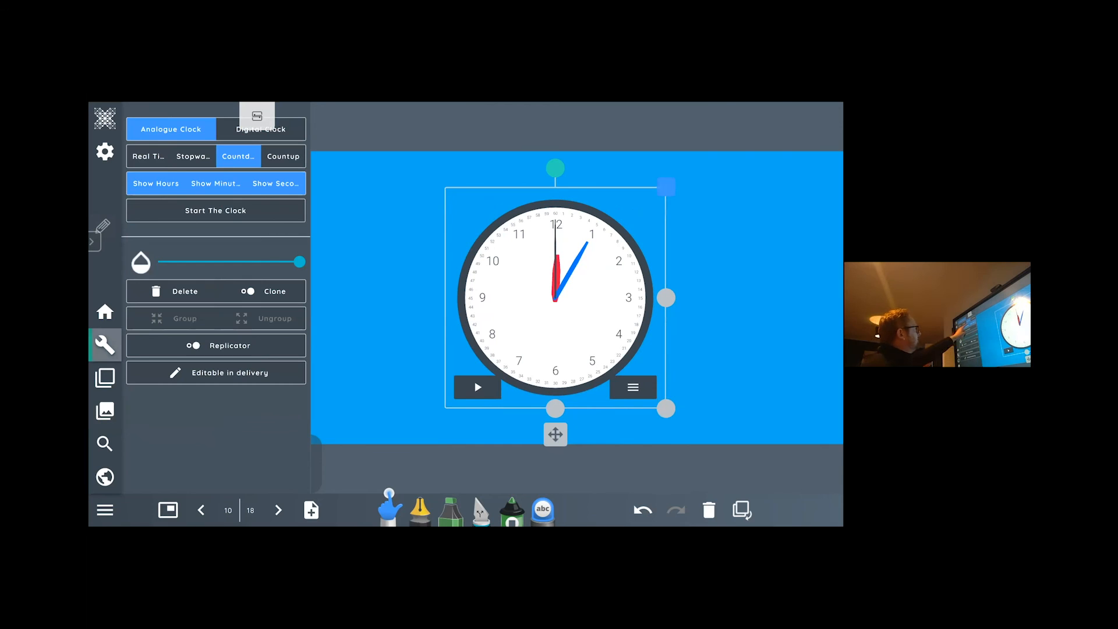
left_click(275, 183)
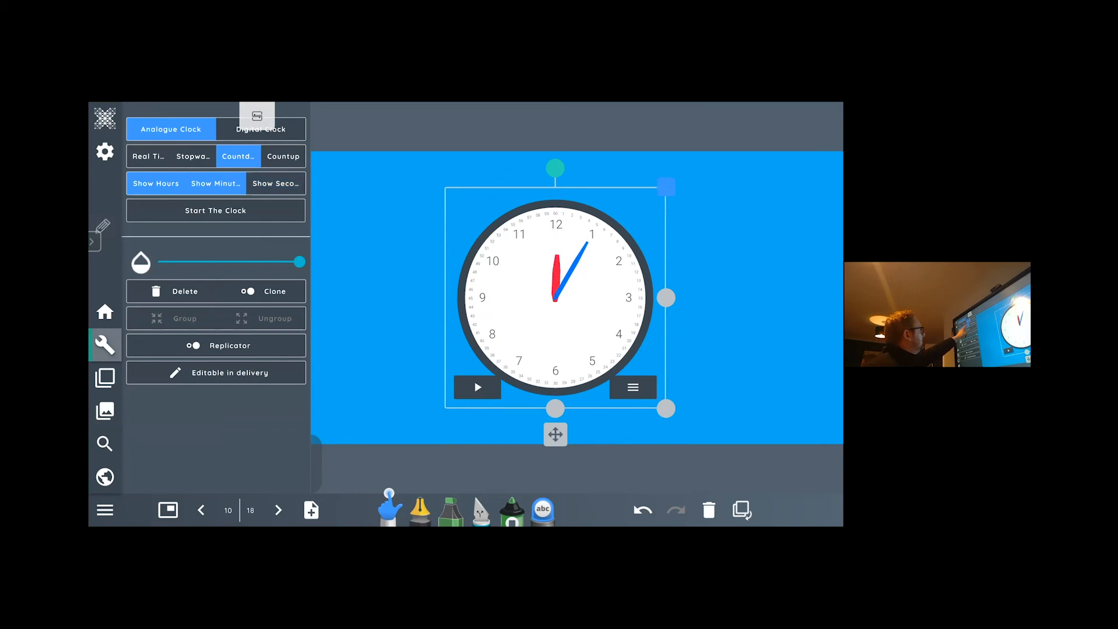
left_click(214, 183)
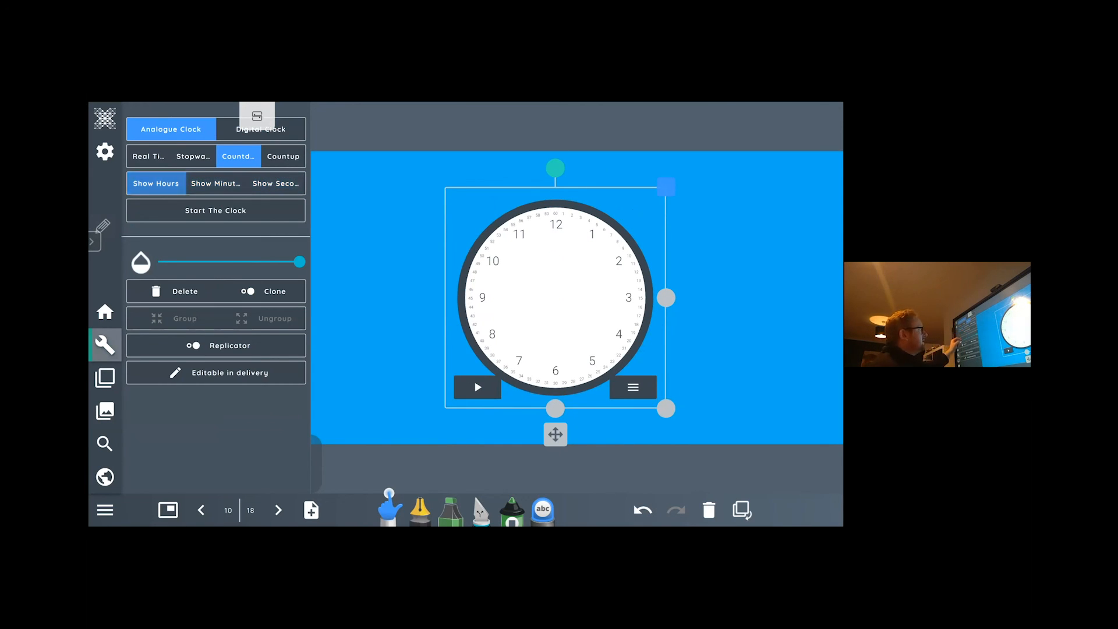
left_click(214, 183)
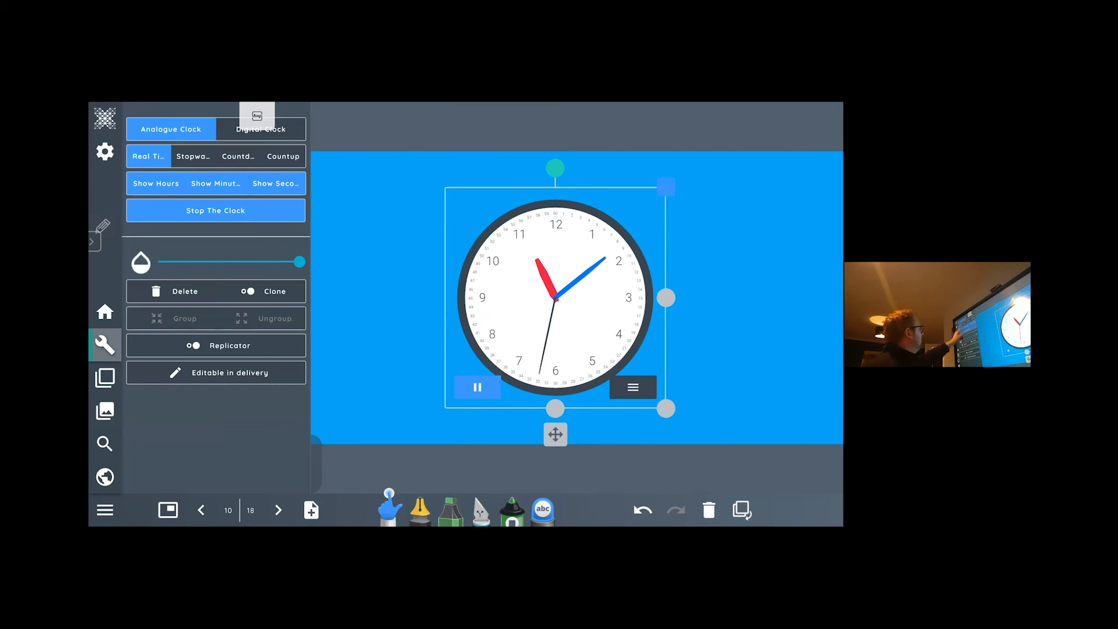
- Run the clock in stopwatch mode, stop it, and try the real-time mode
left_click(193, 156)
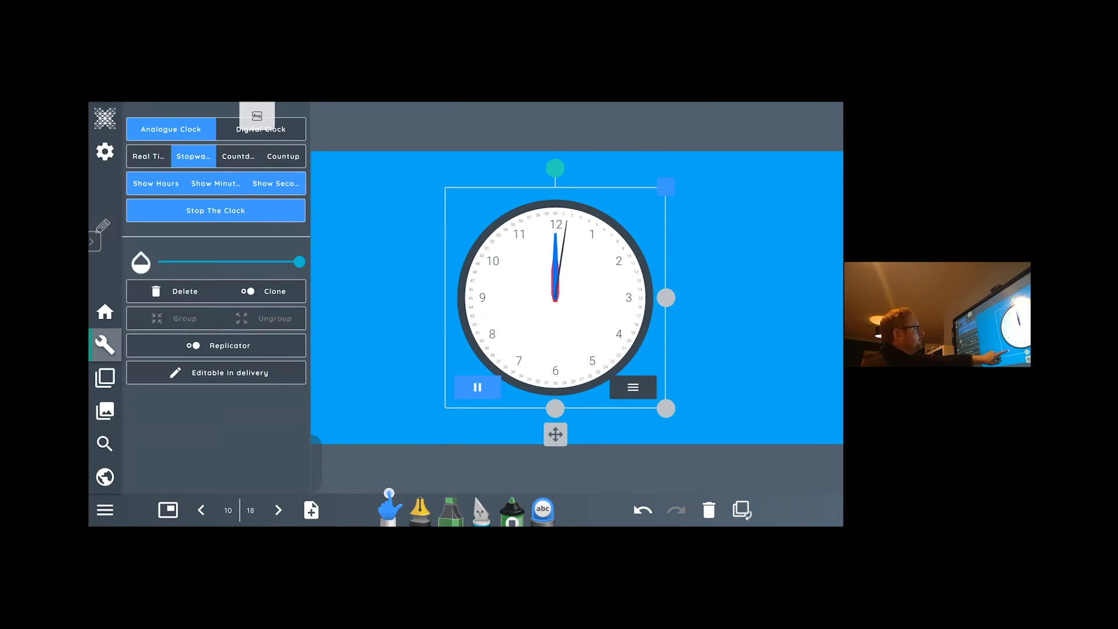
left_click(477, 387)
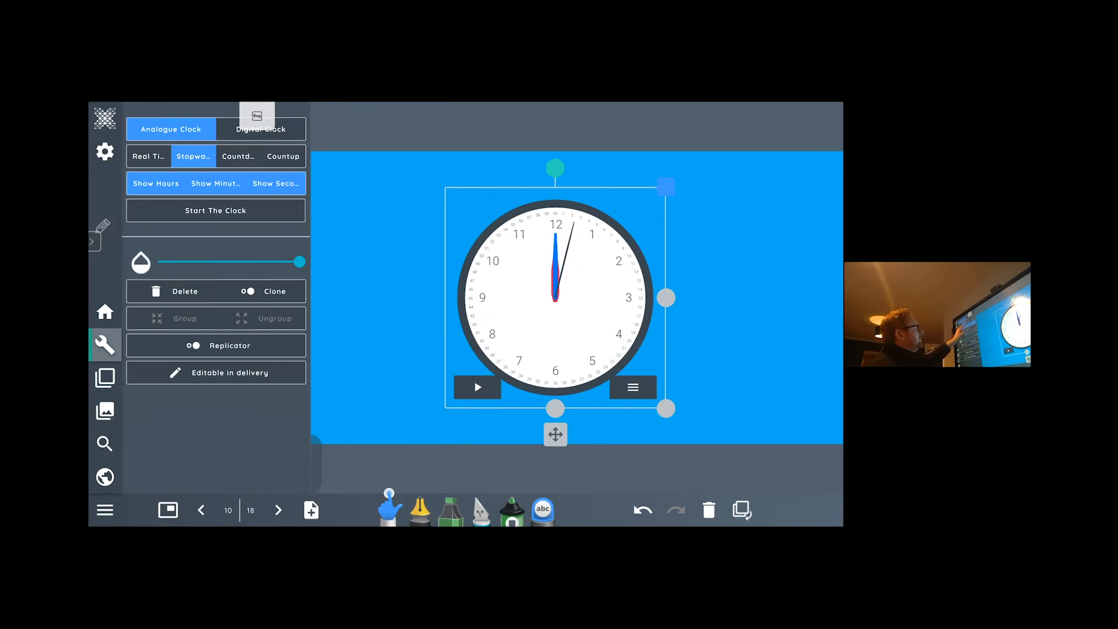
left_click(238, 156)
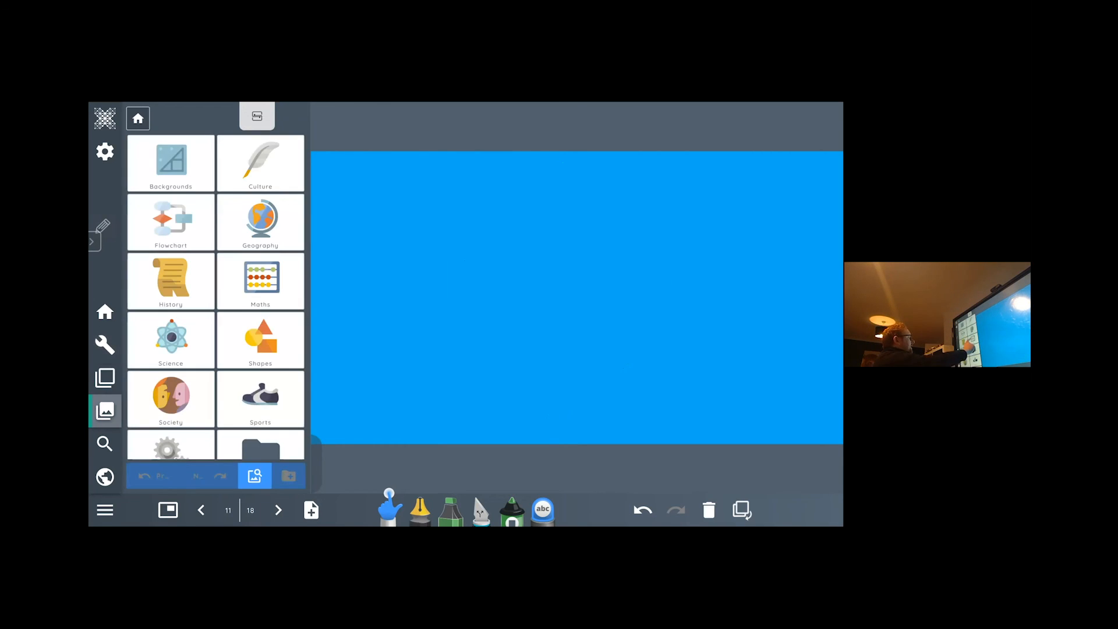
- Add the Maths calendar widget to page 11 and advance it to March 2021
left_click(259, 282)
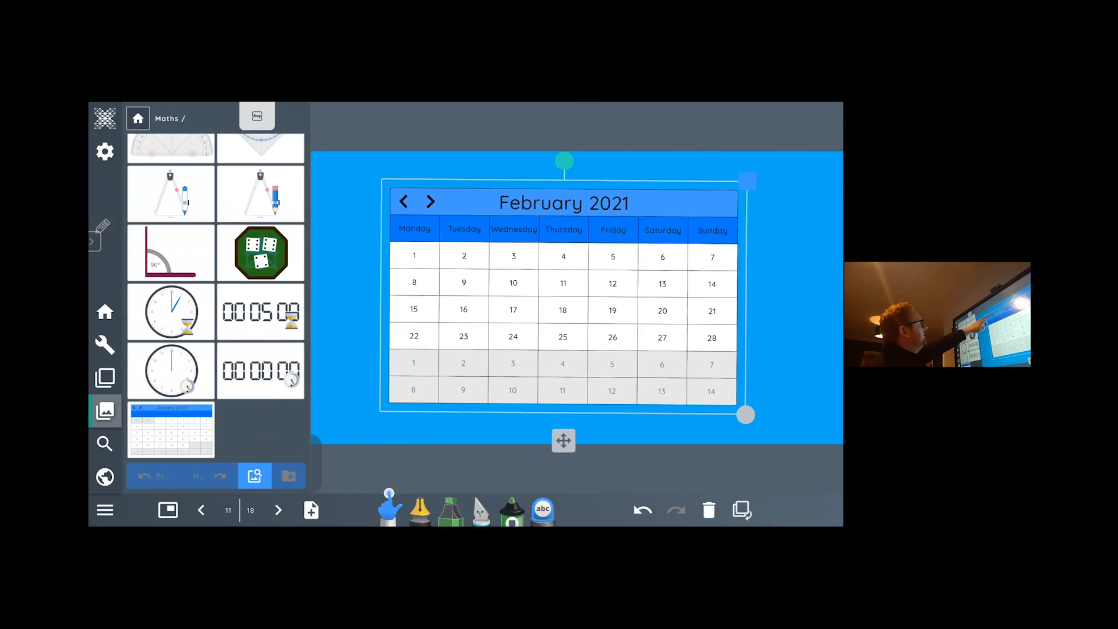
left_click(430, 202)
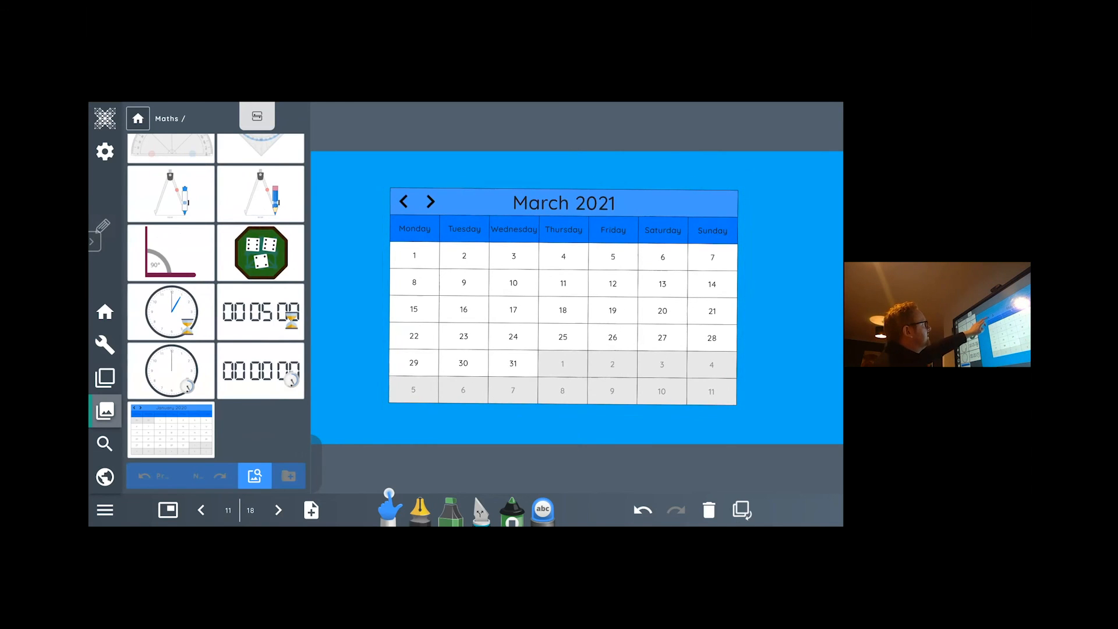